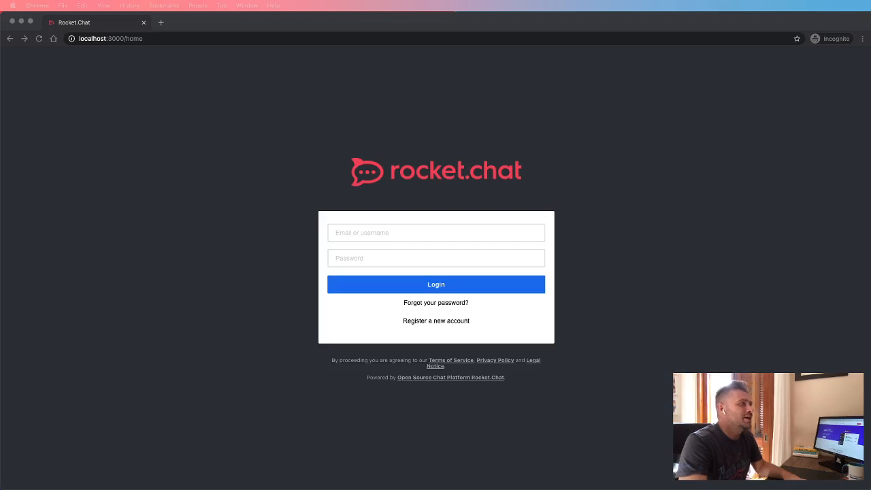
pyautogui.moveTo(54, 441)
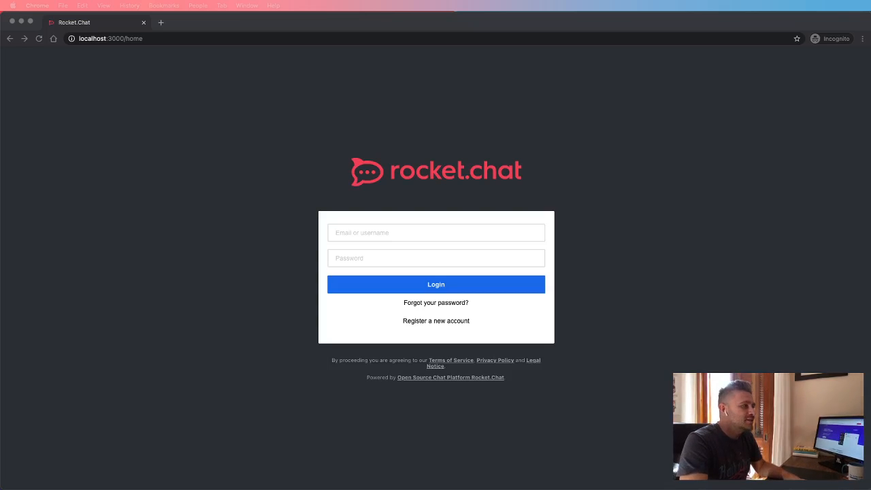
pyautogui.moveTo(454, 177)
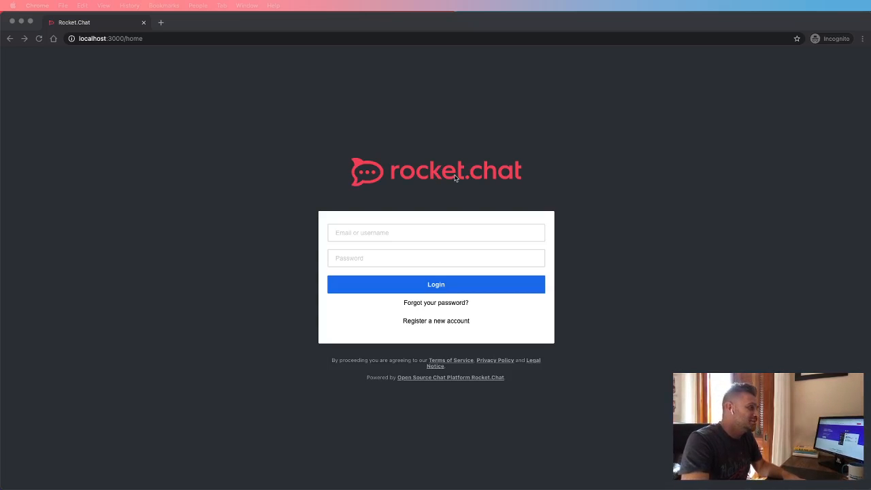
# Submit the agent's username and password on the Rocket.Chat login page.
pyautogui.write('renato.beck')
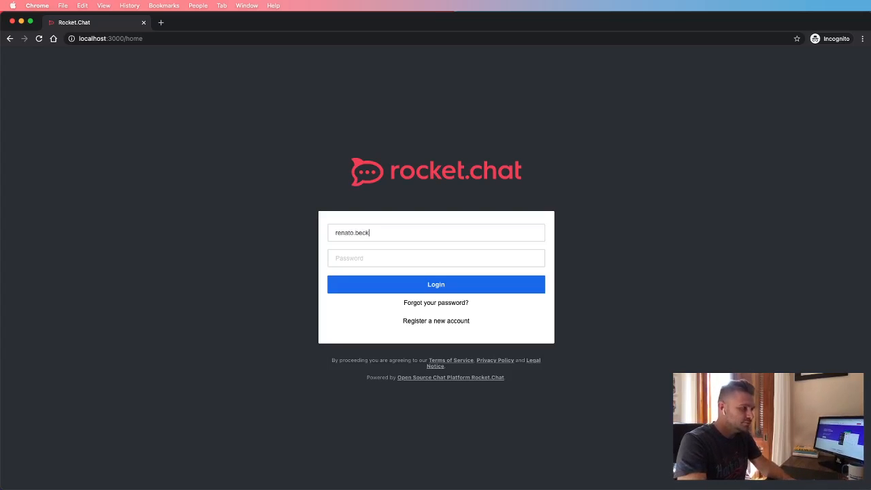
pyautogui.click(435, 284)
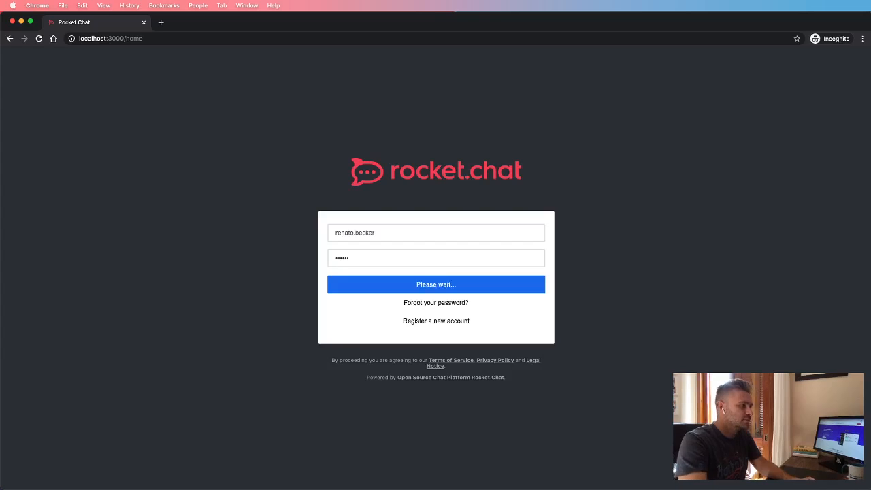
# Finish signing in and land on the Rocket.Chat workspace home page.
pyautogui.click(435, 285)
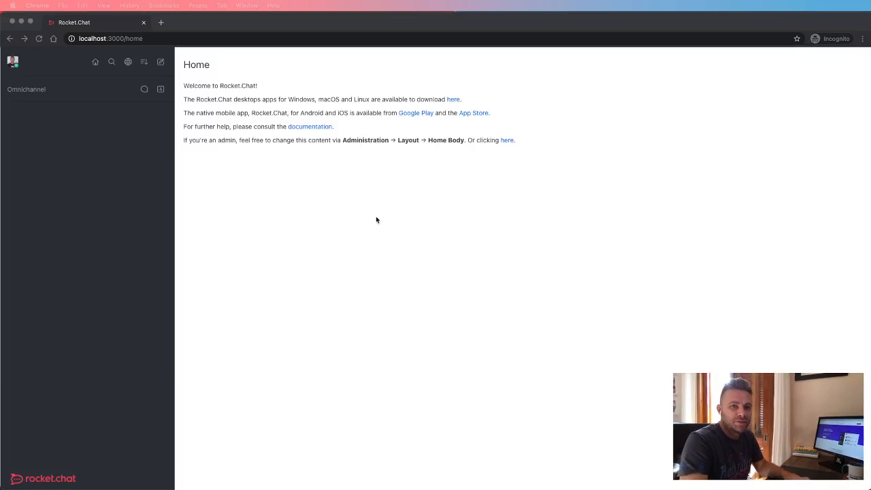
pyautogui.moveTo(658, 252)
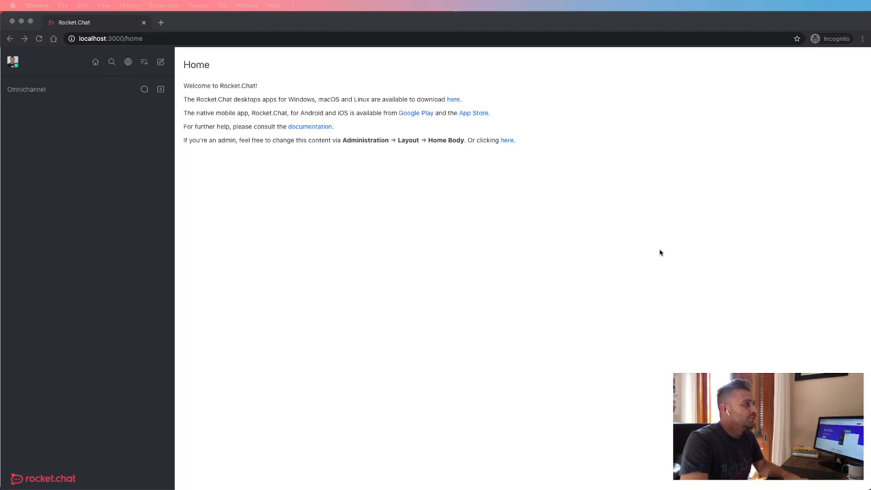
pyautogui.moveTo(601, 242)
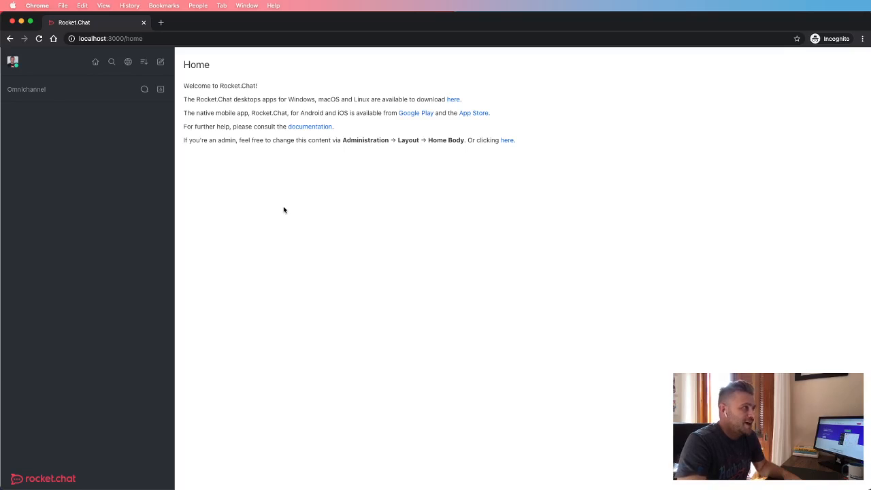
pyautogui.moveTo(330, 226)
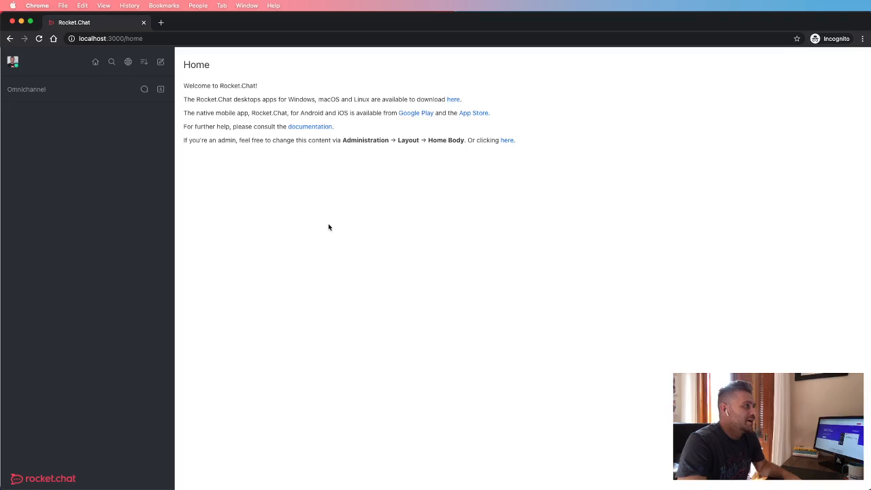
pyautogui.moveTo(12, 61)
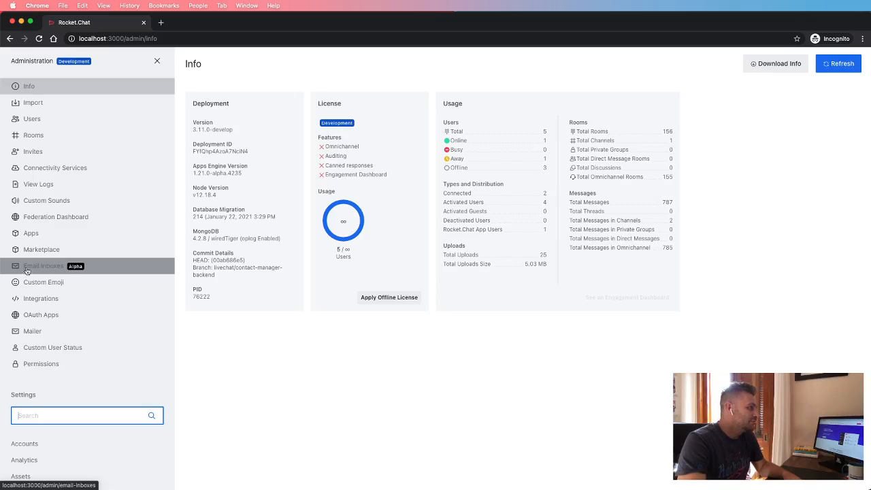
# Show the Email Inboxes list with the active Rocket.Chat Info Account inbox.
pyautogui.click(44, 266)
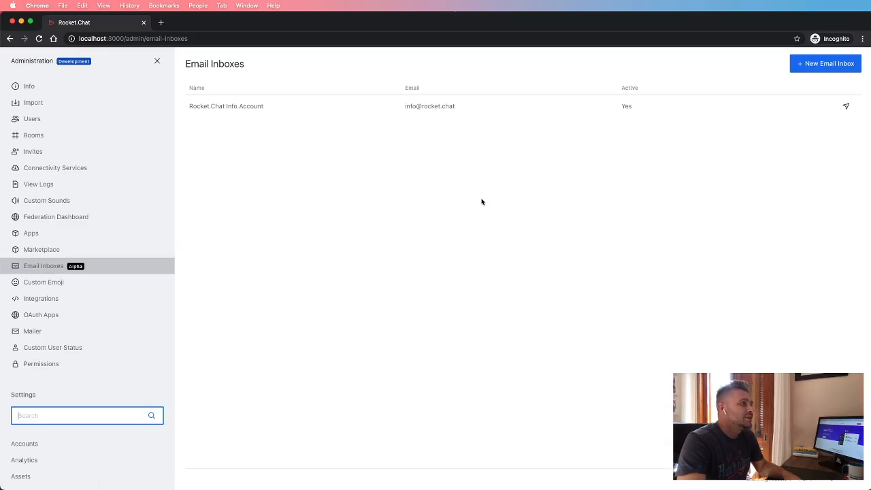
pyautogui.moveTo(541, 215)
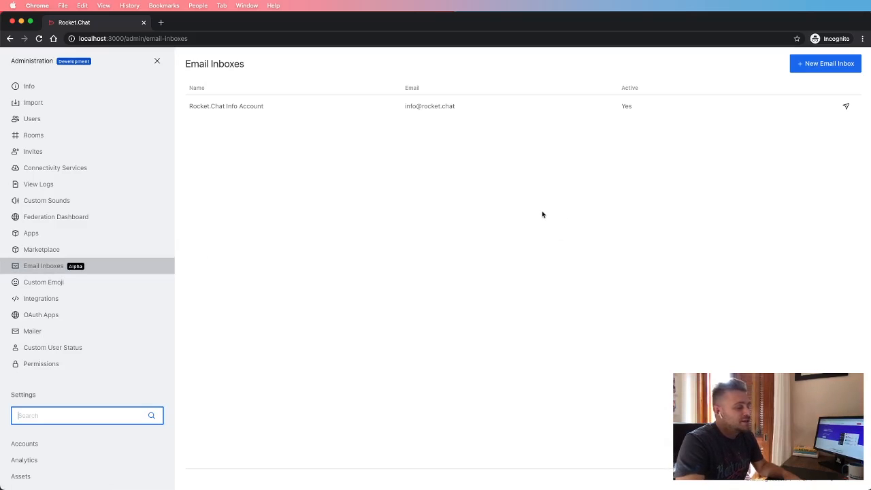
pyautogui.moveTo(525, 272)
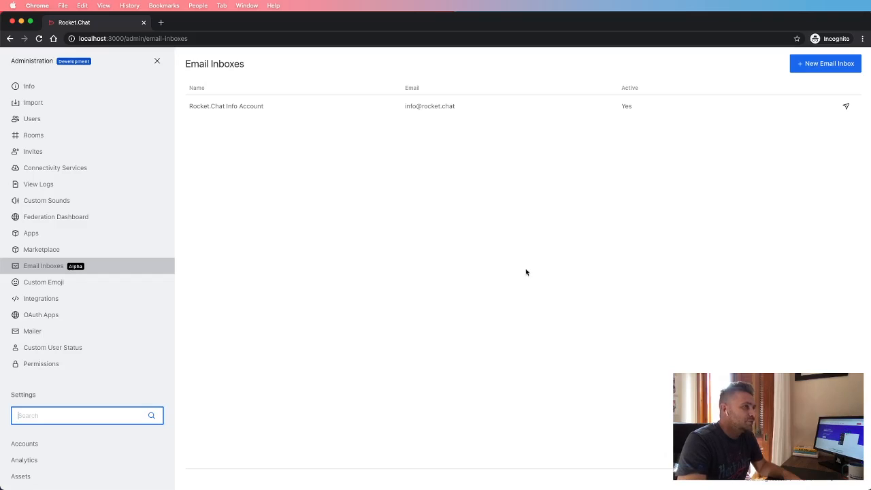
pyautogui.moveTo(424, 180)
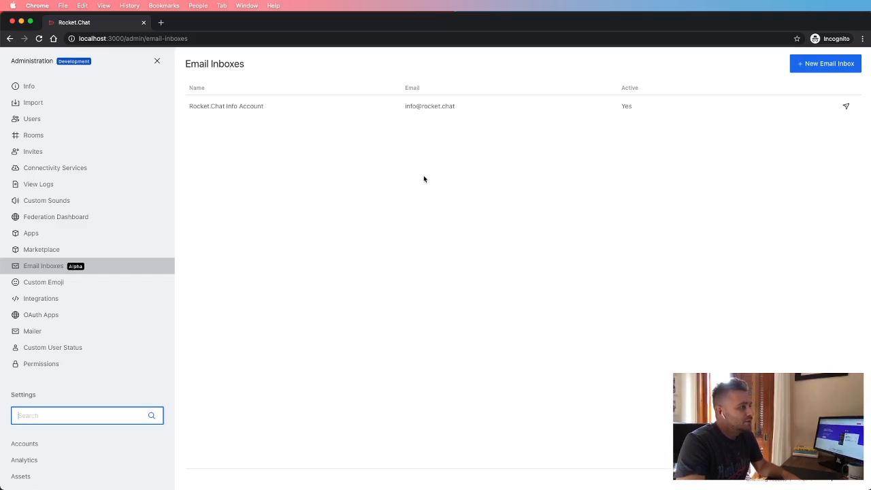
pyautogui.moveTo(436, 192)
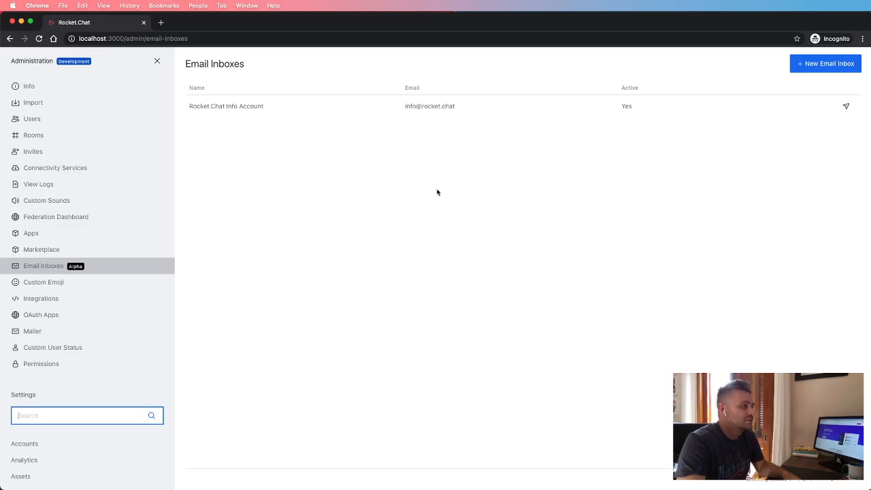
pyautogui.moveTo(449, 177)
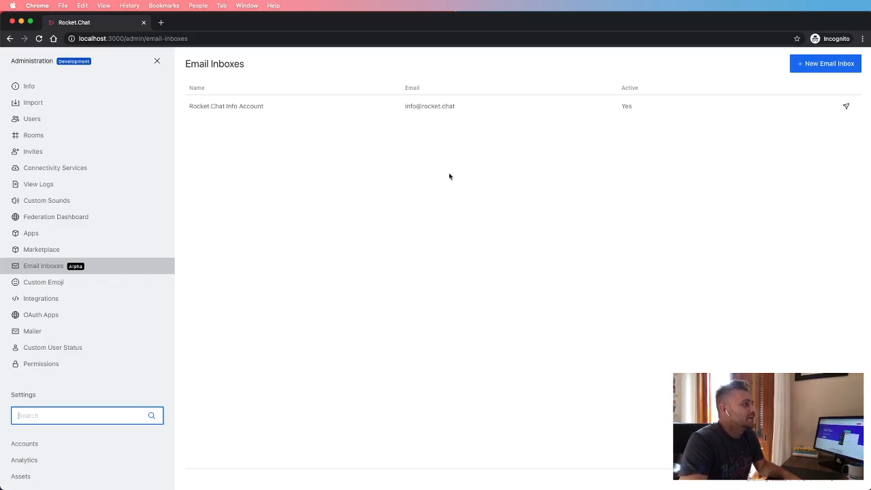
pyautogui.moveTo(453, 174)
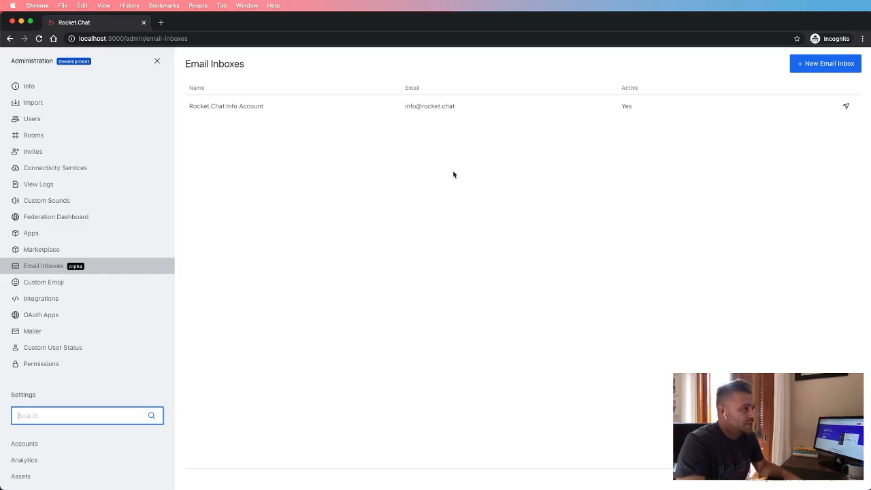
pyautogui.moveTo(571, 128)
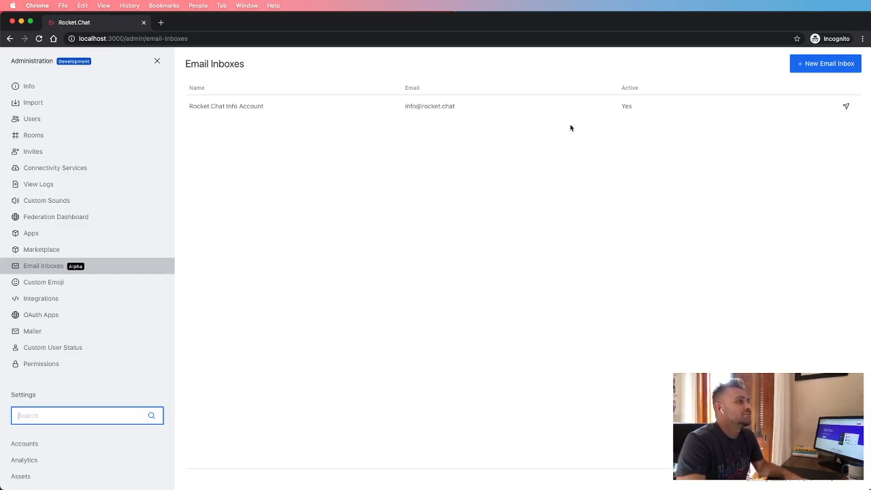
# Start a blank new email inbox and reveal its department choices: Department A, B and C.
pyautogui.click(825, 64)
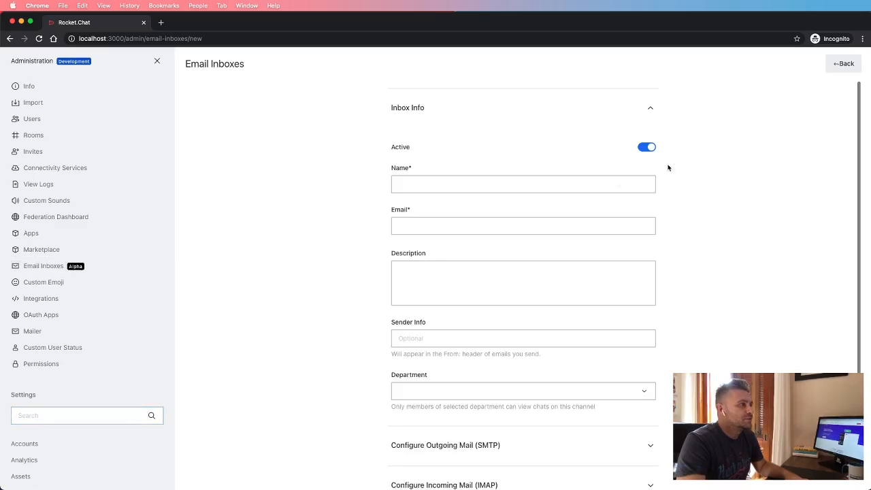
pyautogui.moveTo(307, 182)
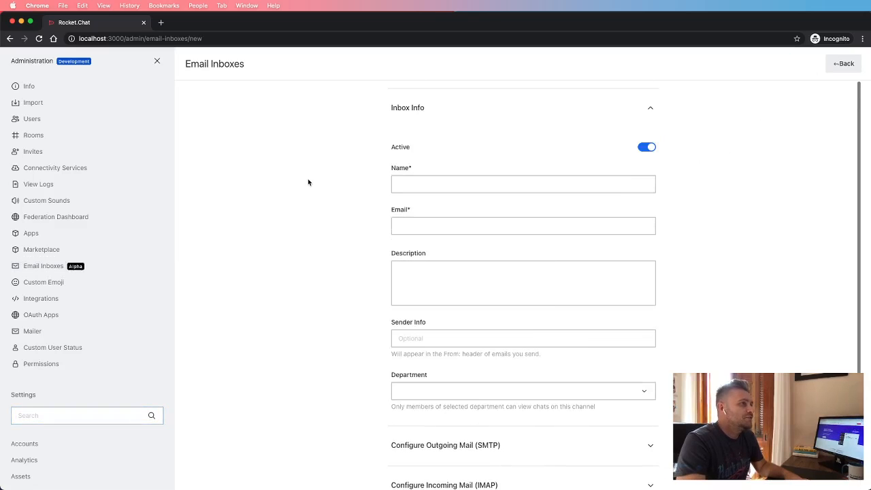
pyautogui.scroll(-3)
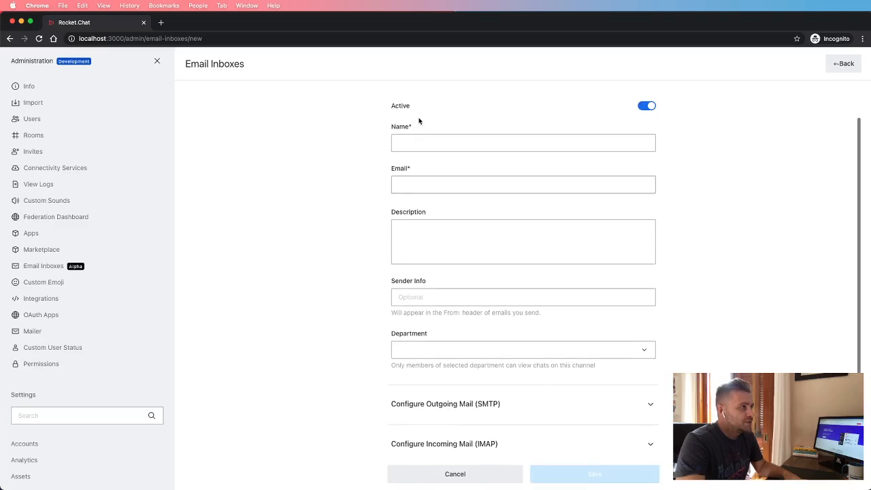
pyautogui.click(522, 143)
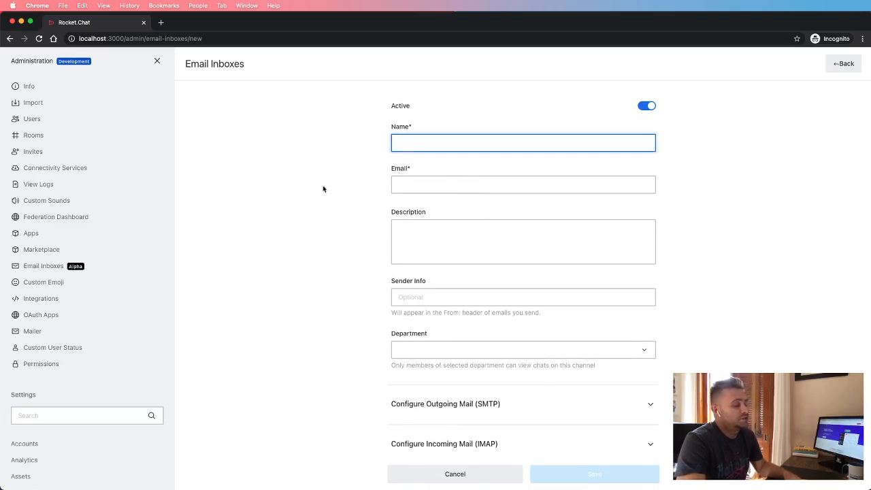
pyautogui.click(522, 185)
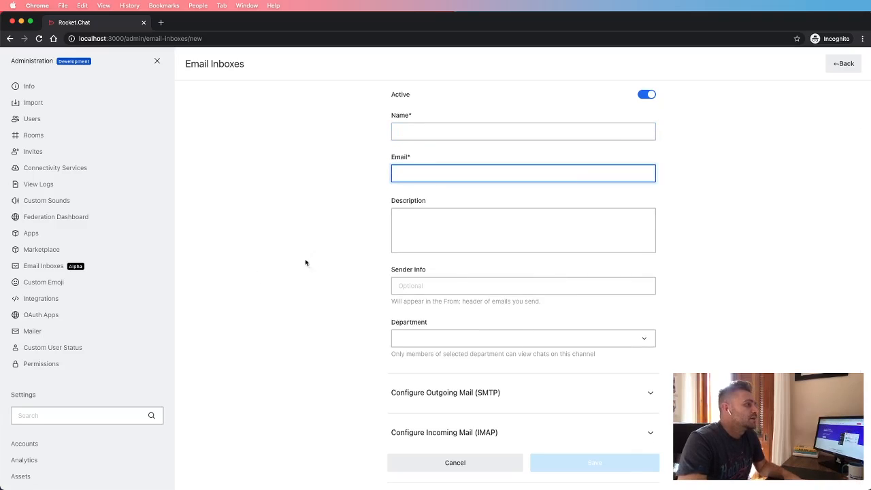
pyautogui.moveTo(552, 280)
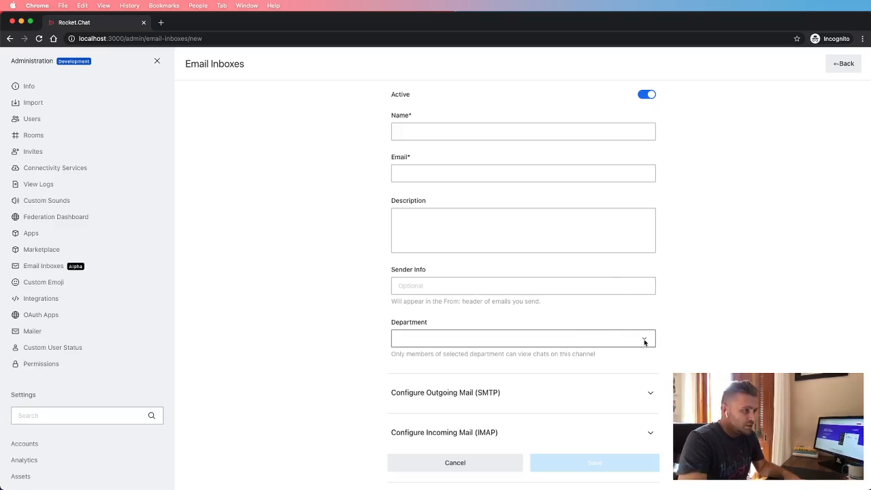
pyautogui.click(522, 337)
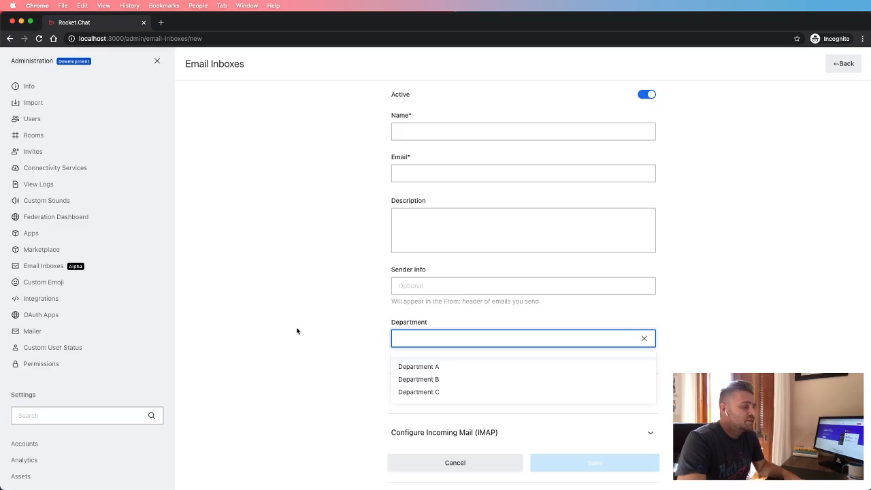
pyautogui.moveTo(261, 316)
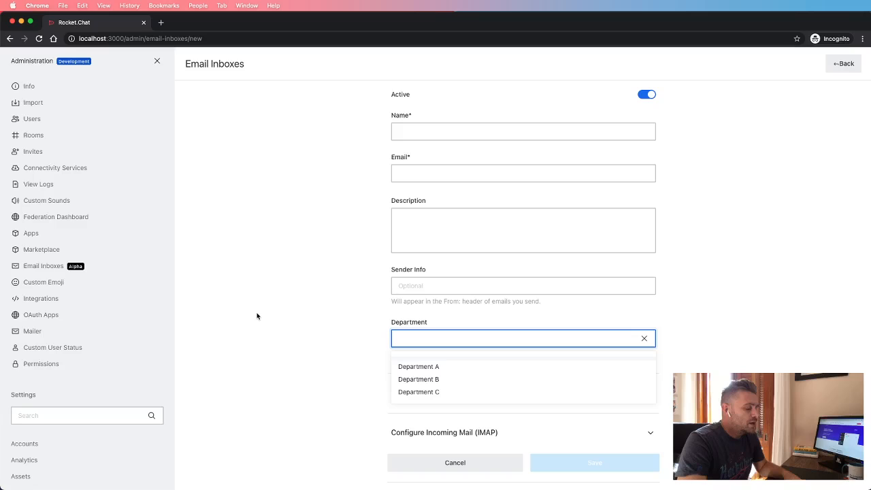
pyautogui.moveTo(248, 351)
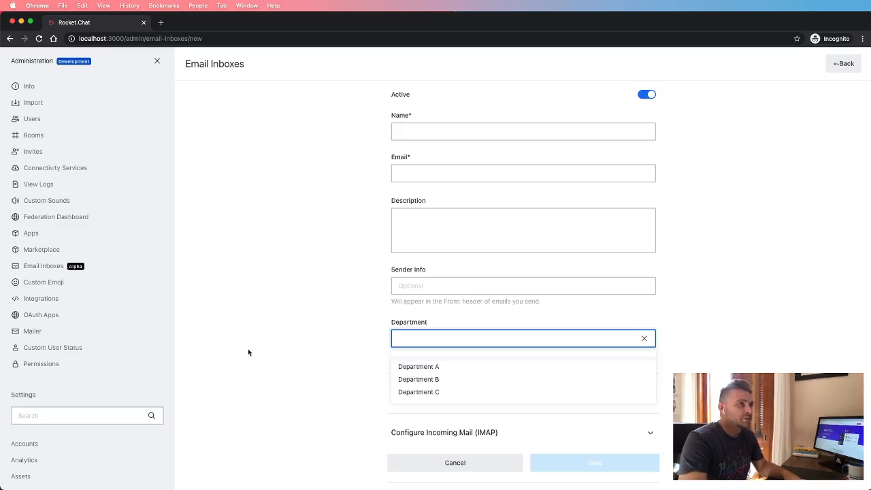
pyautogui.click(445, 392)
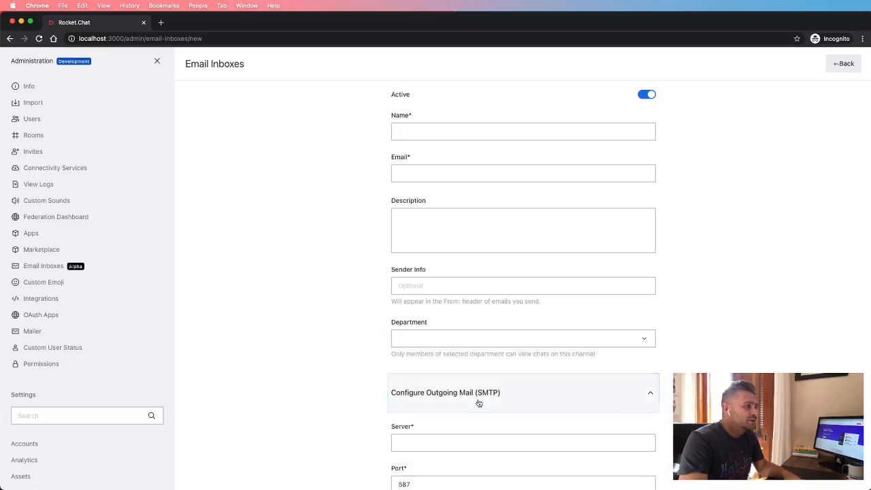
pyautogui.scroll(-3)
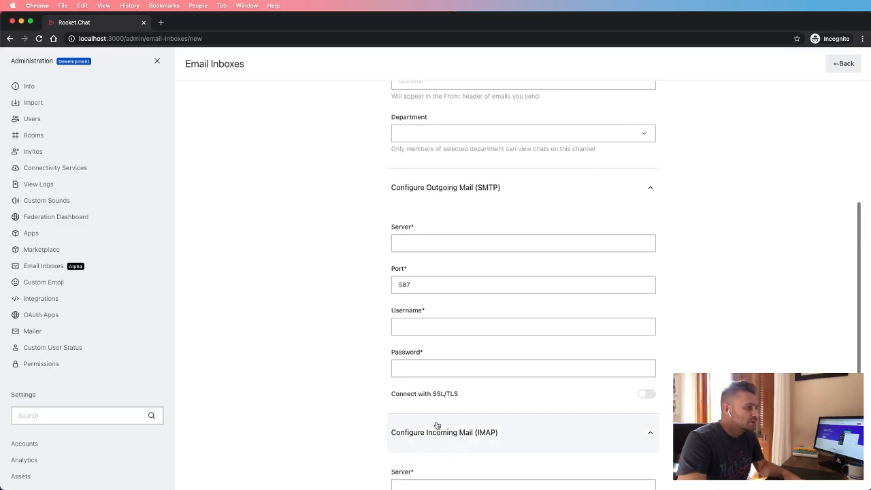
pyautogui.scroll(-3)
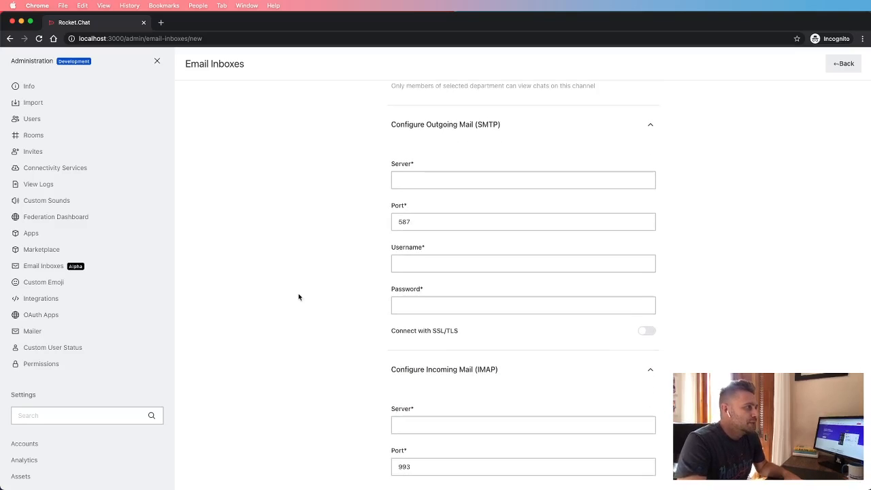
pyautogui.moveTo(257, 255)
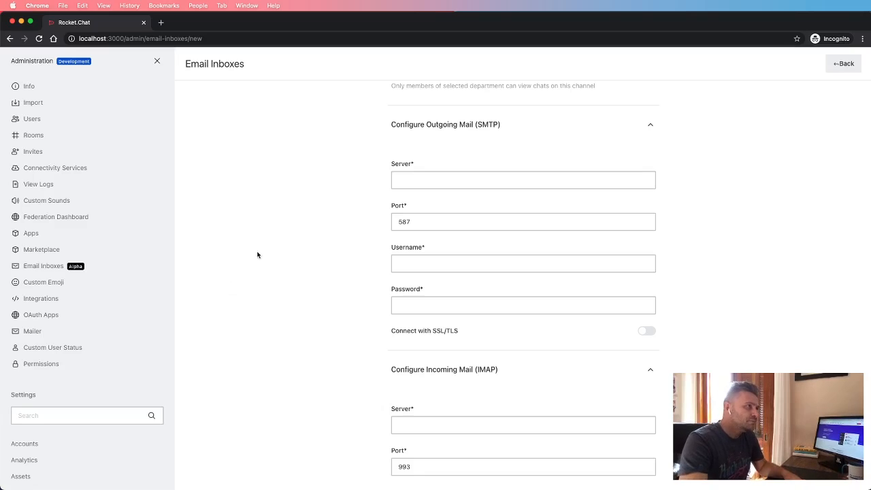
pyautogui.moveTo(247, 272)
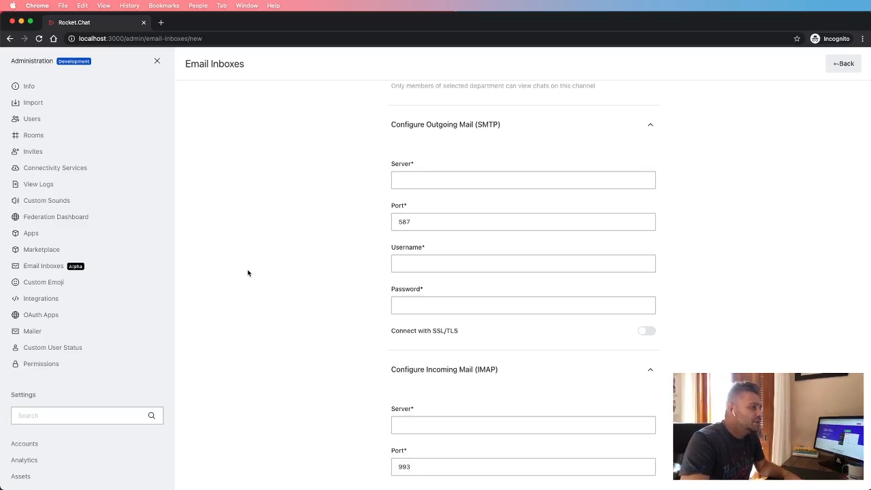
pyautogui.scroll(-3)
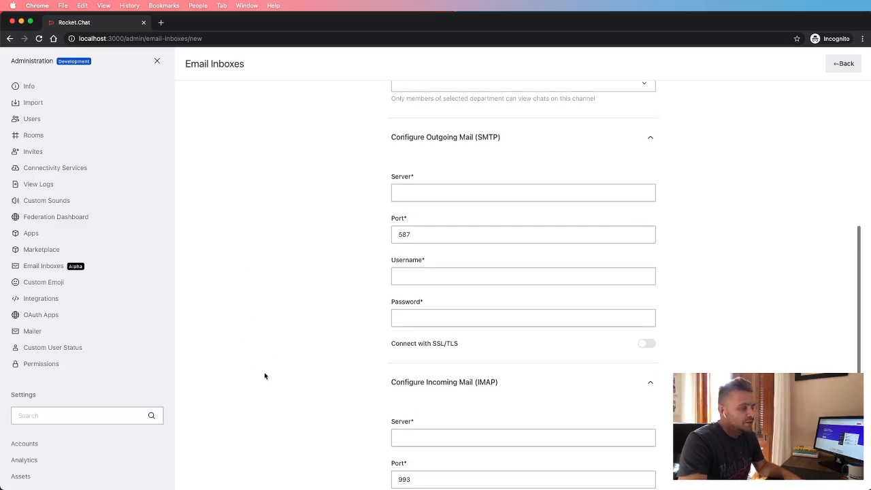
pyautogui.moveTo(297, 321)
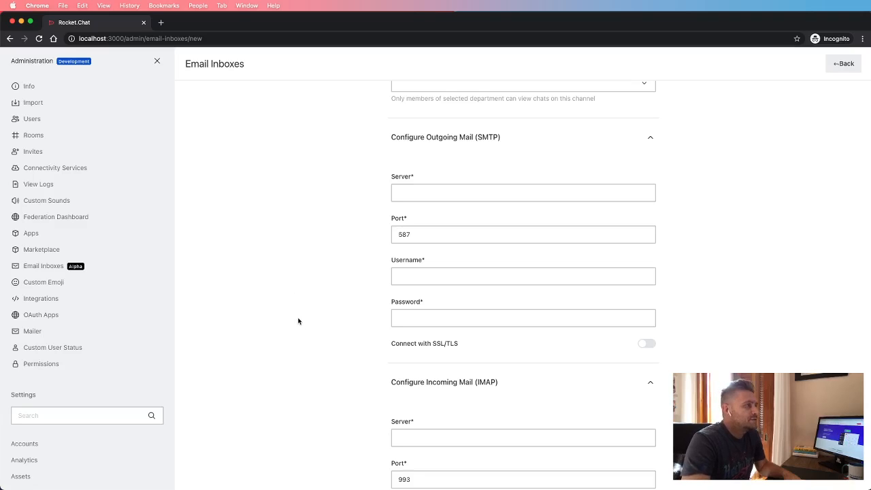
pyautogui.scroll(-3)
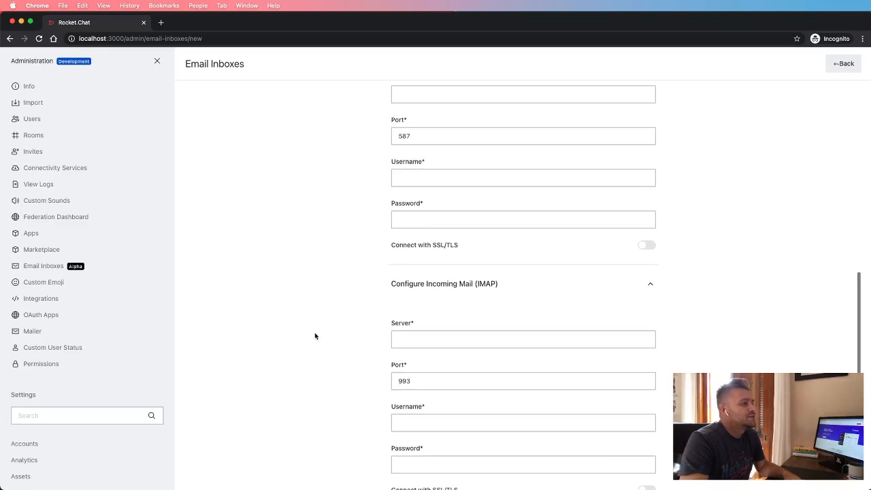
pyautogui.scroll(-3)
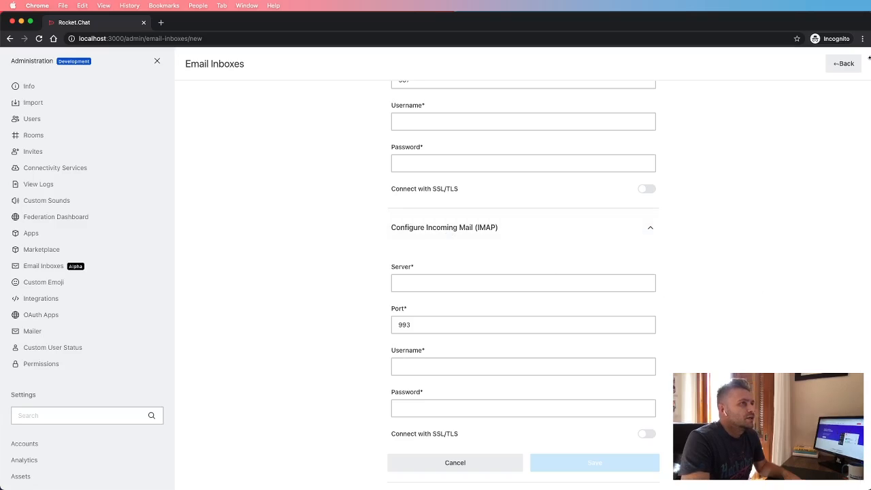
# Cancel the unsaved inbox form and begin a new message in Spark.
pyautogui.click(454, 463)
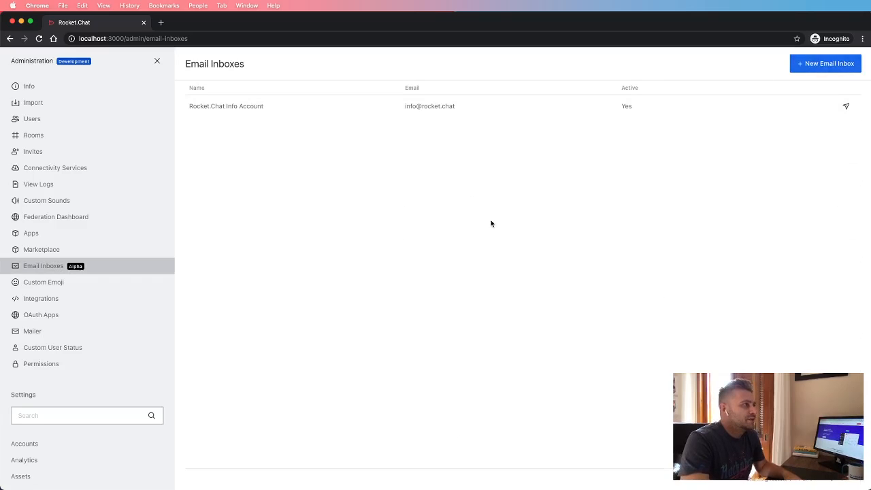
pyautogui.moveTo(465, 258)
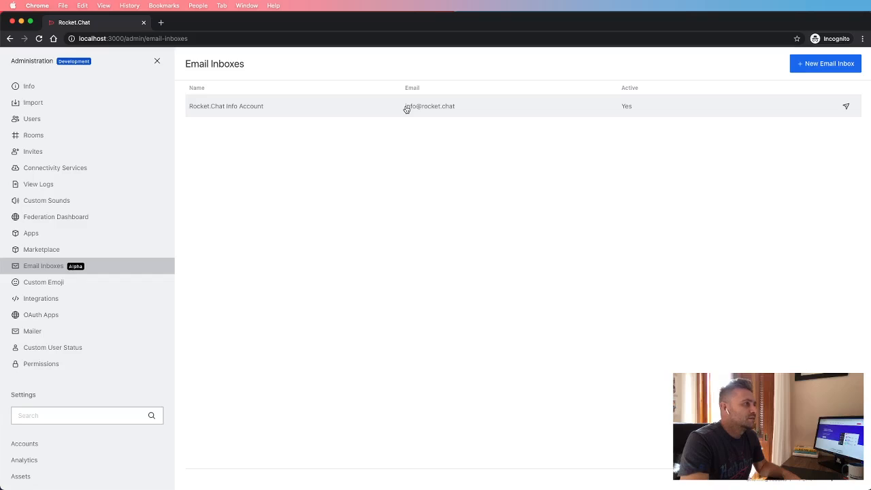
pyautogui.moveTo(251, 154)
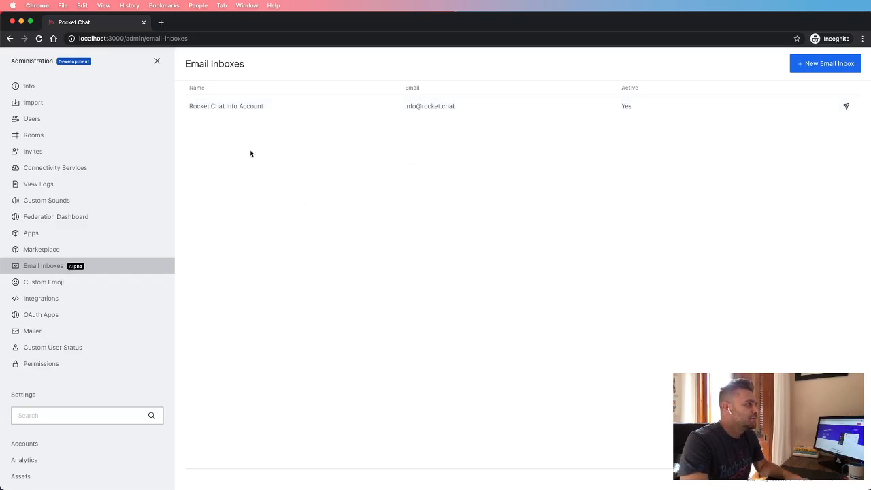
pyautogui.click(158, 60)
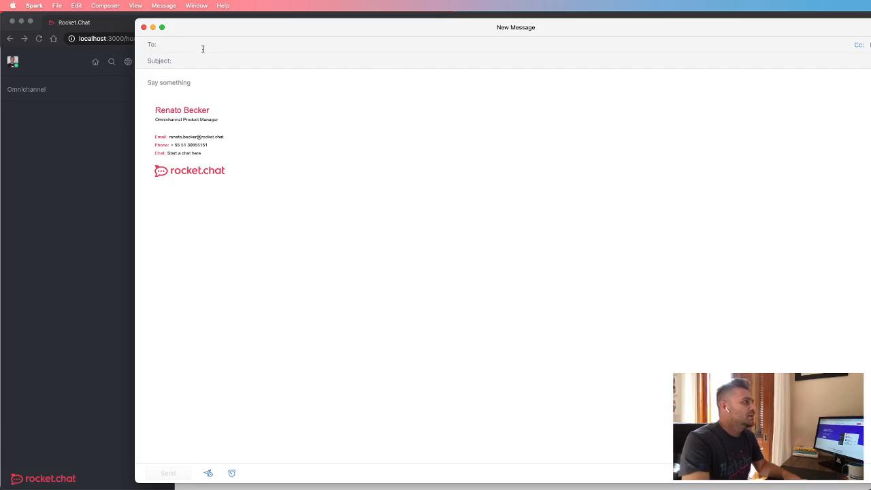
# Address the email to Rocket.Chat Info Account with subject 'I need help with my case'.
pyautogui.write('info')
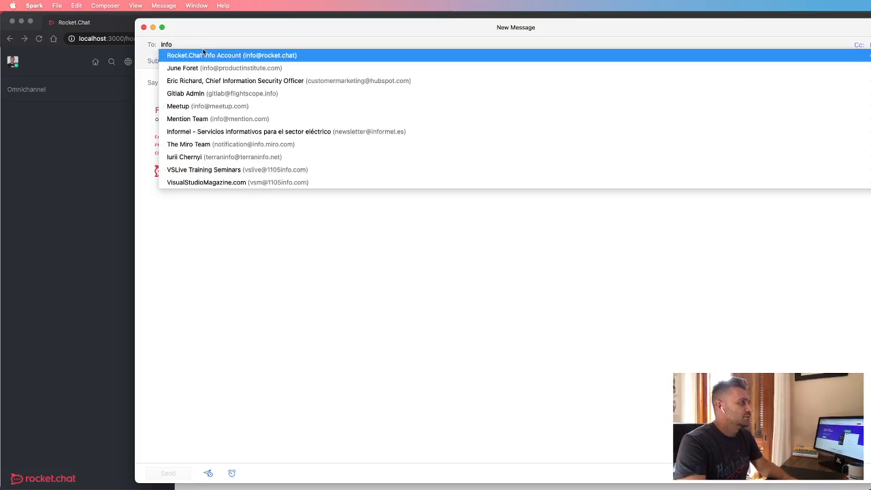
pyautogui.click(231, 54)
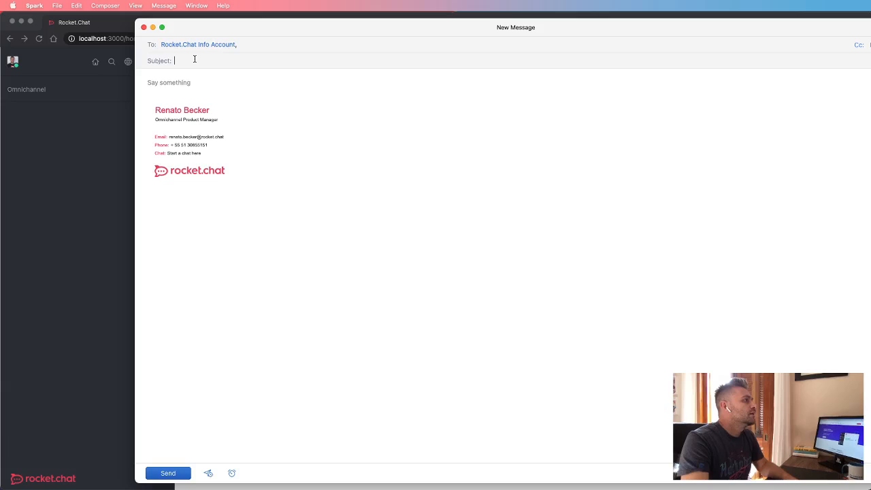
pyautogui.moveTo(286, 123)
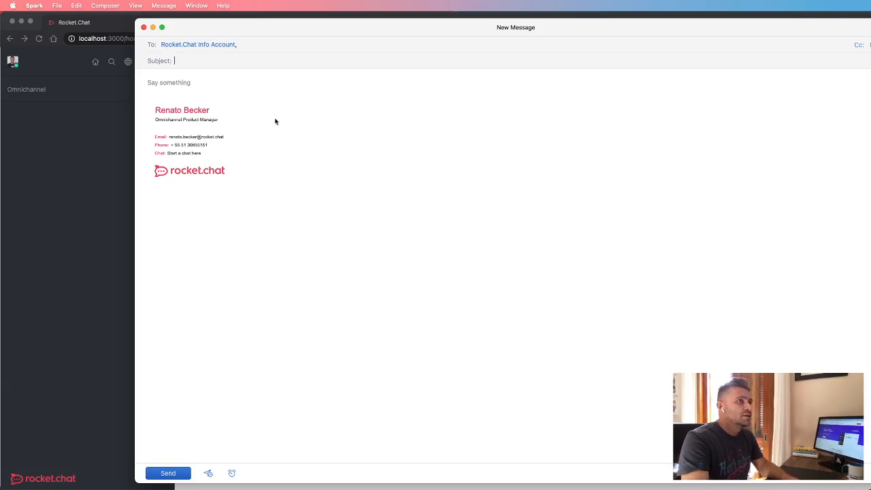
pyautogui.moveTo(294, 122)
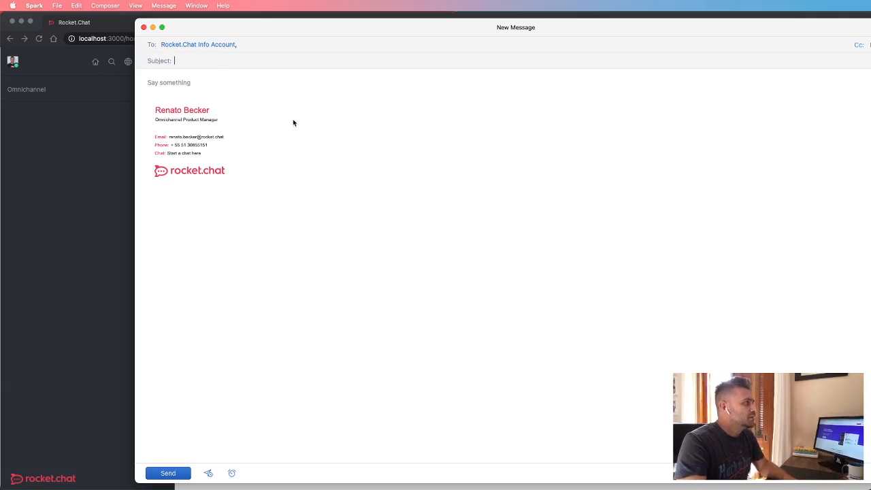
pyautogui.write('Hey!')
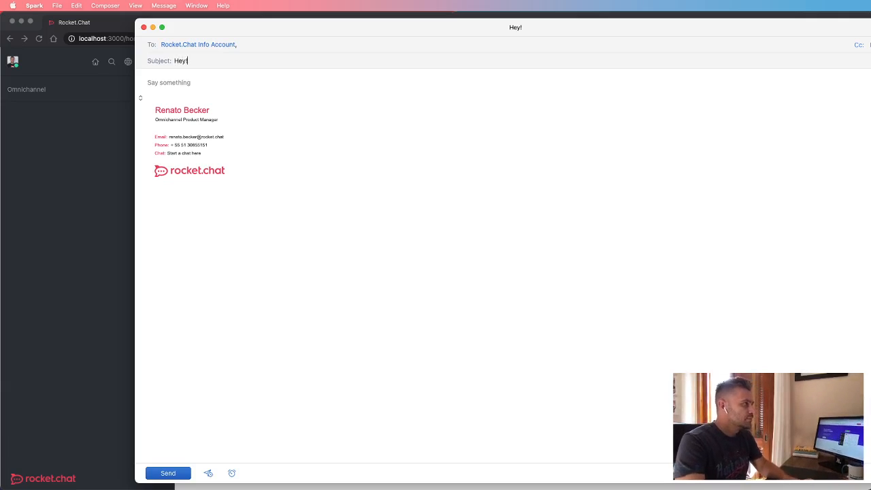
pyautogui.write('I need help w')
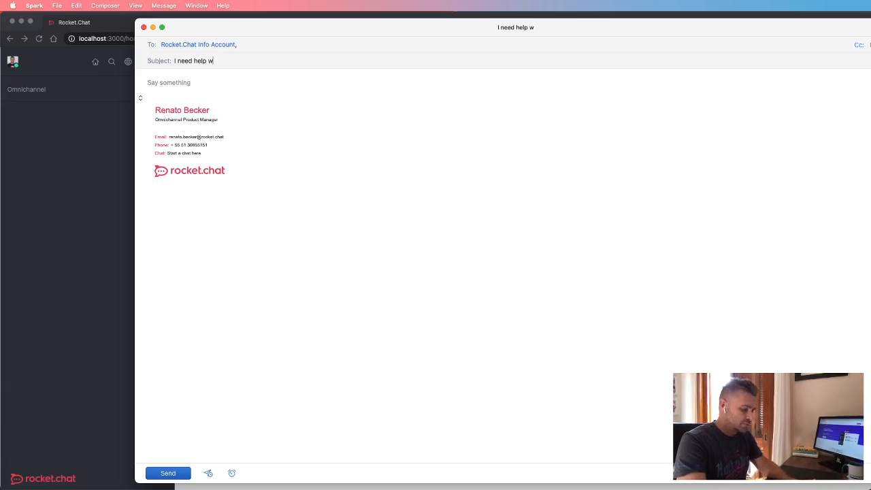
pyautogui.write('ith my case')
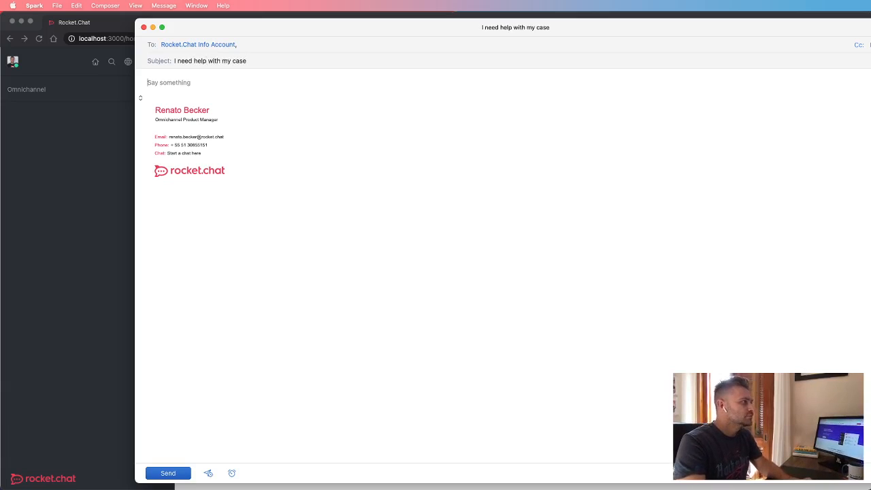
# Write the body asking for information about case #455000 and whether they can help.
pyautogui.write("Hey! I'm look")
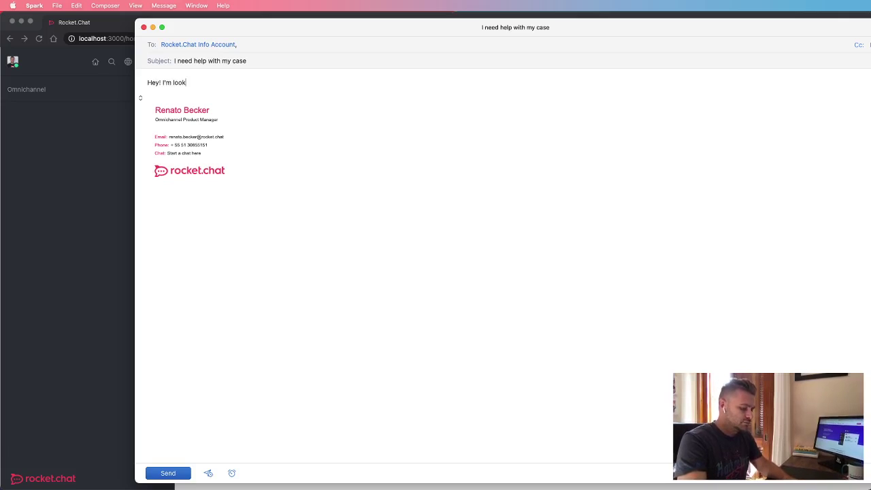
pyautogui.write('ing for l')
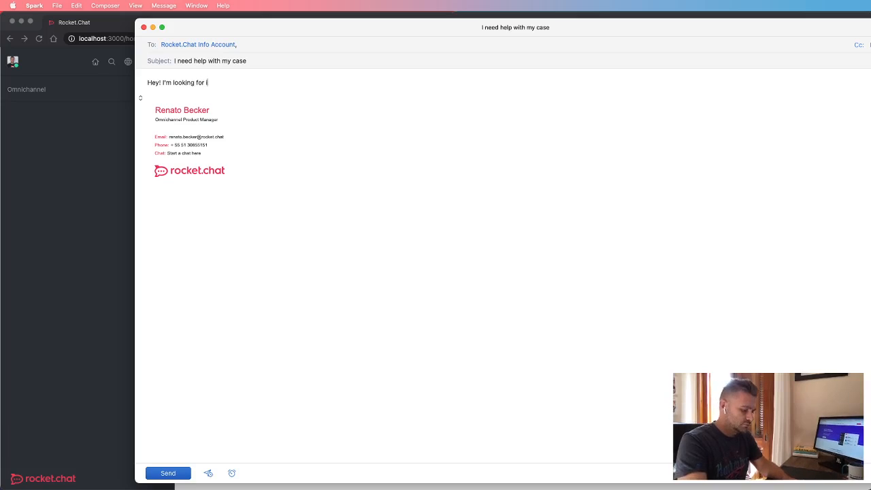
pyautogui.write('information about m')
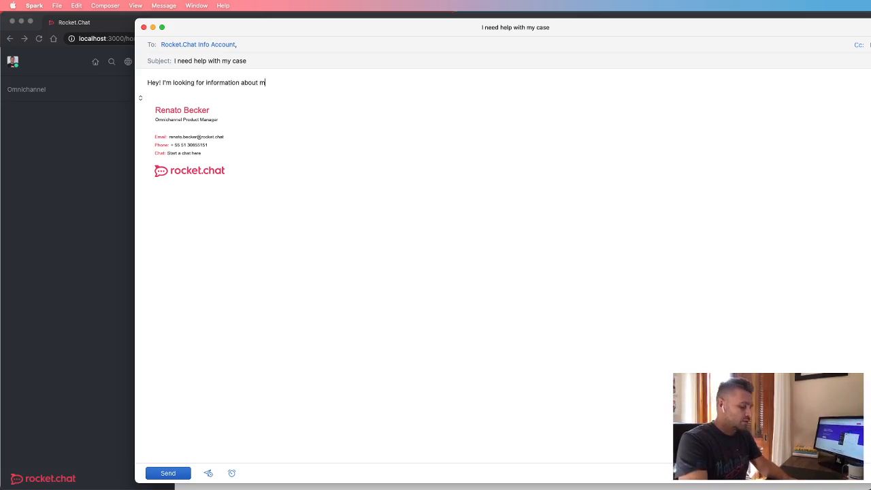
pyautogui.write('y case #')
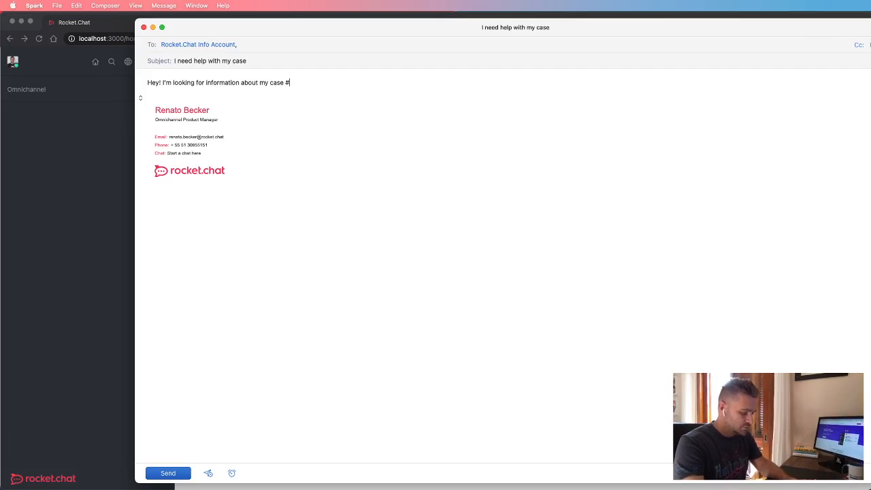
pyautogui.write('455000')
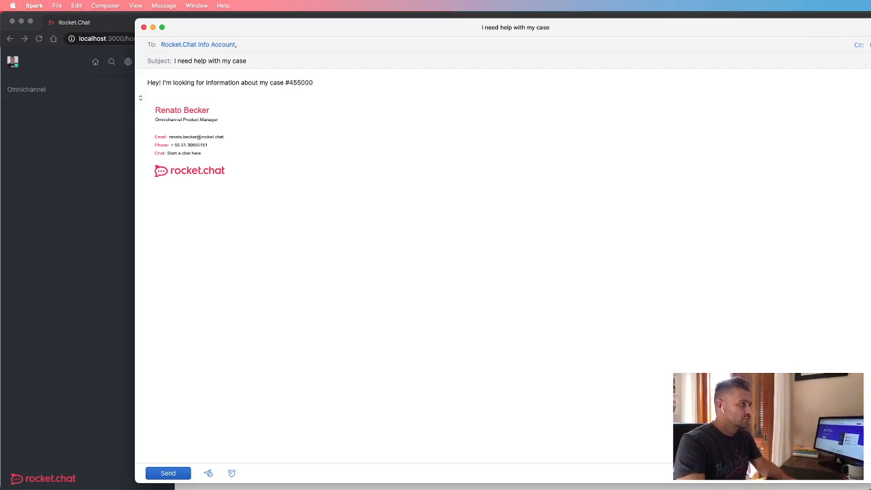
pyautogui.write('can you')
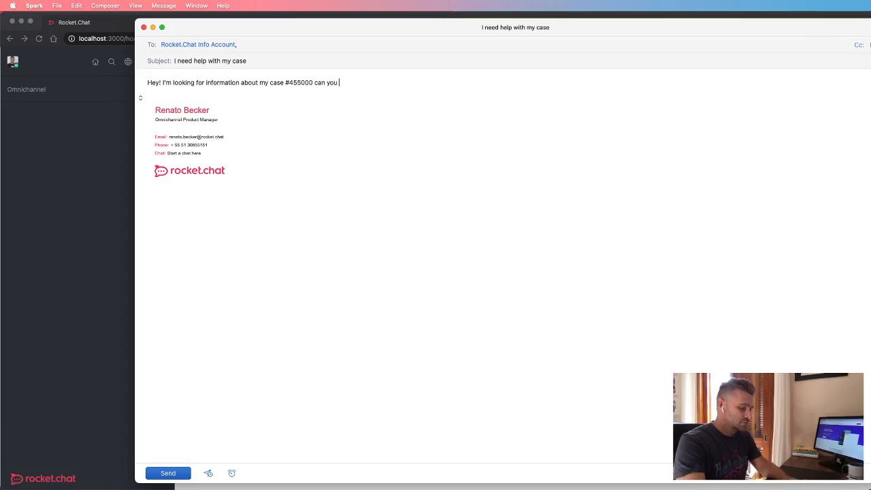
pyautogui.write('help me?')
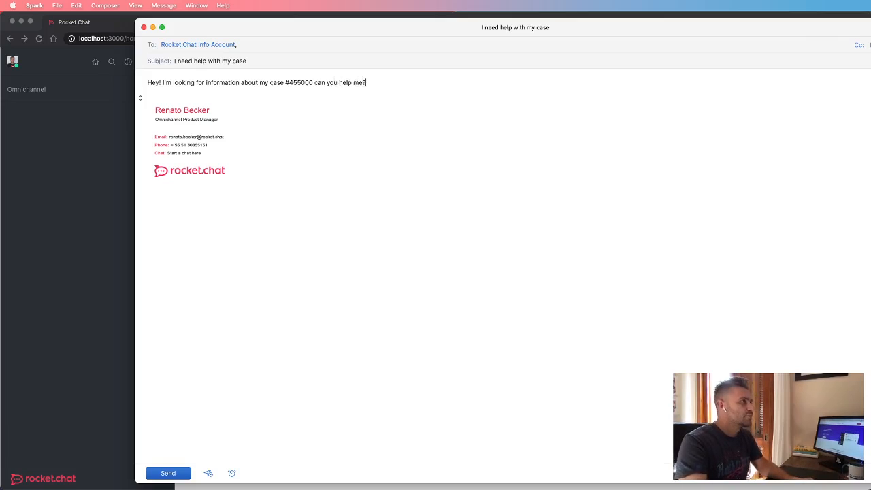
pyautogui.moveTo(278, 315)
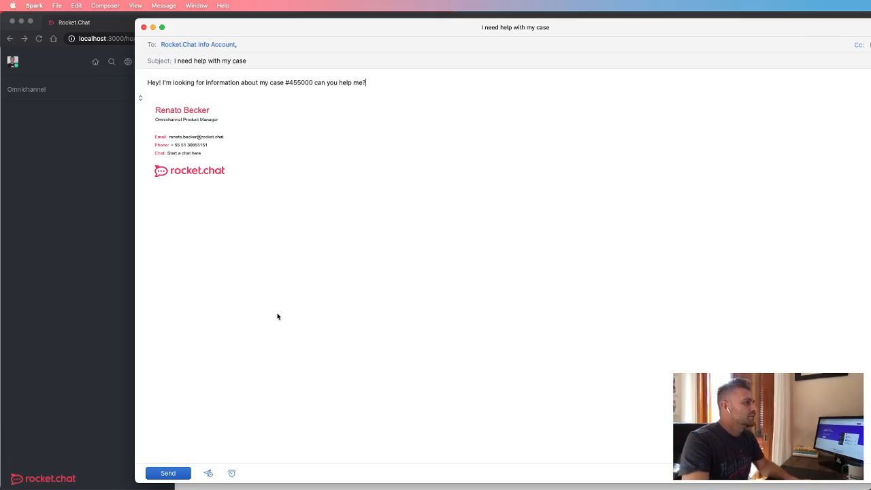
pyautogui.click(169, 473)
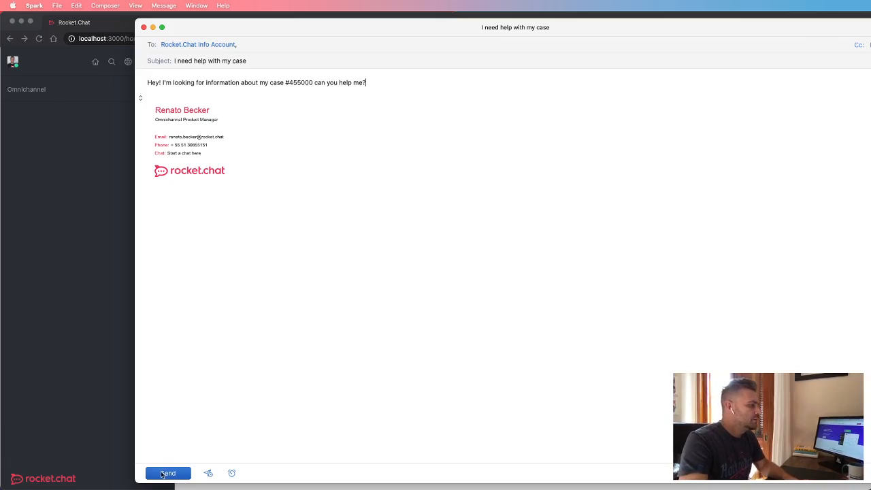
# Send the help-request email from Spark so the chat reopens in Rocket.Chat.
pyautogui.click(167, 474)
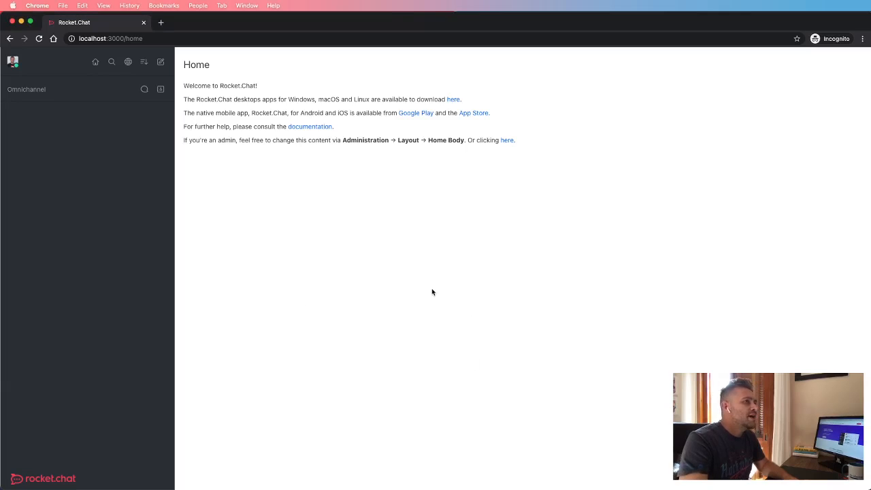
pyautogui.moveTo(471, 308)
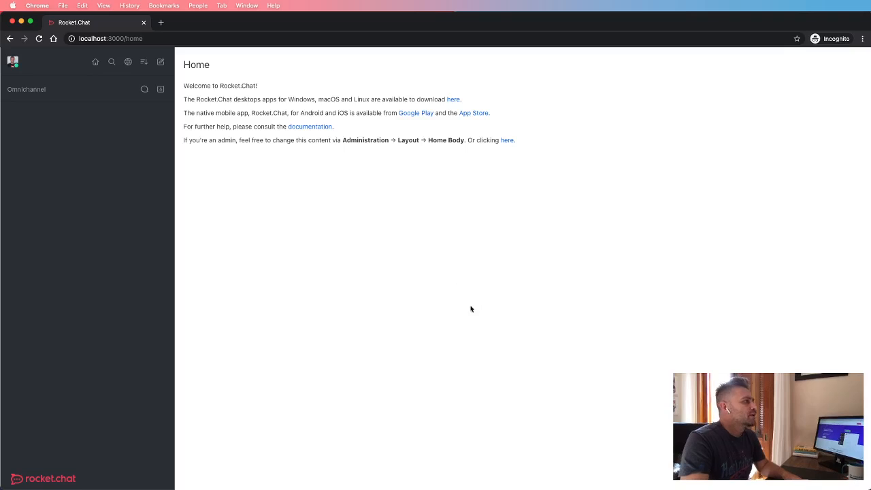
pyautogui.moveTo(468, 343)
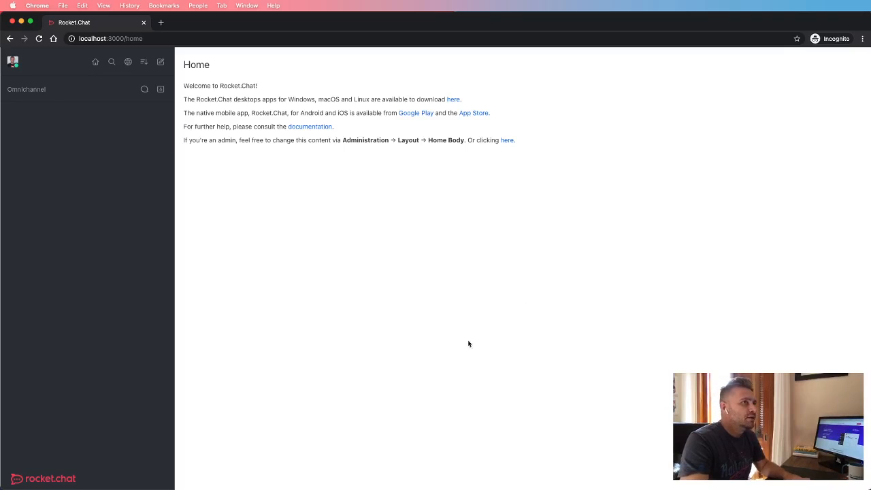
pyautogui.moveTo(37, 152)
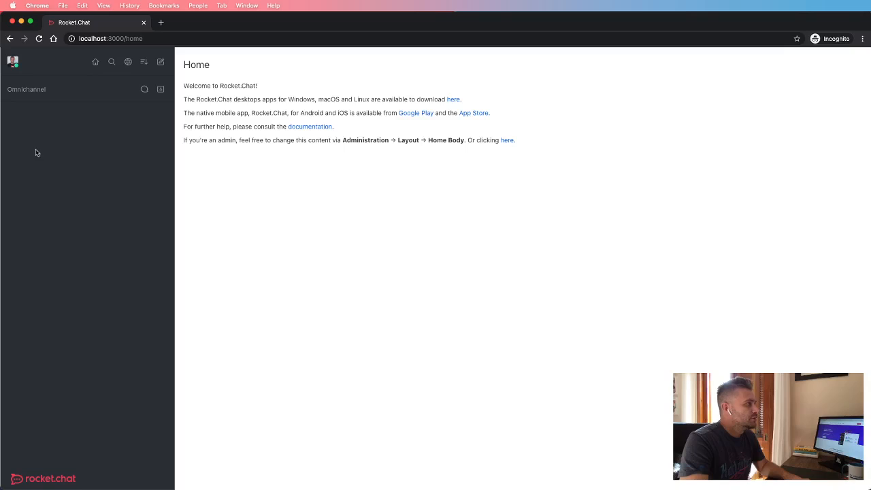
pyautogui.moveTo(386, 251)
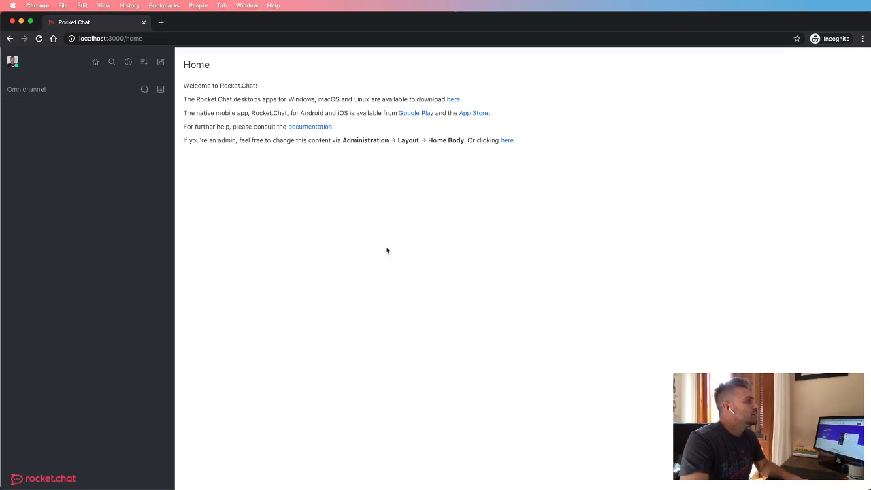
pyautogui.moveTo(58, 150)
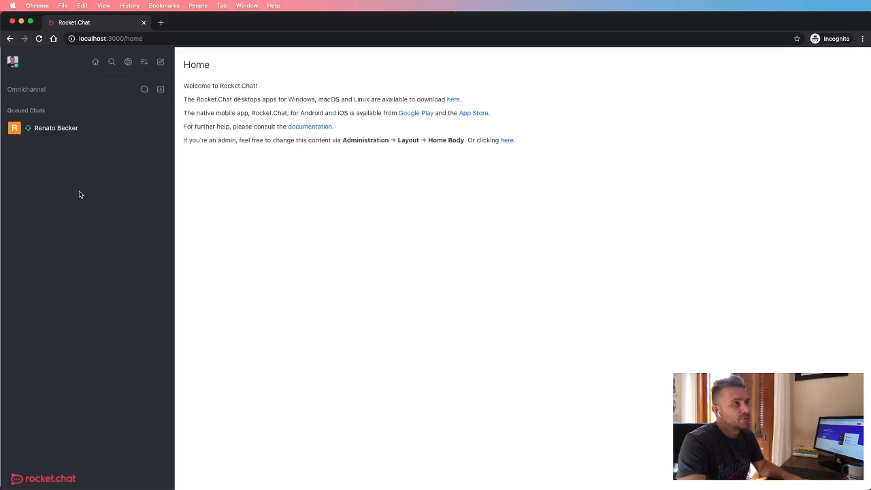
pyautogui.click(57, 128)
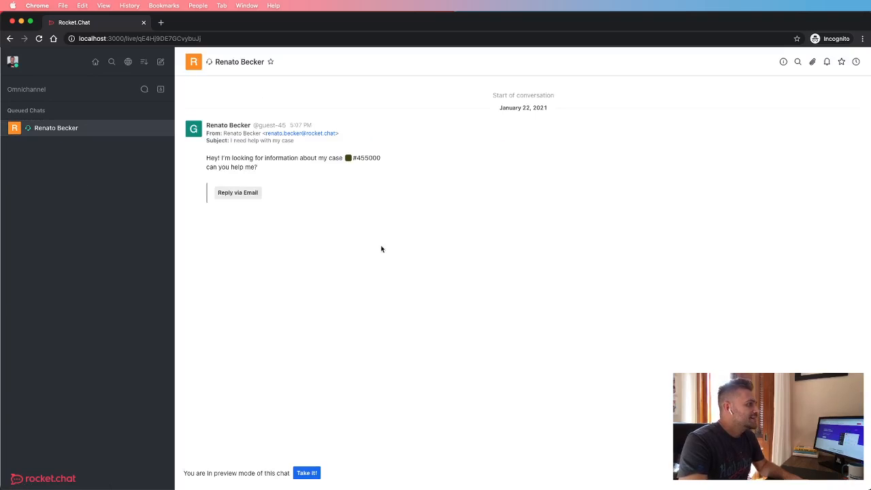
pyautogui.moveTo(353, 170)
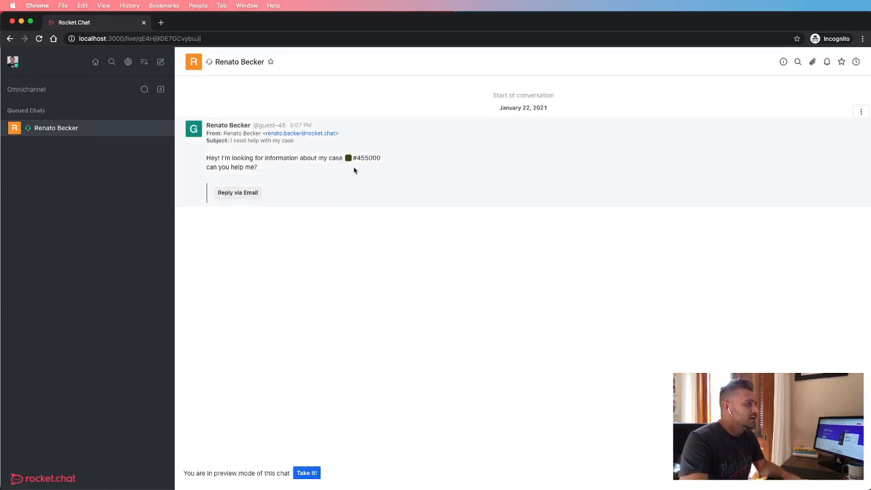
pyautogui.doubleClick(366, 158)
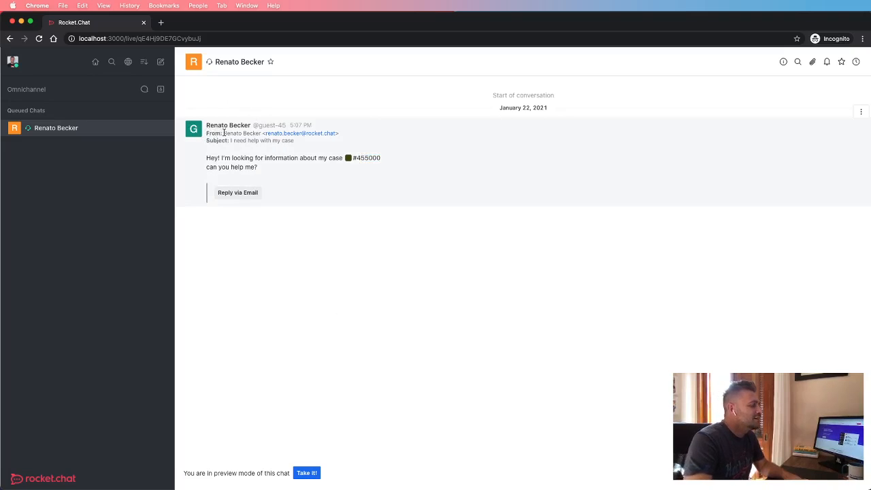
pyautogui.doubleClick(242, 133)
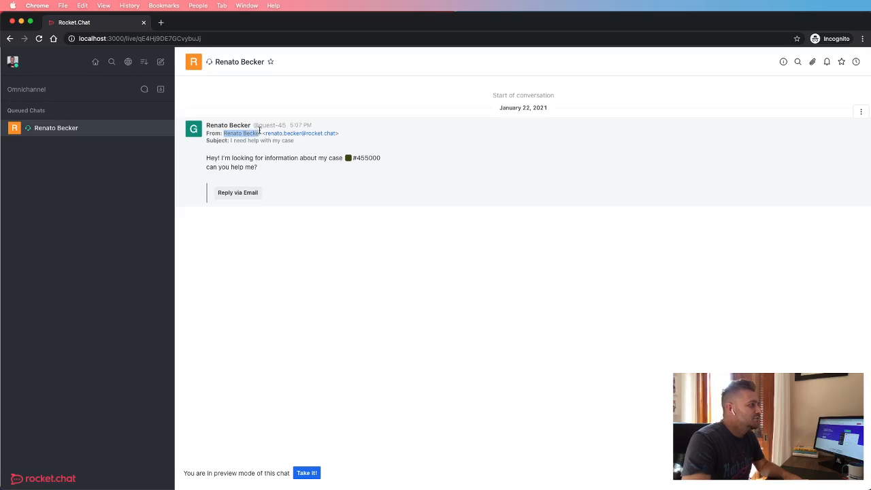
pyautogui.moveTo(278, 240)
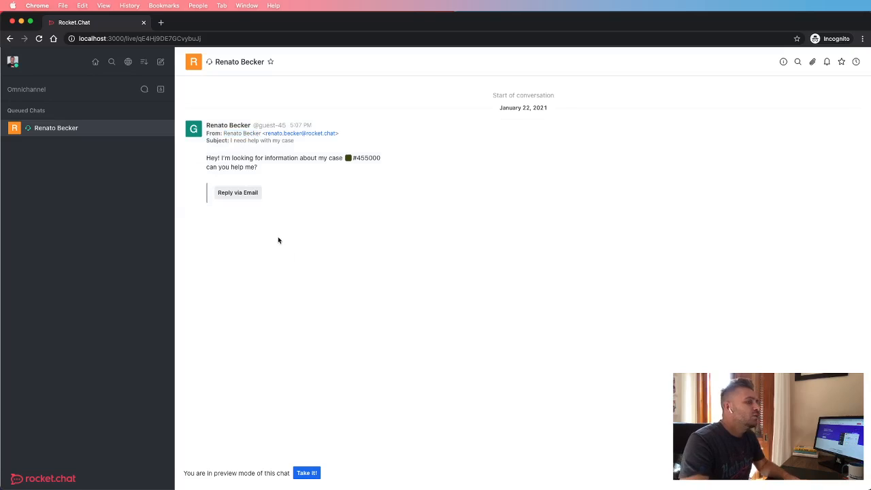
pyautogui.moveTo(248, 242)
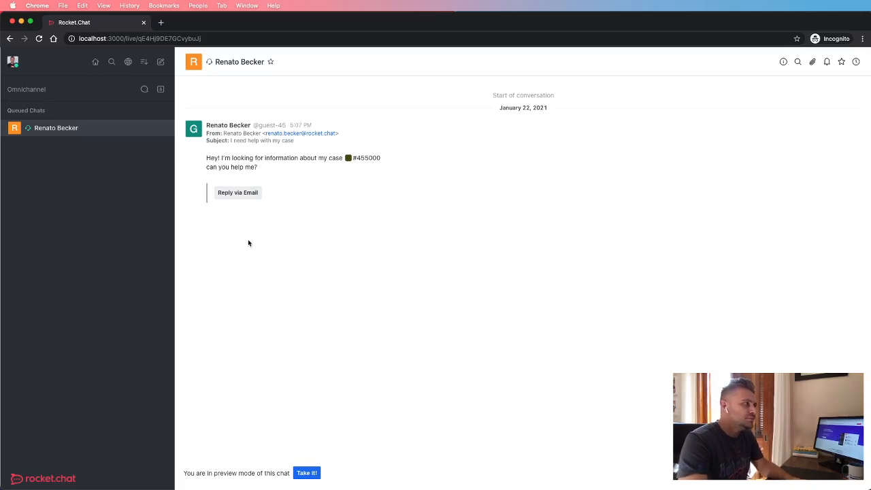
pyautogui.moveTo(249, 277)
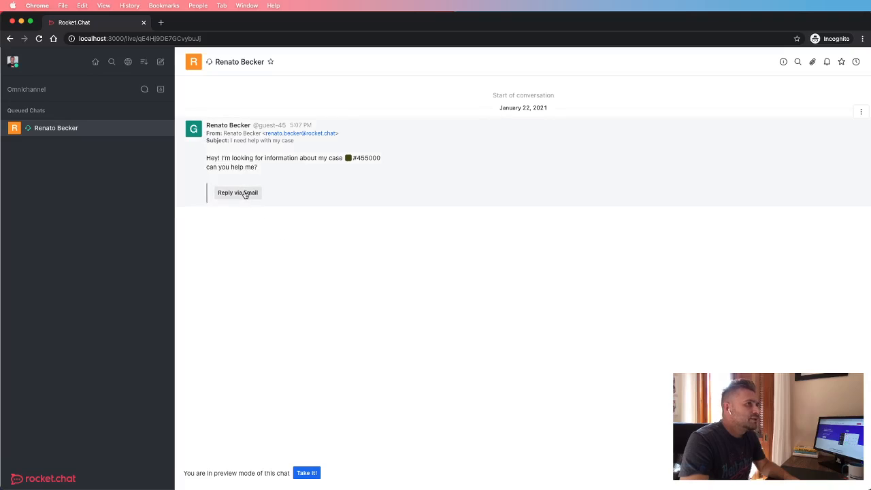
pyautogui.moveTo(299, 295)
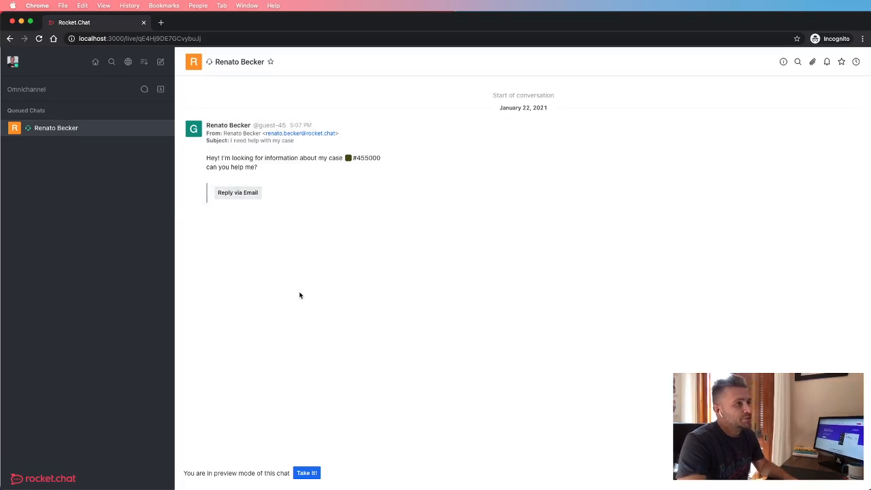
pyautogui.moveTo(286, 459)
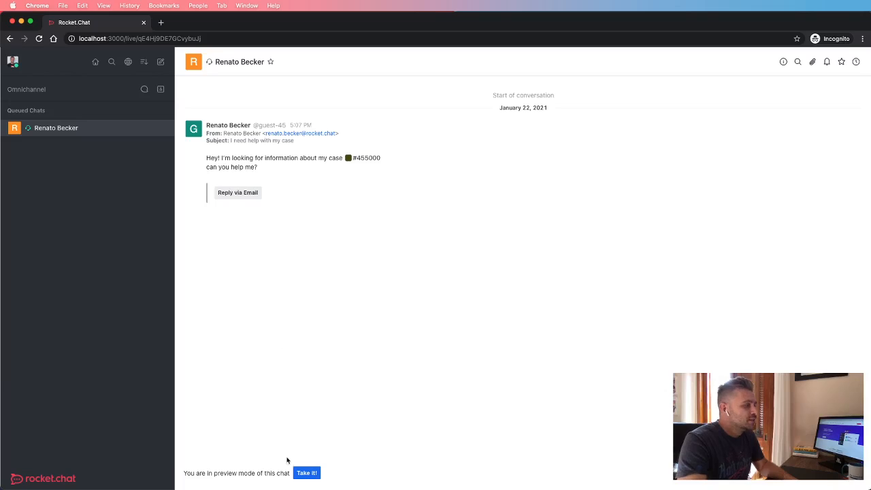
pyautogui.moveTo(306, 473)
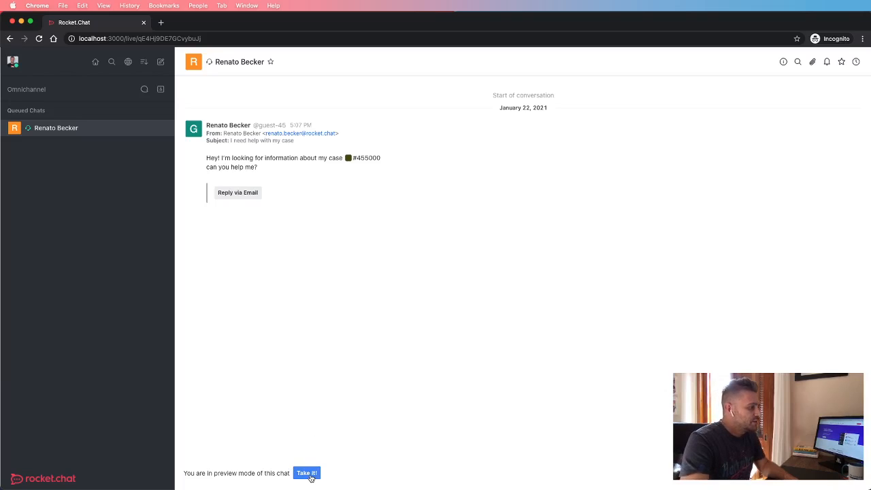
pyautogui.click(307, 474)
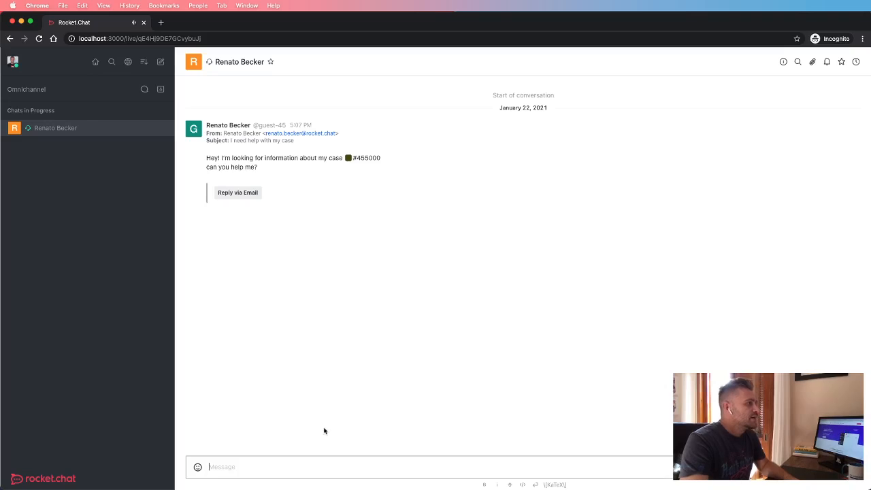
pyautogui.moveTo(330, 357)
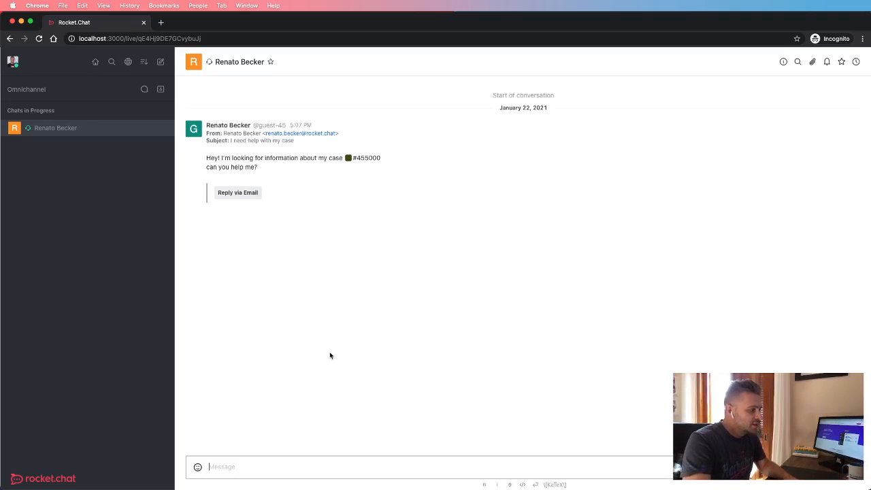
pyautogui.moveTo(304, 372)
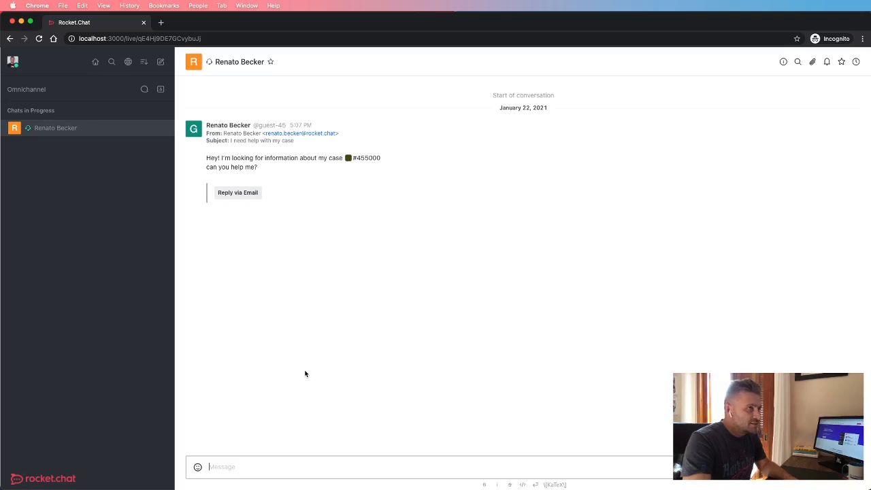
pyautogui.moveTo(292, 400)
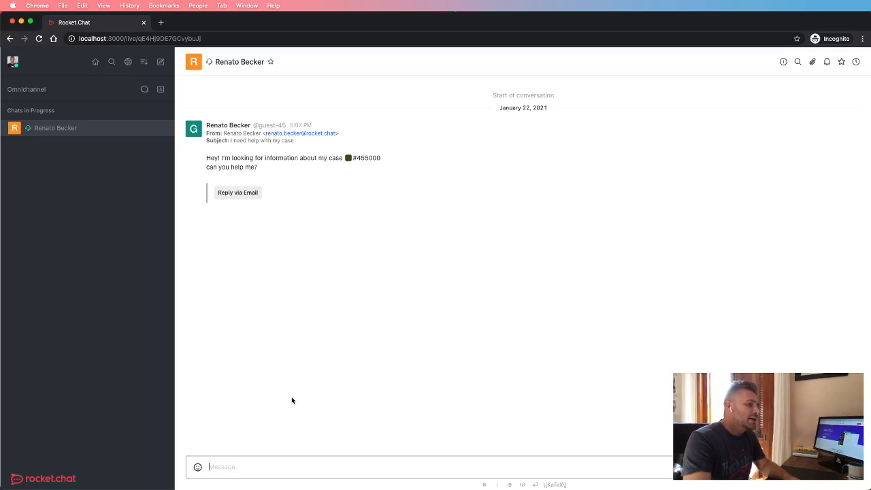
pyautogui.moveTo(666, 300)
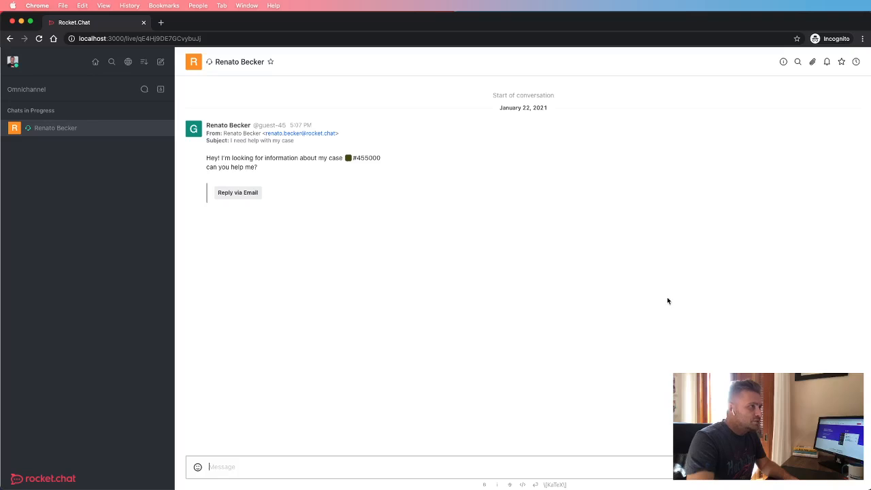
pyautogui.moveTo(480, 384)
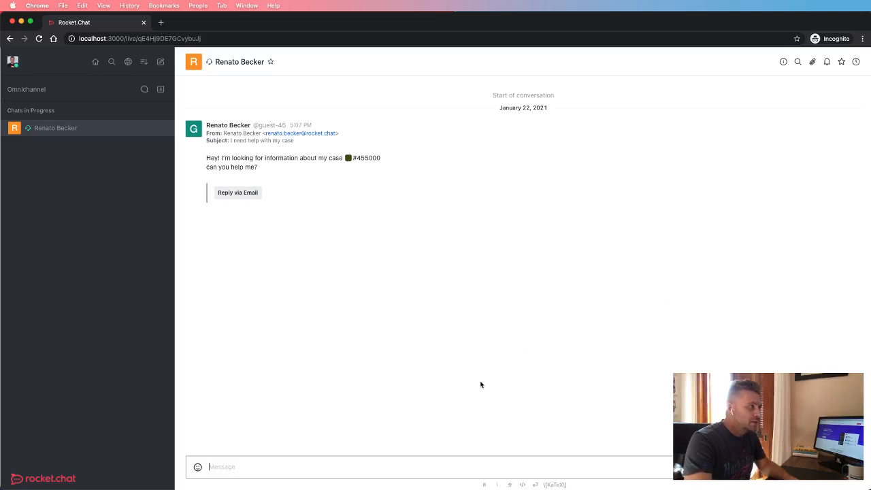
pyautogui.moveTo(400, 350)
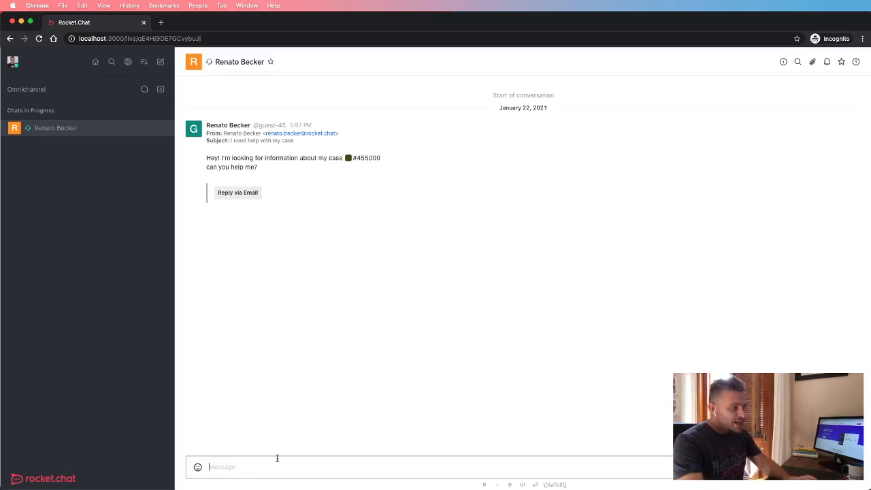
pyautogui.moveTo(364, 310)
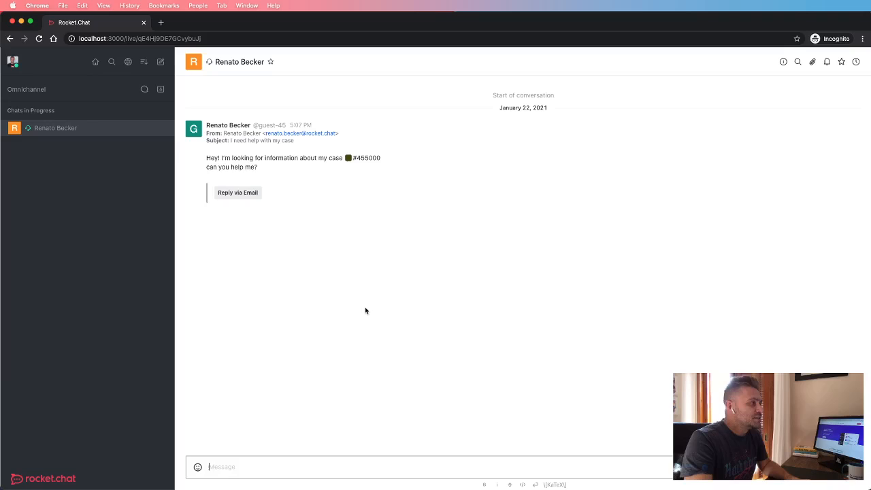
pyautogui.moveTo(307, 294)
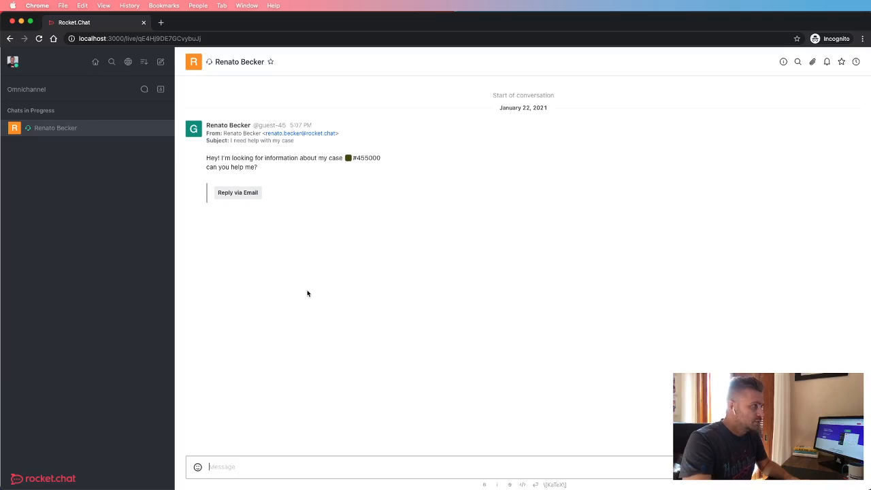
pyautogui.moveTo(360, 387)
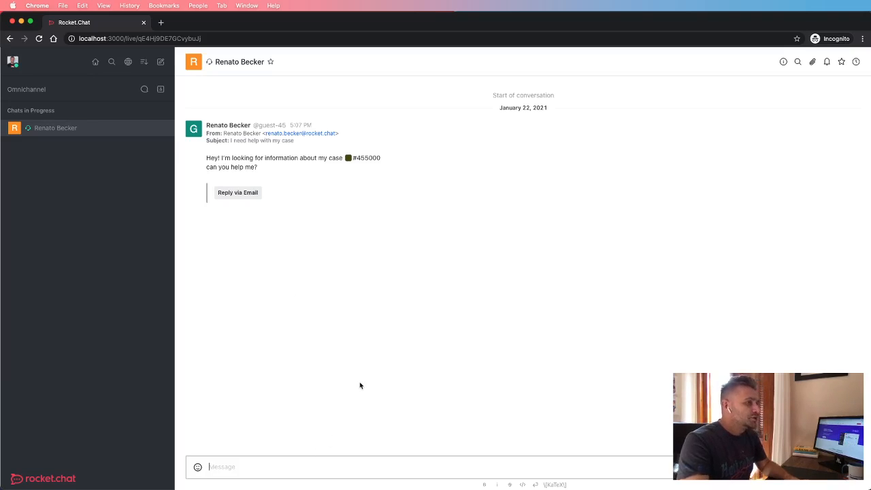
pyautogui.moveTo(318, 393)
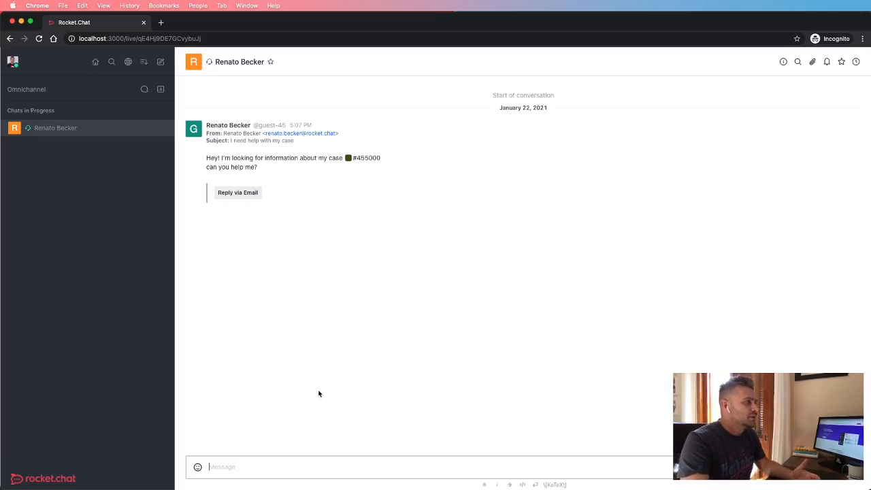
pyautogui.moveTo(240, 200)
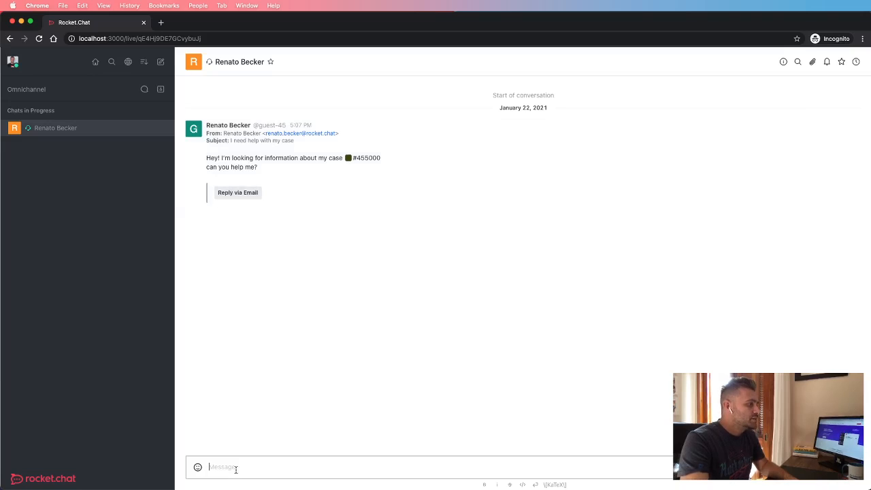
pyautogui.moveTo(230, 447)
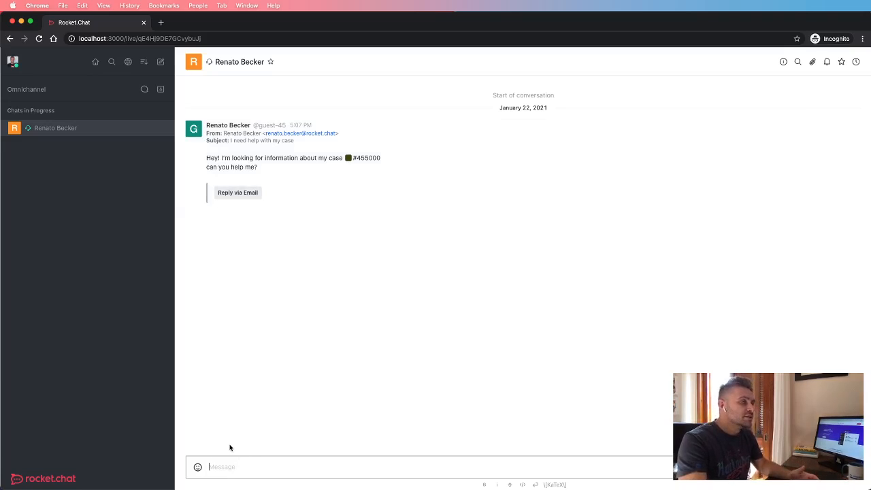
pyautogui.click(277, 467)
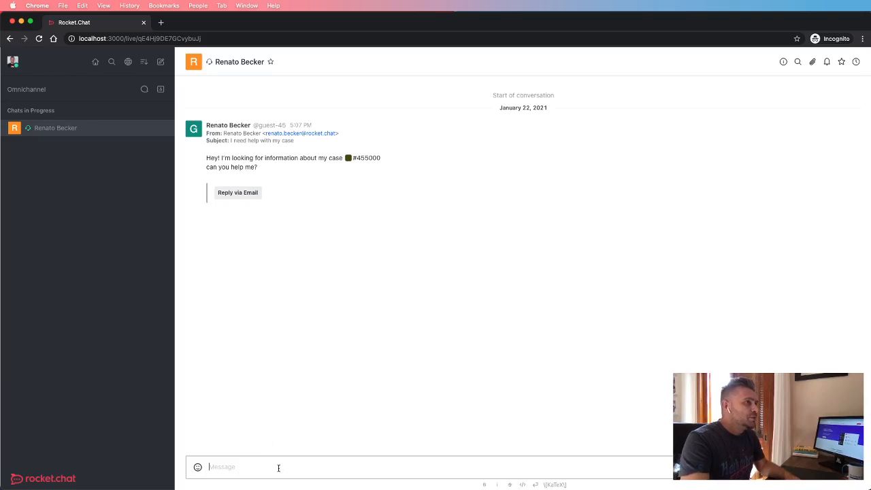
pyautogui.moveTo(259, 446)
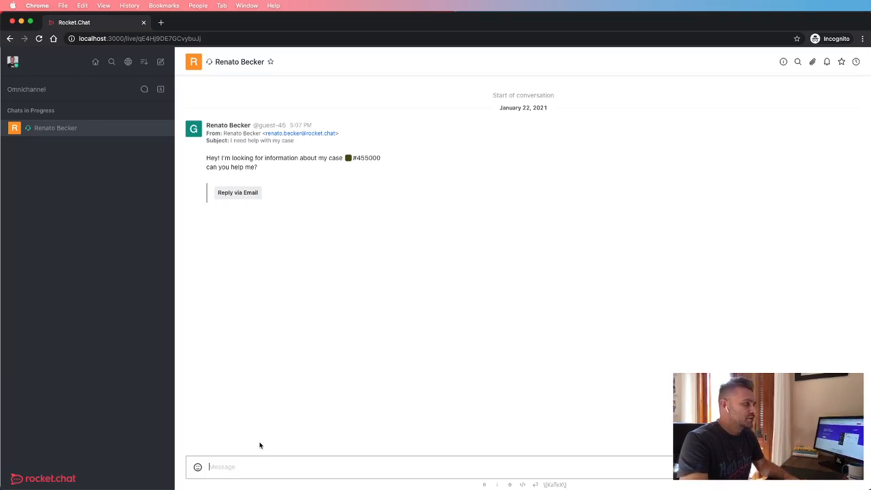
pyautogui.write('/invite @')
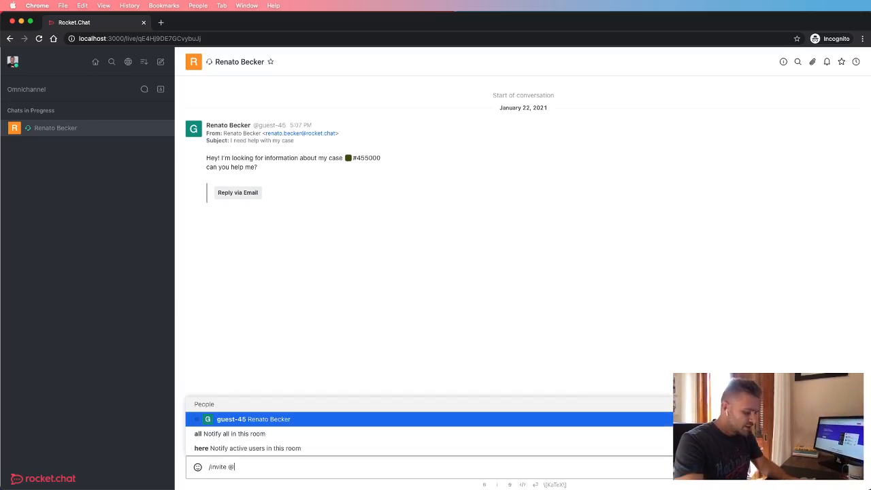
pyautogui.write('renat')
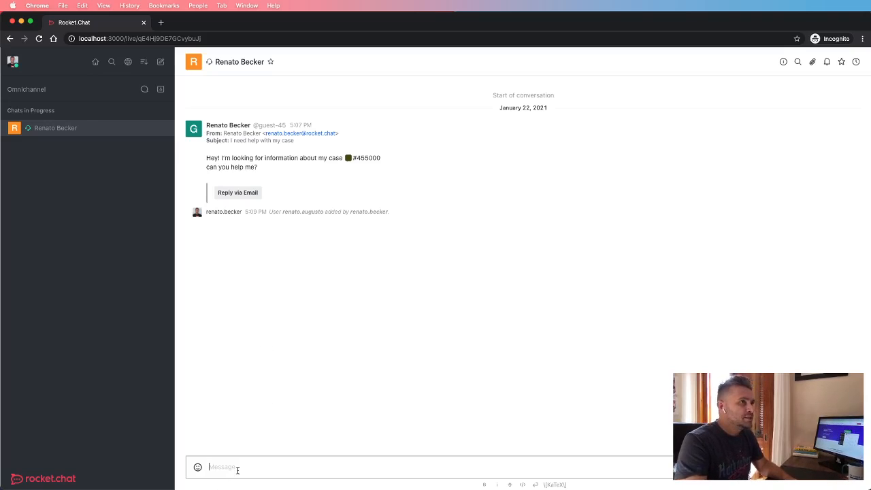
pyautogui.write('Hey @renato')
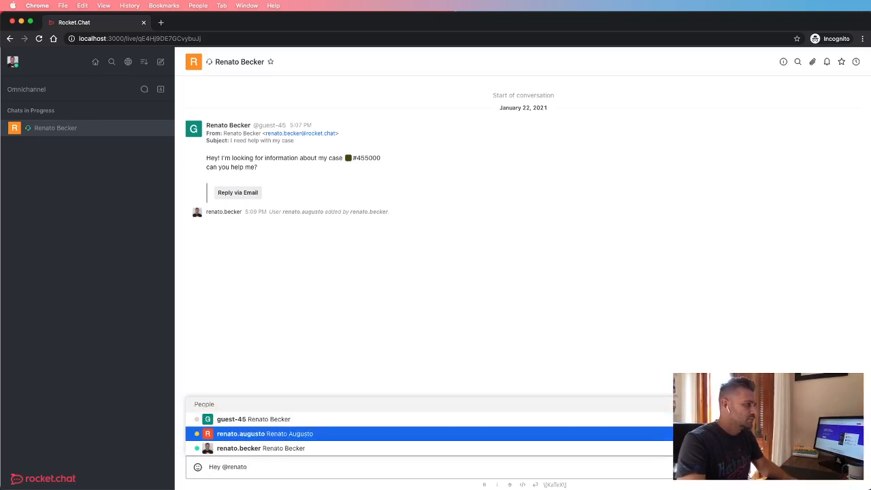
pyautogui.click(264, 433)
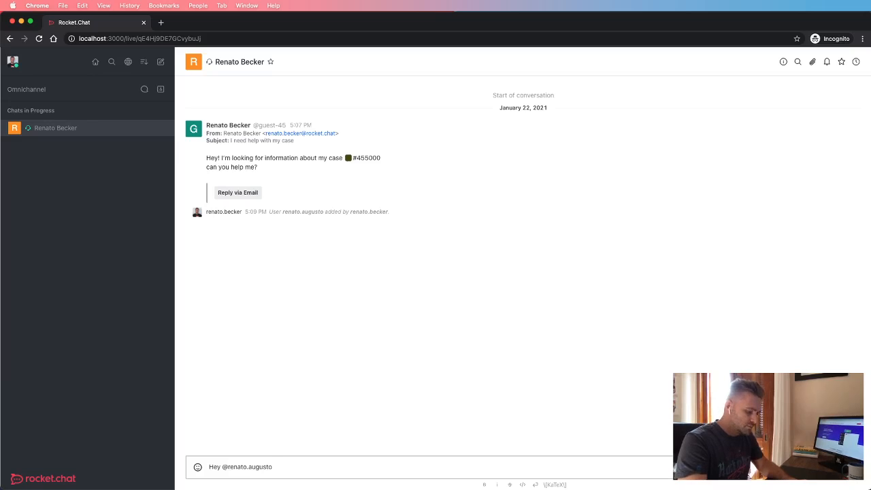
pyautogui.write('can you help me with')
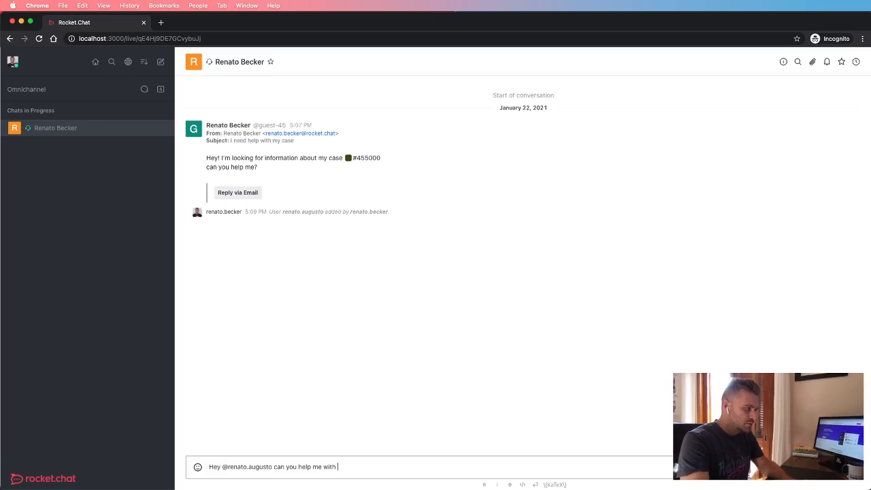
pyautogui.press('Return')
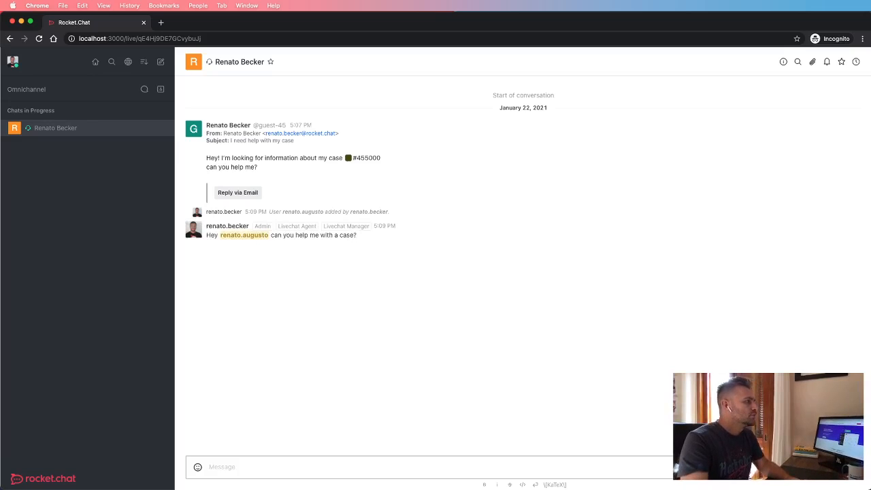
pyautogui.moveTo(359, 408)
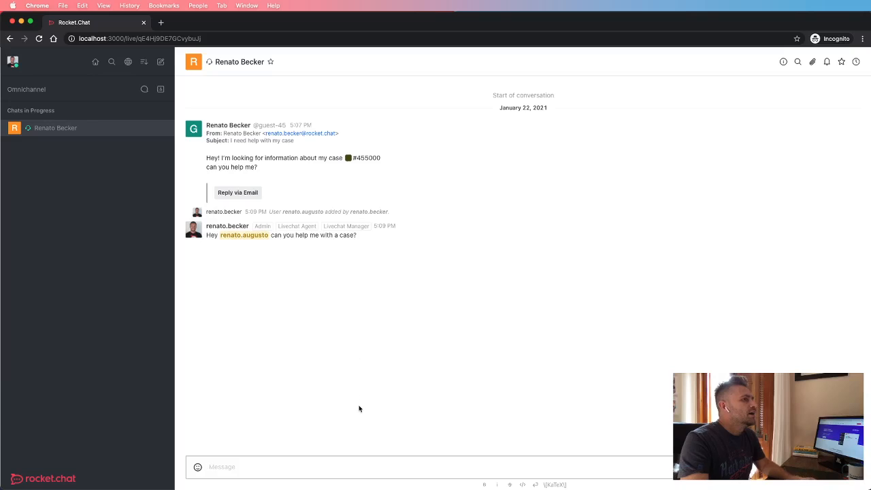
pyautogui.moveTo(326, 311)
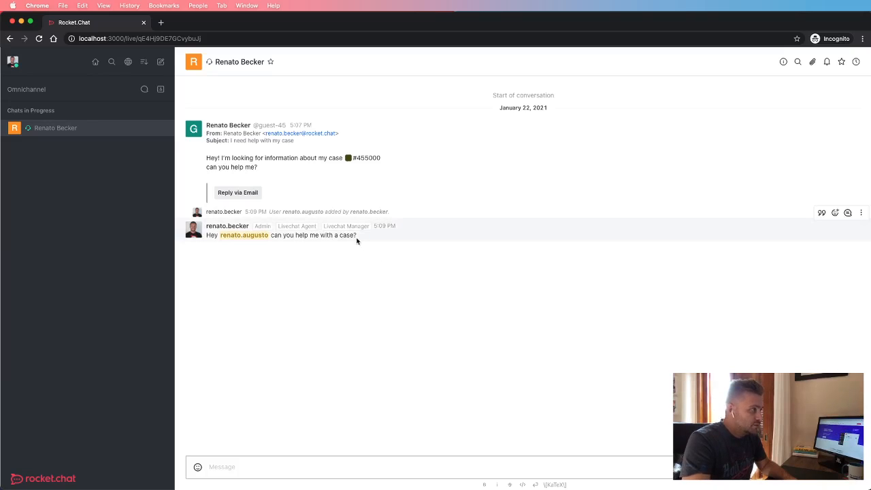
pyautogui.moveTo(407, 335)
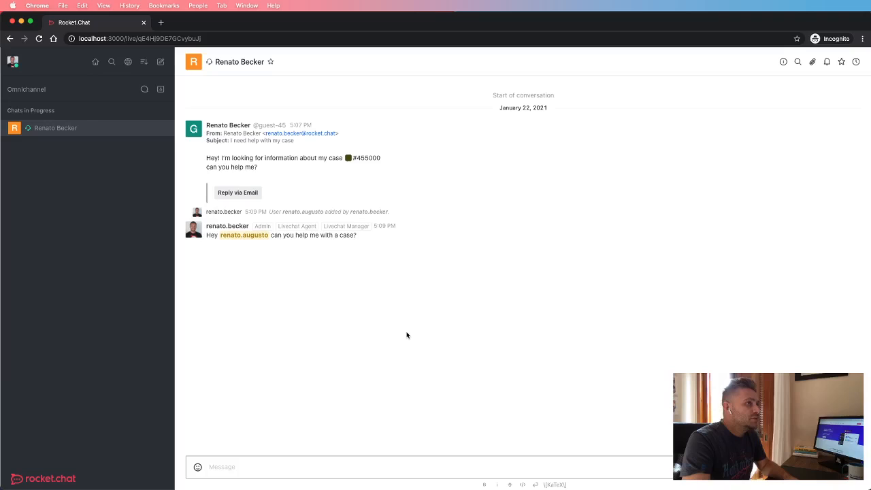
pyautogui.moveTo(216, 128)
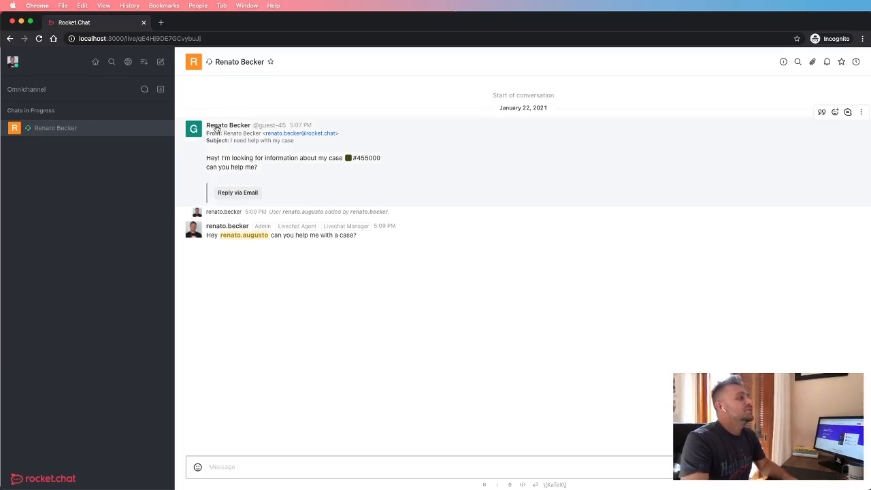
pyautogui.moveTo(453, 302)
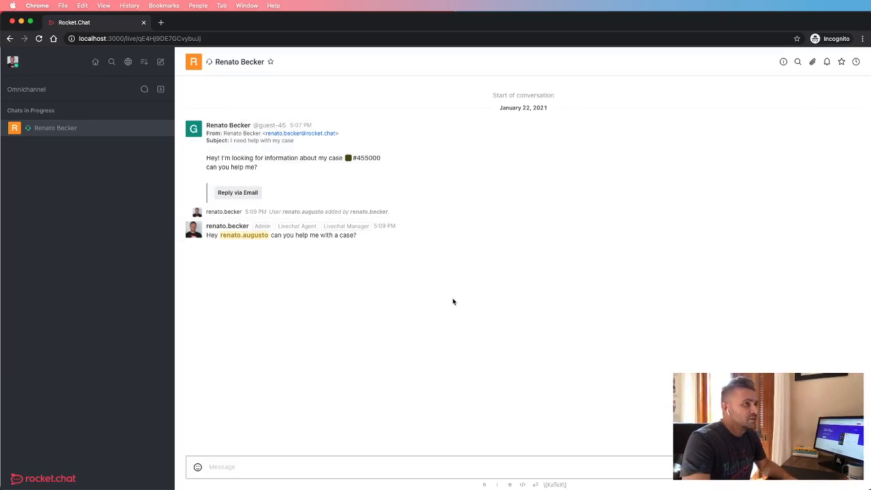
pyautogui.moveTo(366, 291)
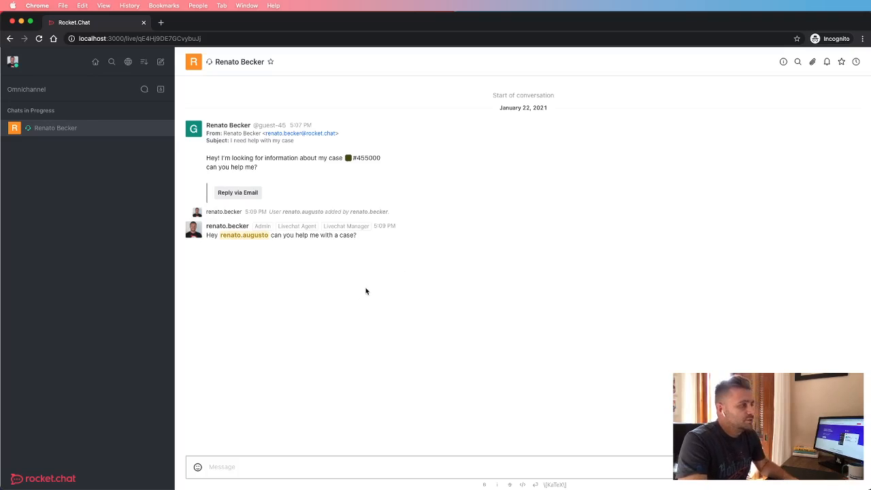
pyautogui.moveTo(419, 320)
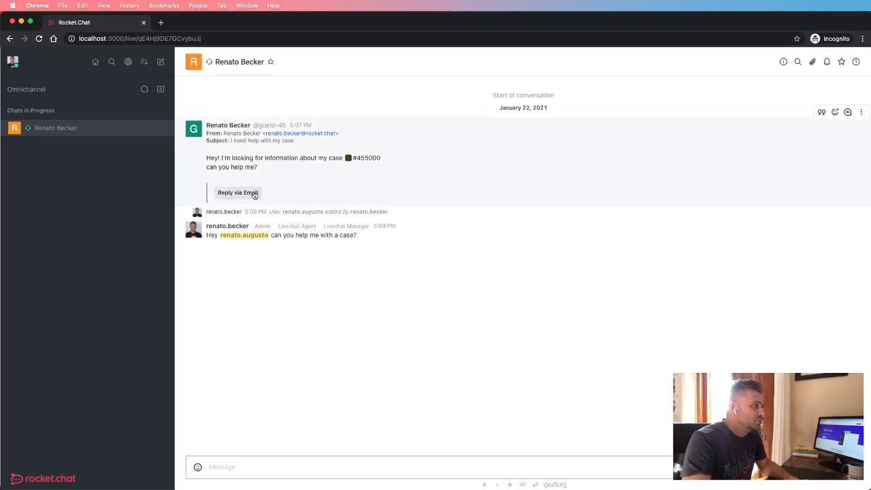
pyautogui.moveTo(383, 308)
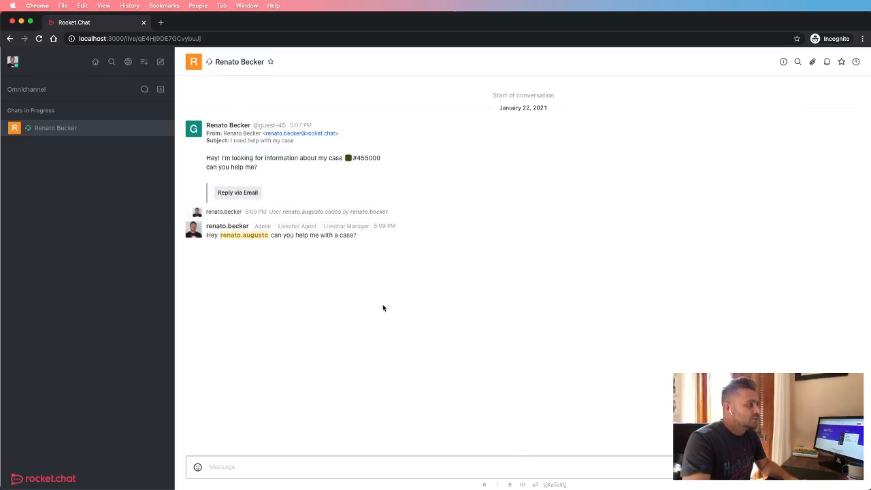
pyautogui.moveTo(447, 378)
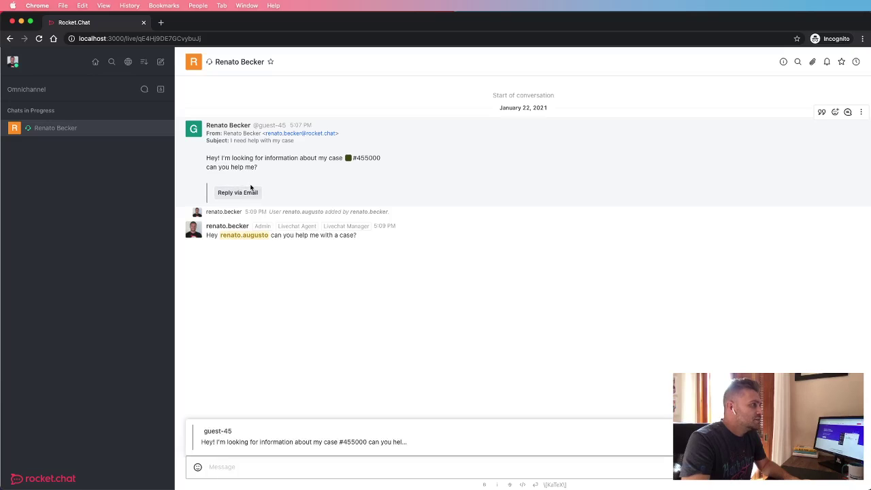
pyautogui.moveTo(393, 481)
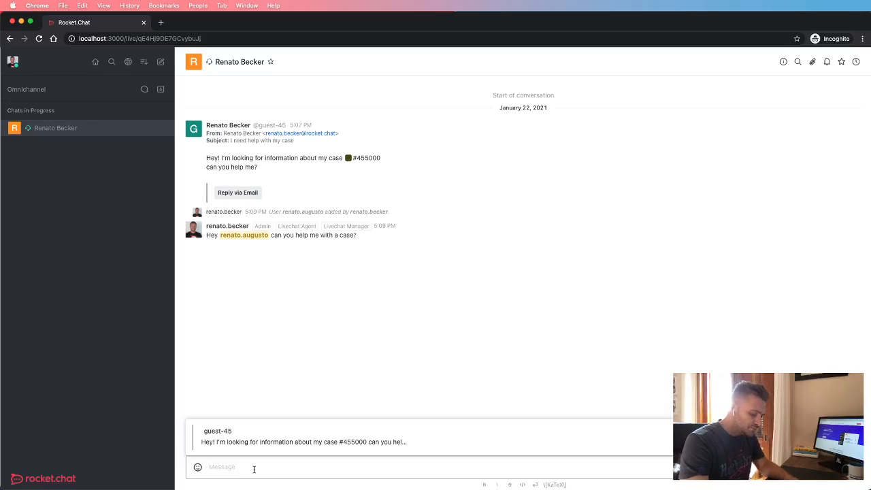
# Write the email reply 'Hello, your case has been solved. Thanks.' and send it to the customer.
pyautogui.write('Hello Renato Becker! Yeah')
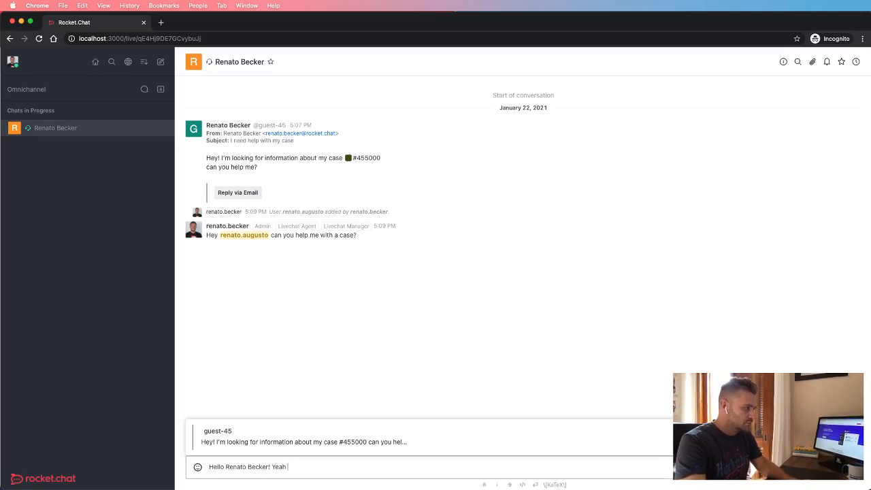
pyautogui.write(', your case')
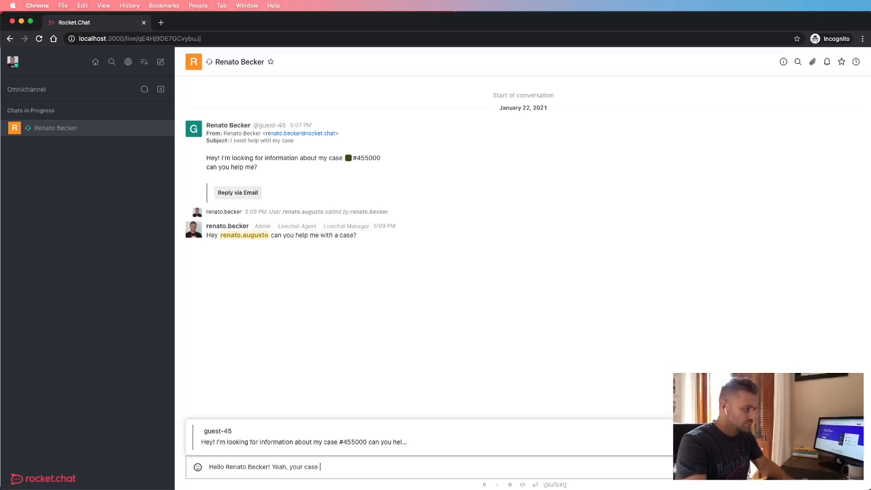
pyautogui.write('has been s')
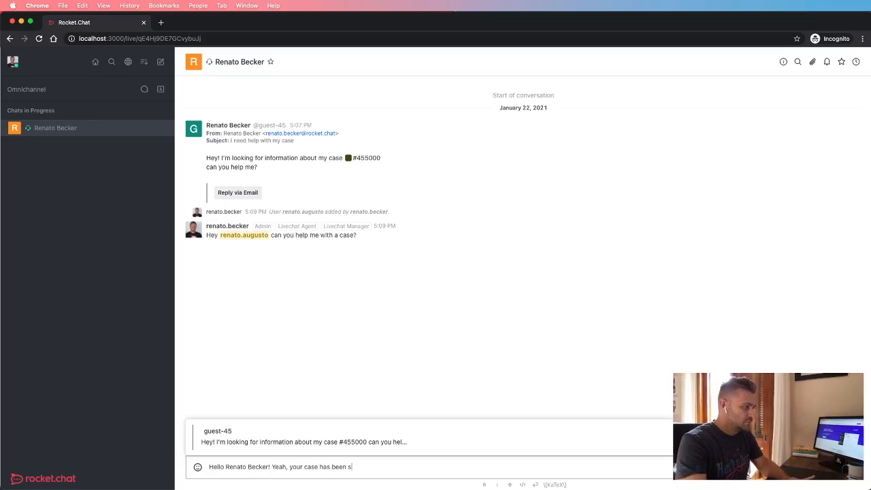
pyautogui.write('olved.')
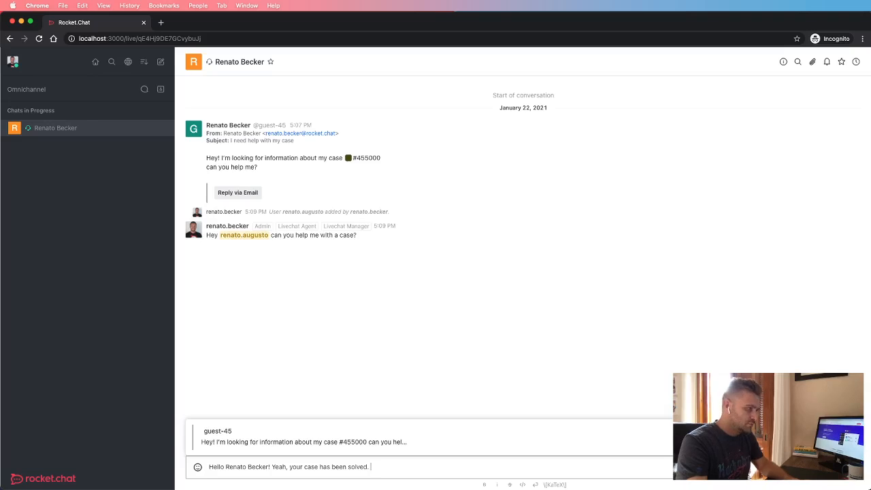
pyautogui.write('Thanks.')
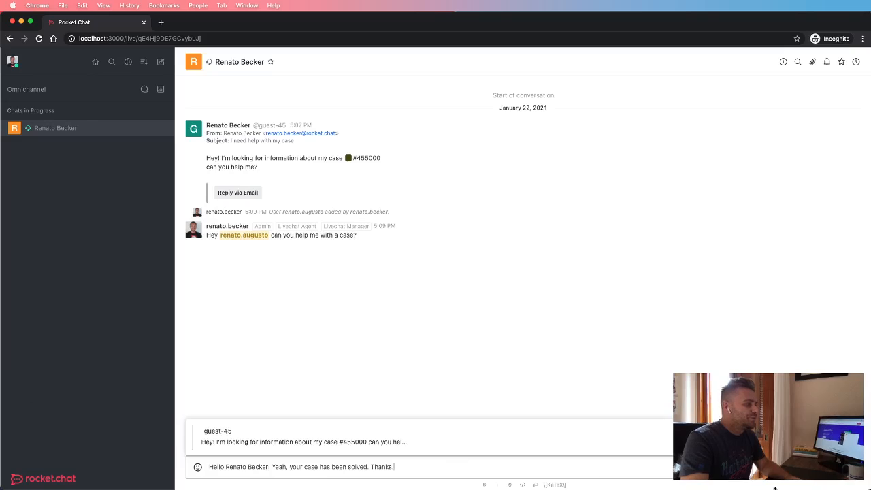
pyautogui.press('Return')
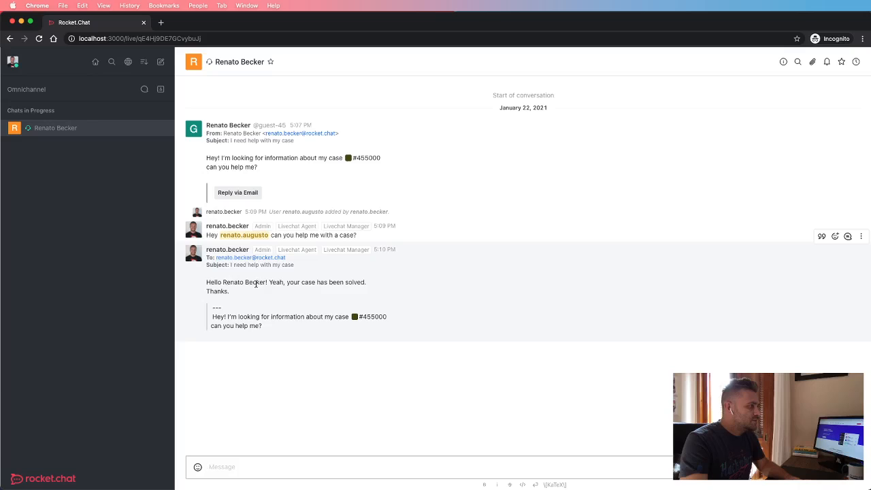
pyautogui.moveTo(237, 294)
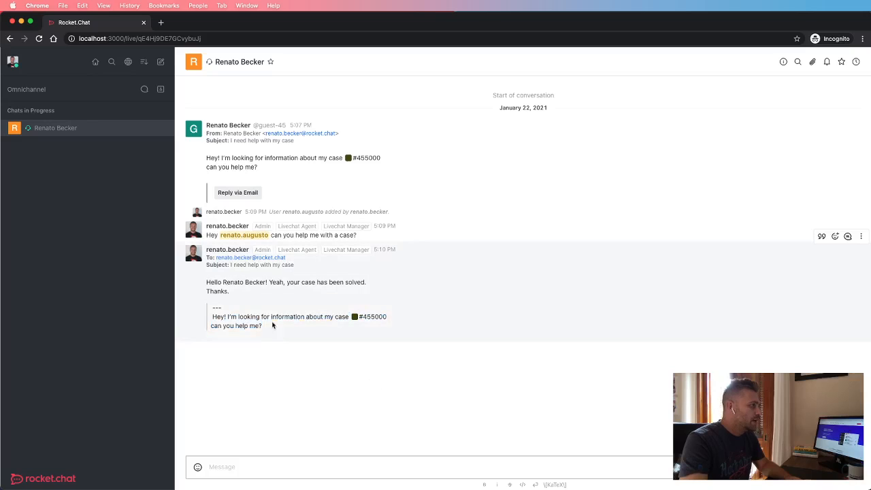
pyautogui.moveTo(238, 397)
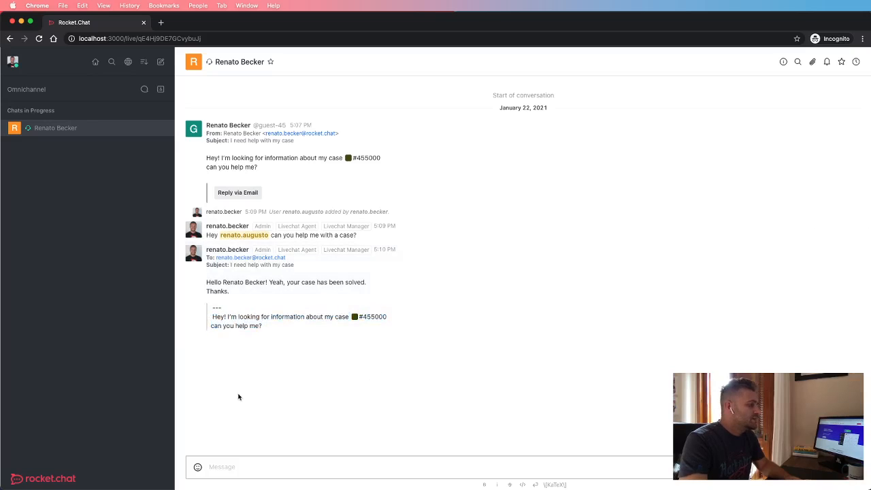
pyautogui.moveTo(245, 229)
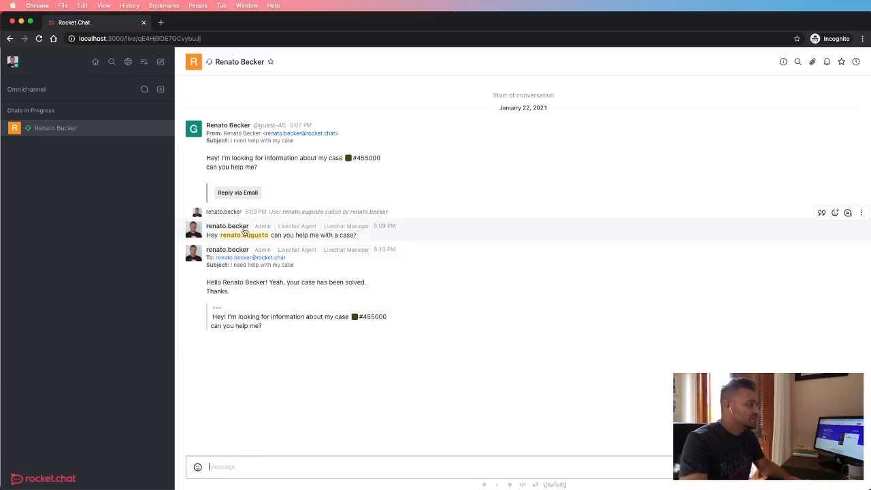
pyautogui.doubleClick(280, 234)
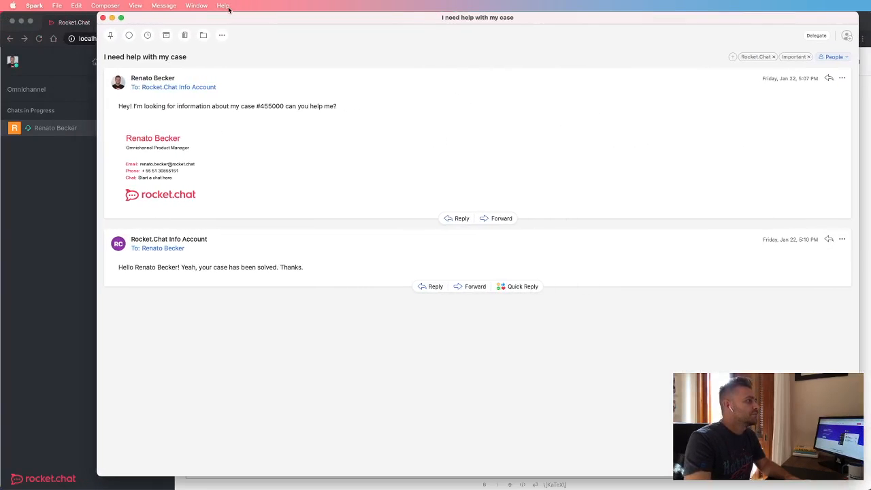
pyautogui.moveTo(171, 337)
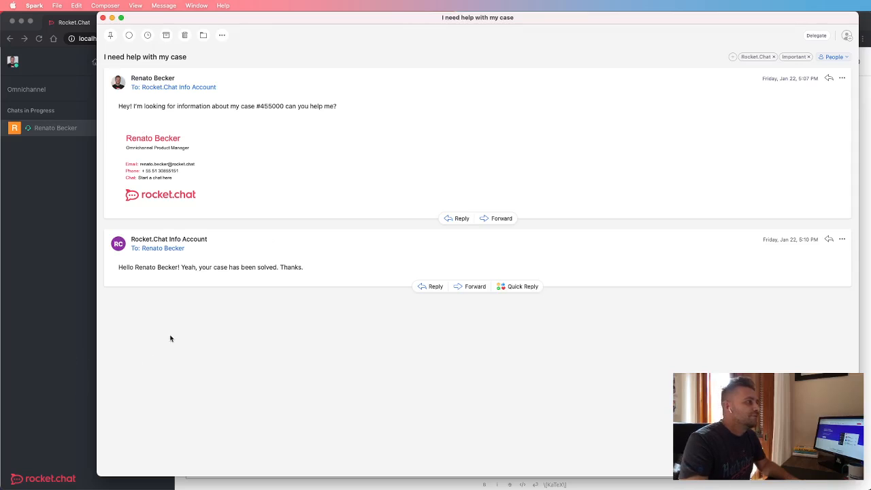
# Review the 'case has been solved' email in Spark and start a reply to it.
pyautogui.doubleClick(218, 267)
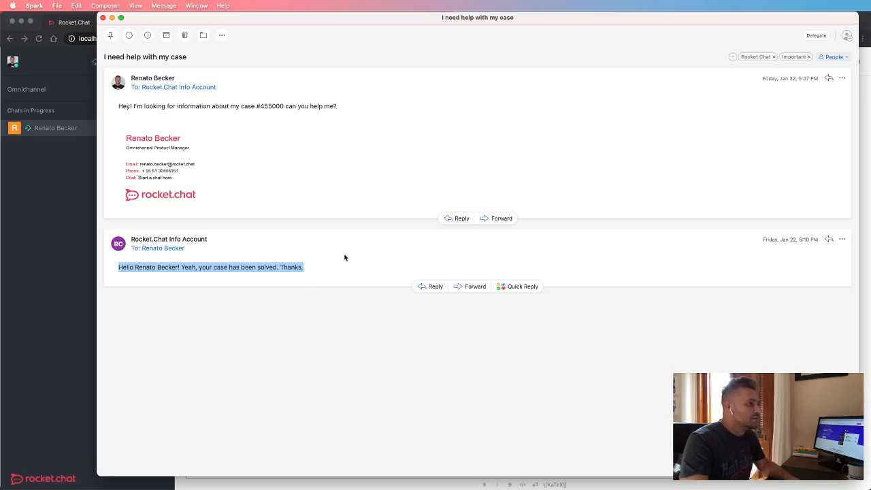
pyautogui.click(386, 304)
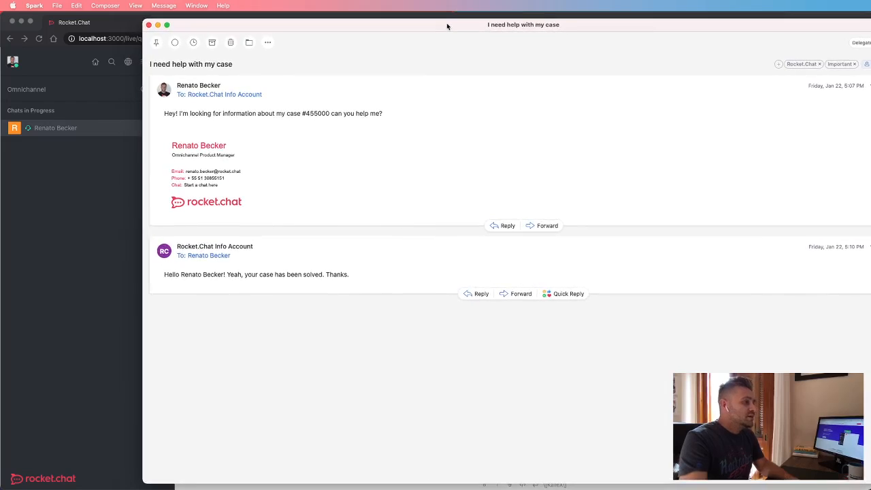
pyautogui.moveTo(354, 326)
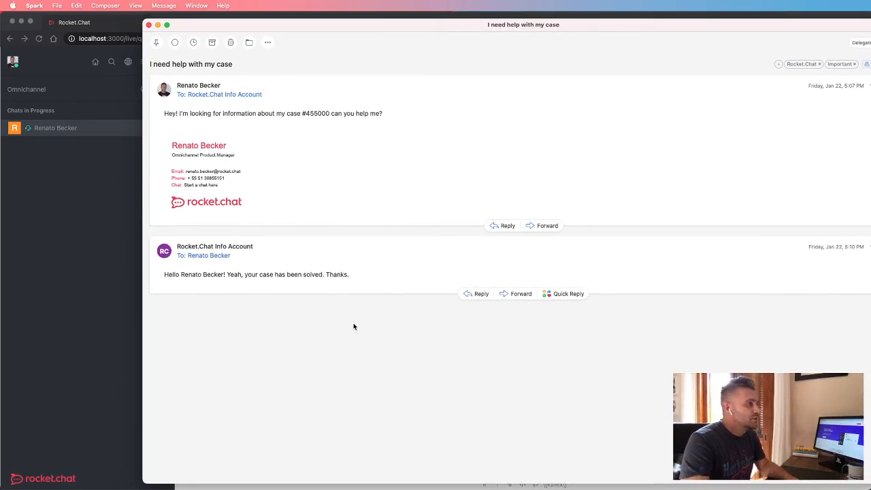
pyautogui.moveTo(446, 286)
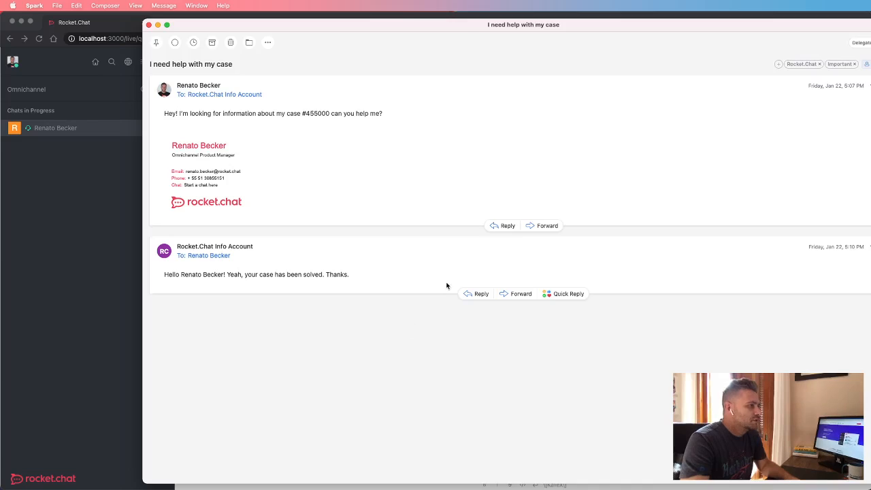
pyautogui.moveTo(425, 328)
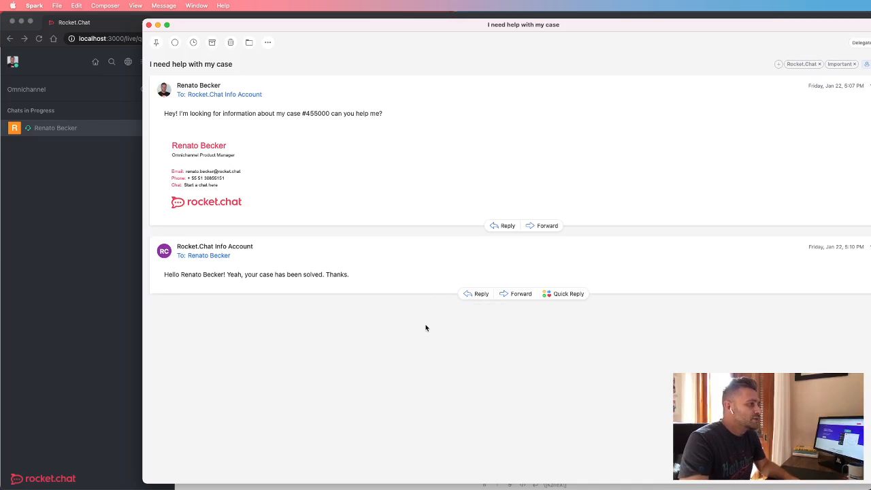
pyautogui.moveTo(481, 294)
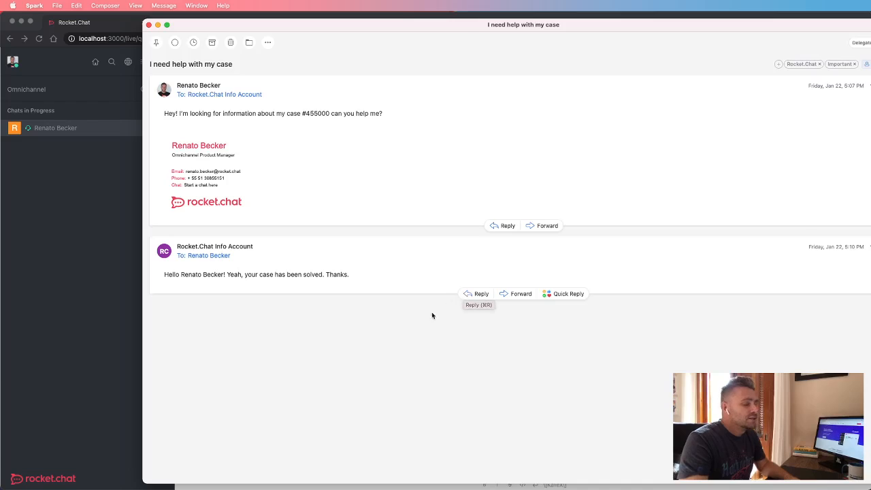
pyautogui.moveTo(476, 318)
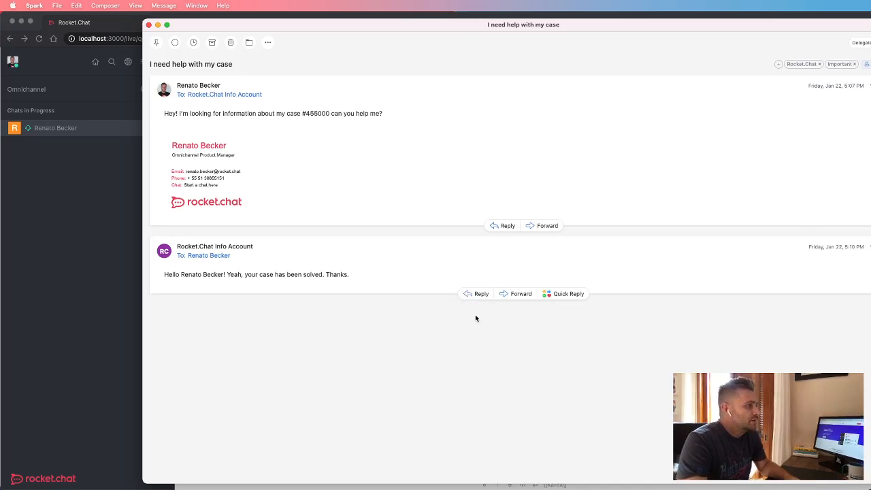
pyautogui.moveTo(457, 324)
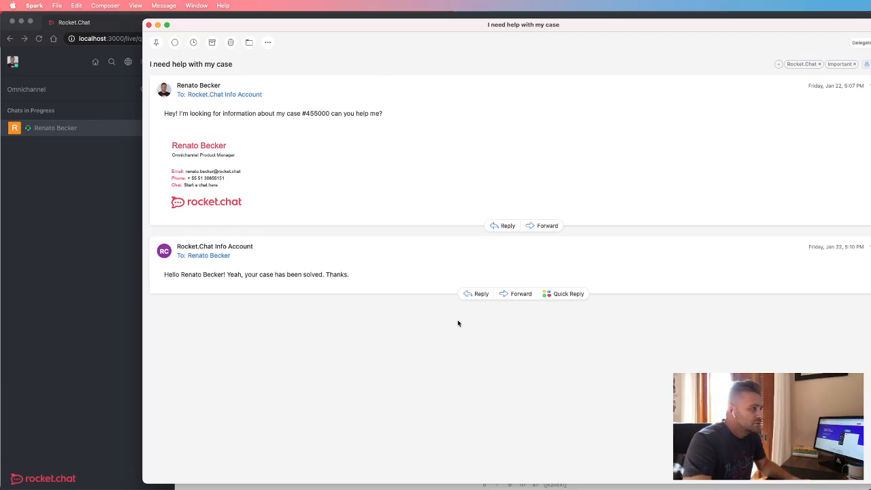
pyautogui.moveTo(474, 308)
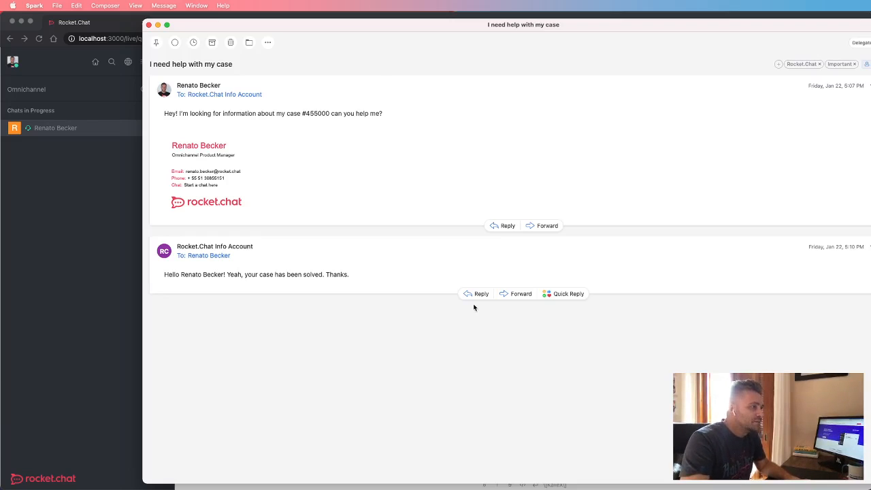
pyautogui.click(482, 294)
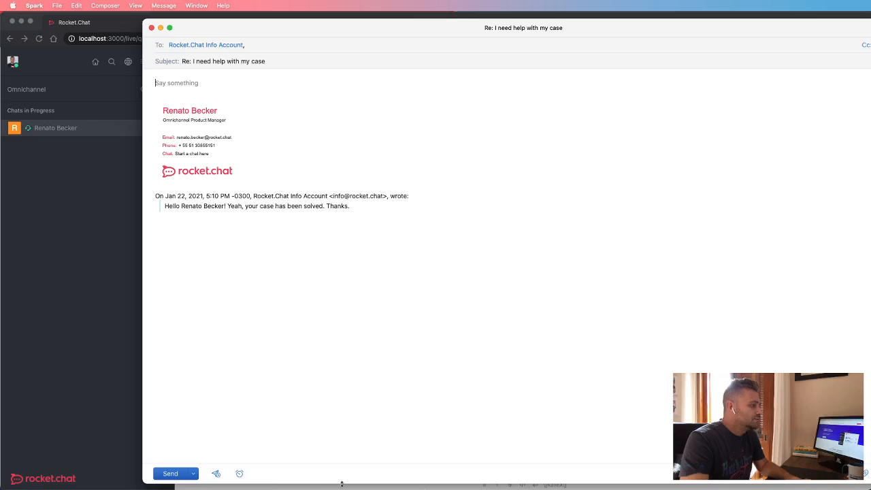
pyautogui.moveTo(513, 68)
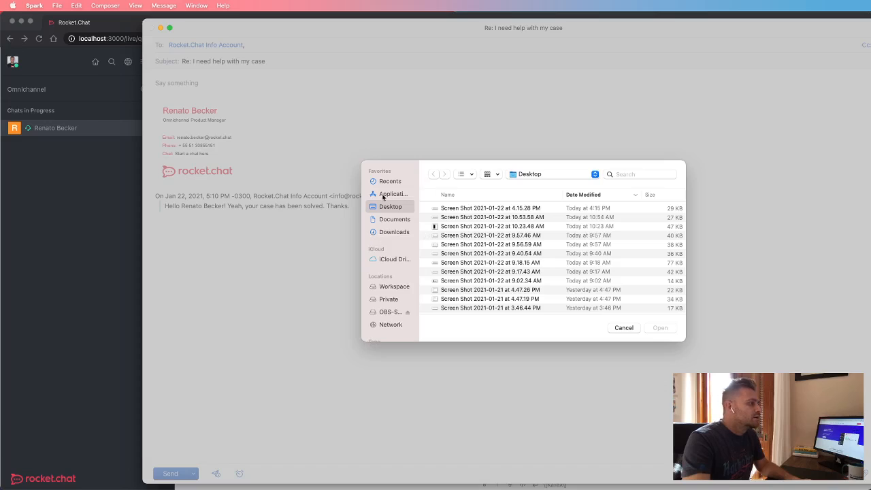
# Attach rocket-chat.jpeg from the samples folder and send the Spark reply.
pyautogui.scroll(-3)
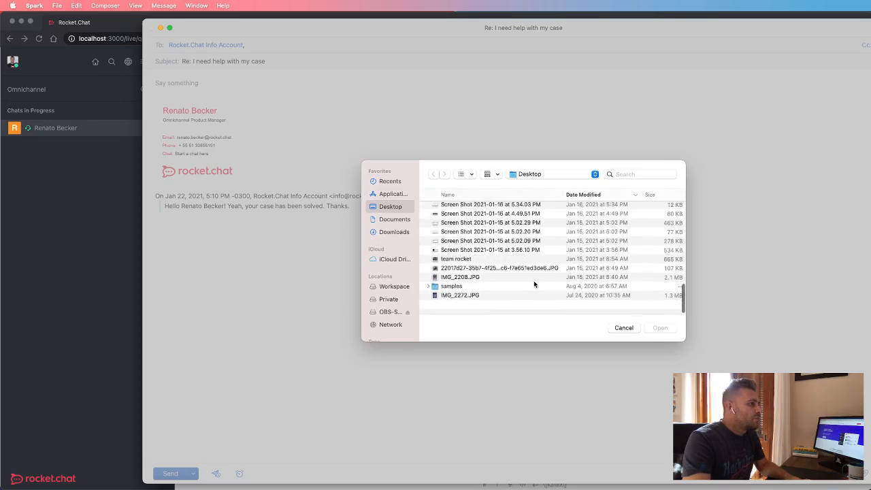
pyautogui.doubleClick(452, 286)
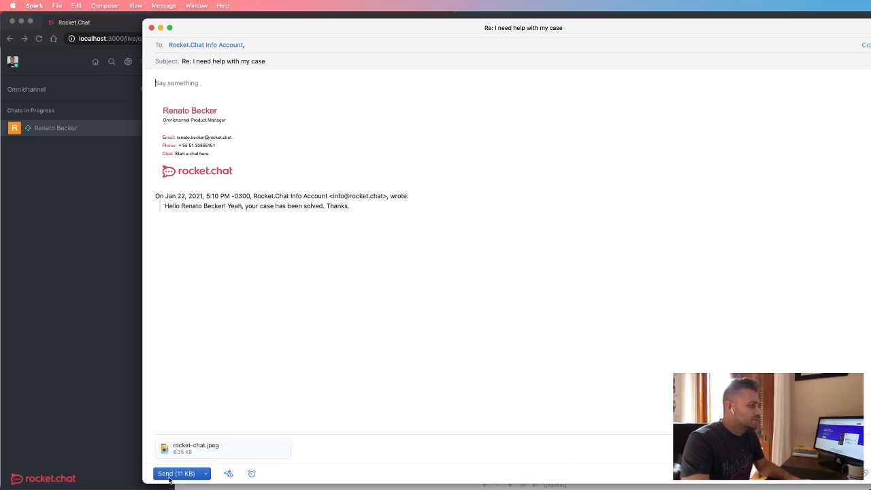
pyautogui.click(166, 473)
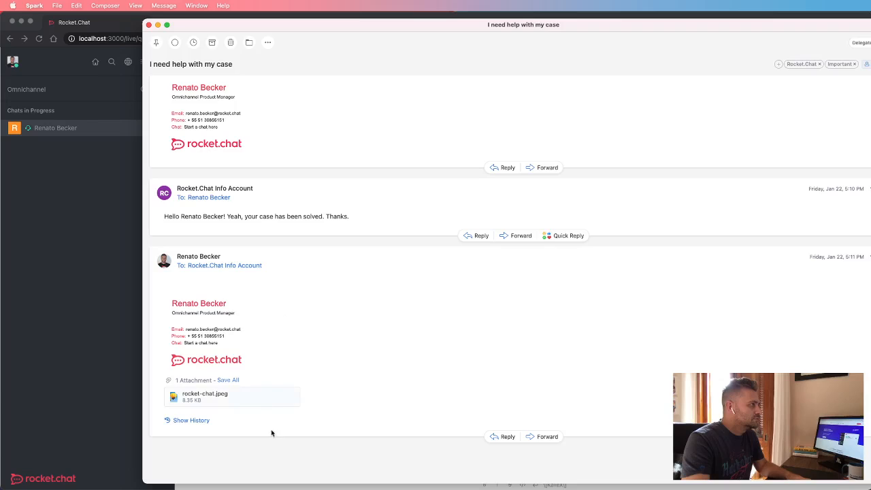
pyautogui.moveTo(55, 288)
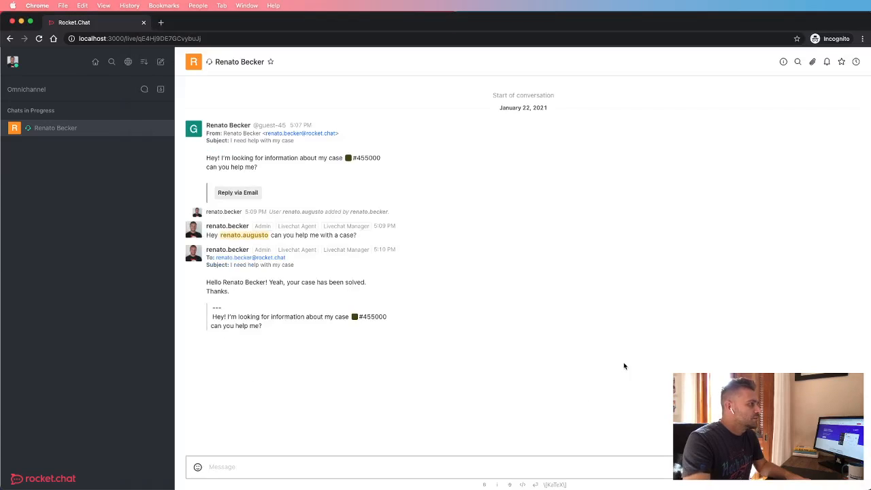
pyautogui.moveTo(542, 339)
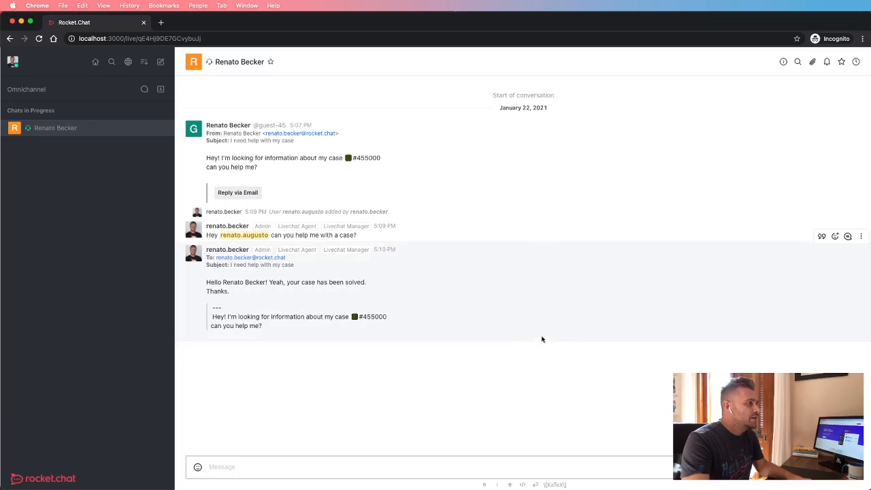
pyautogui.moveTo(558, 348)
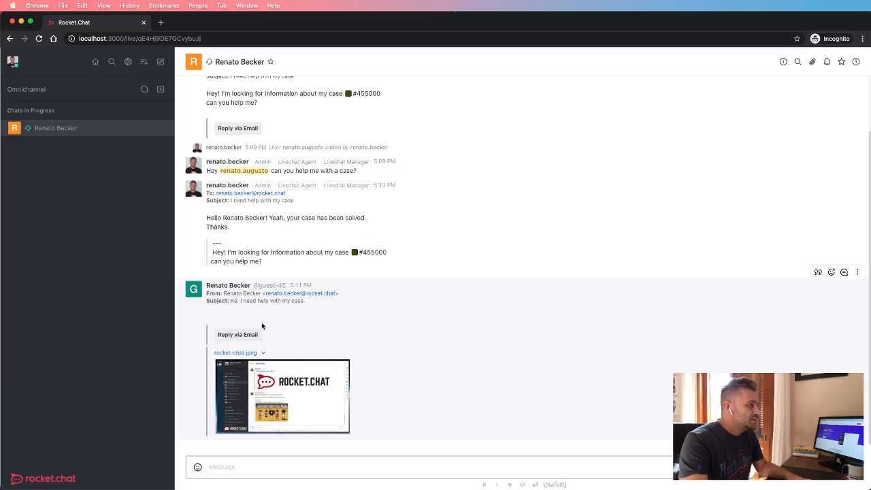
pyautogui.moveTo(275, 365)
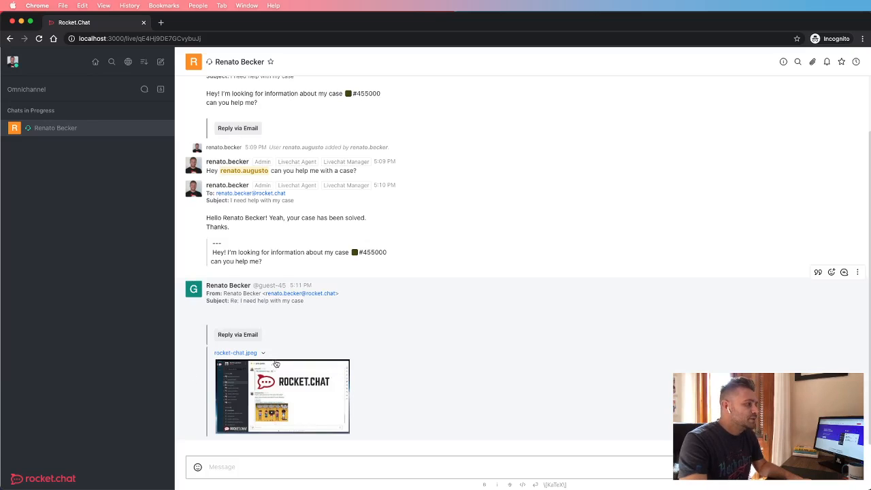
pyautogui.moveTo(286, 361)
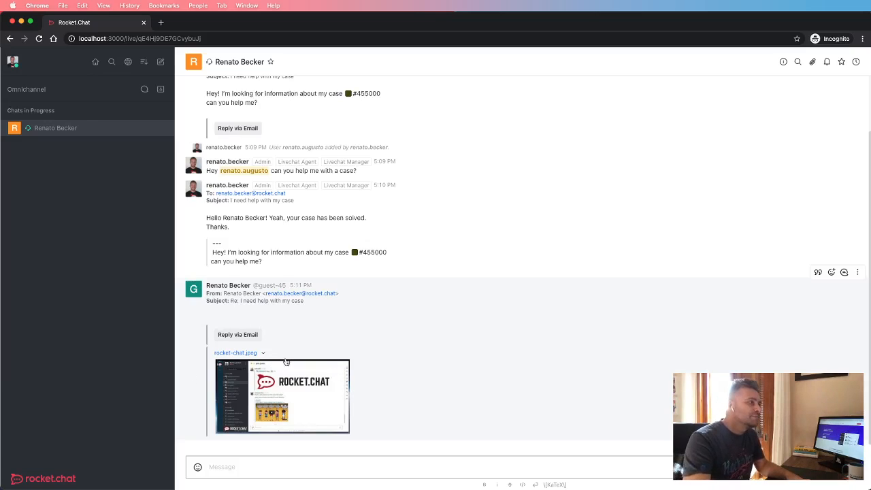
pyautogui.moveTo(476, 356)
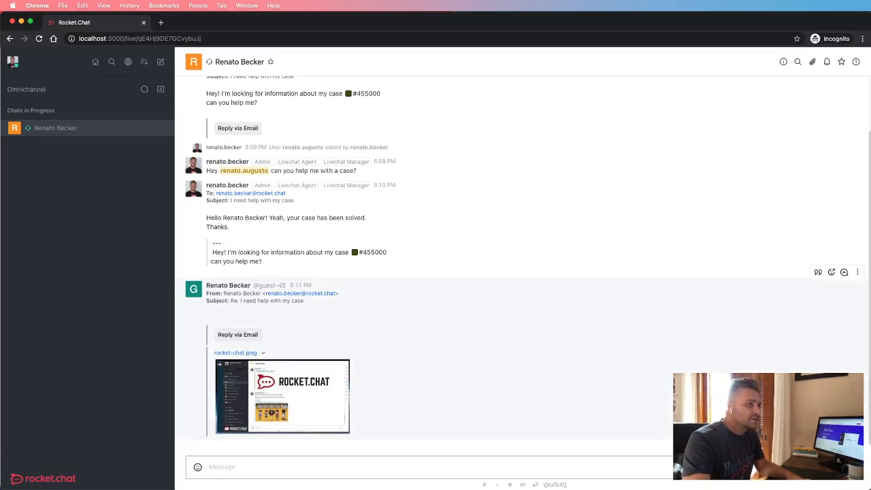
pyautogui.moveTo(620, 393)
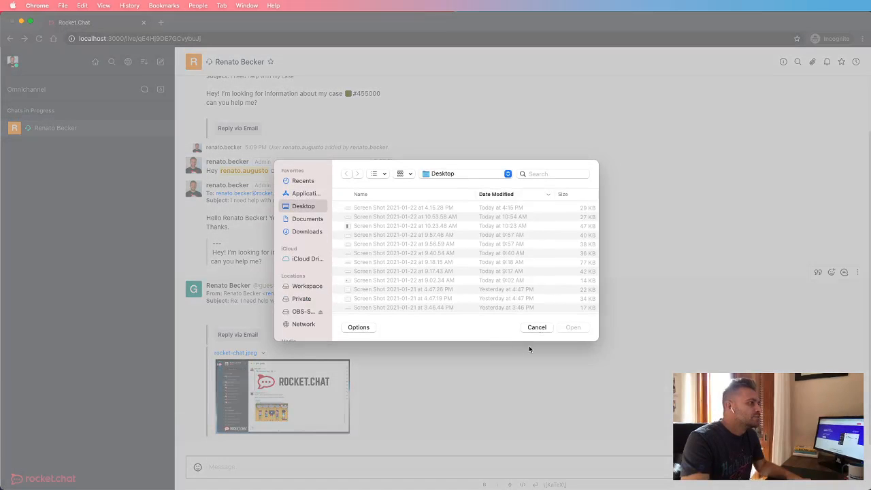
# Select auto-close-abandoned-chats.pdf from the Desktop samples folder in the file picker.
pyautogui.click(308, 231)
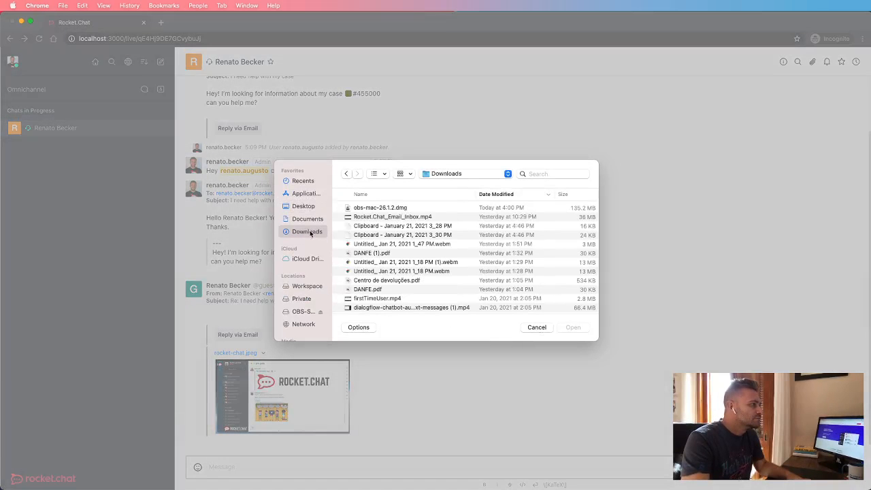
pyautogui.click(304, 205)
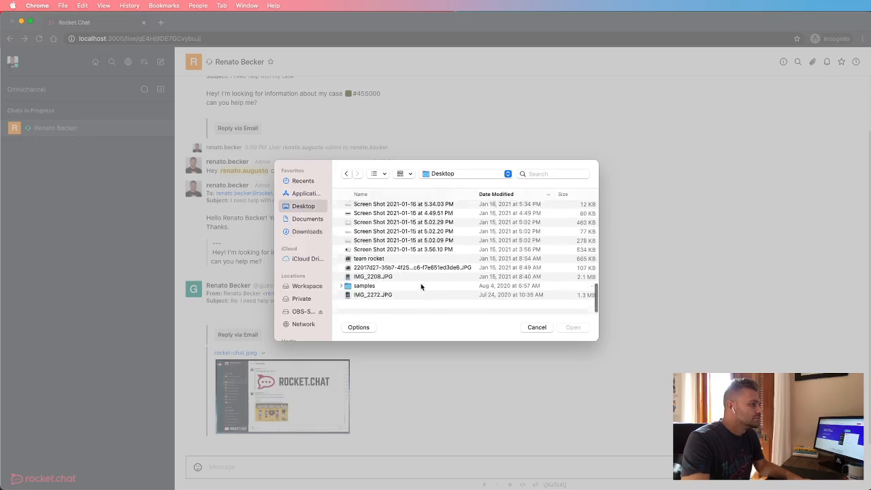
pyautogui.doubleClick(364, 286)
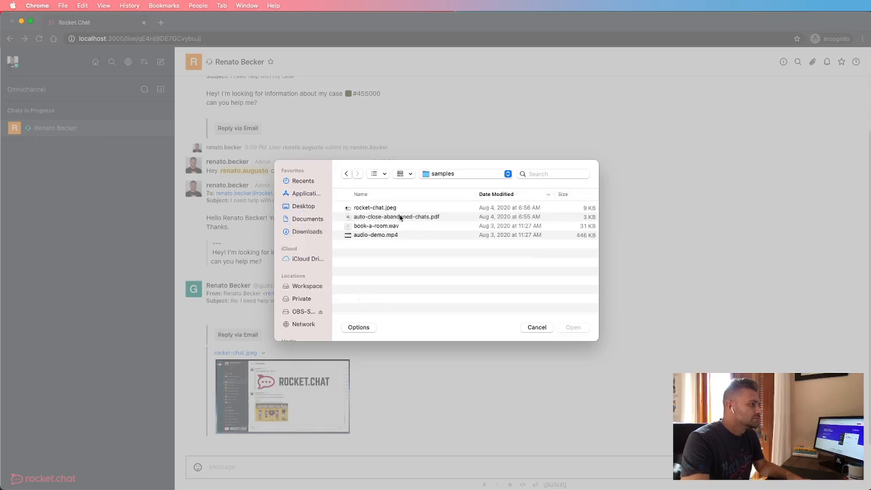
pyautogui.moveTo(386, 238)
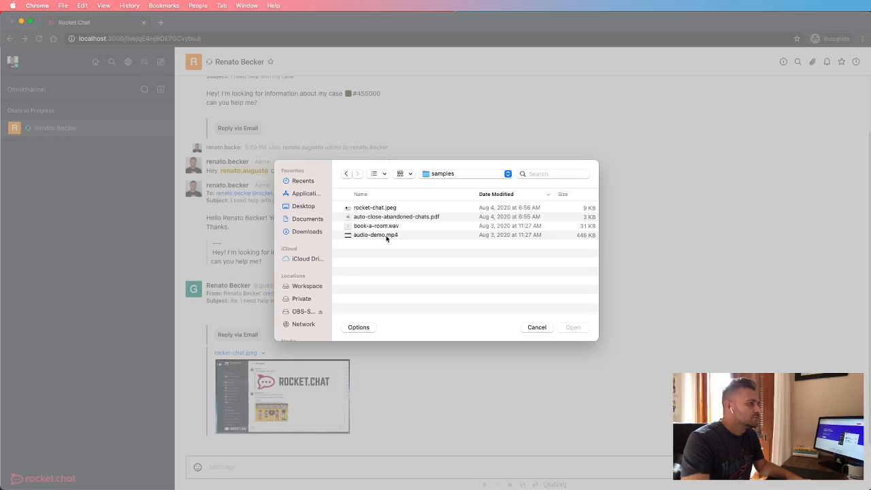
pyautogui.click(536, 326)
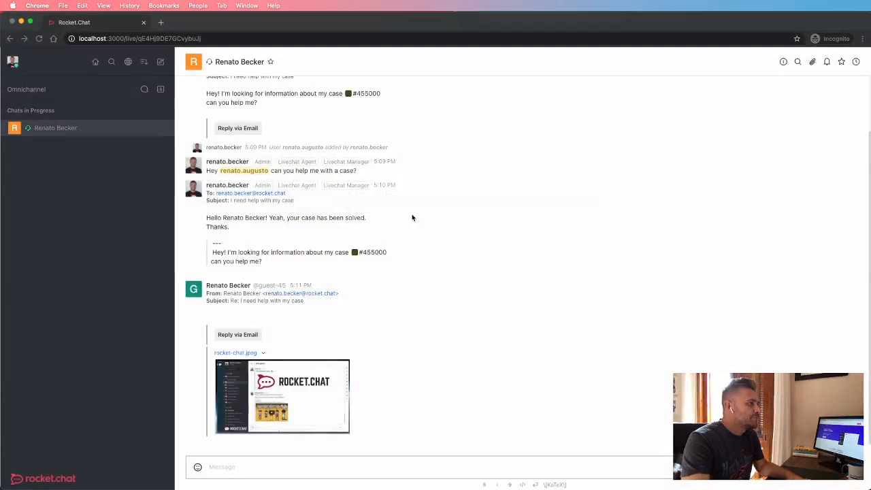
# Send the uploaded auto-close-abandoned-chats.pdf to the customer by email as an attachment.
pyautogui.scroll(-3)
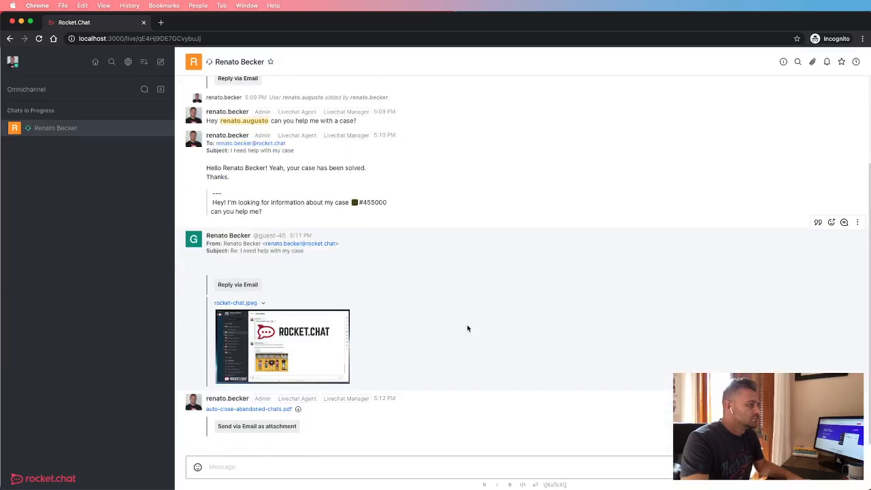
pyautogui.moveTo(422, 237)
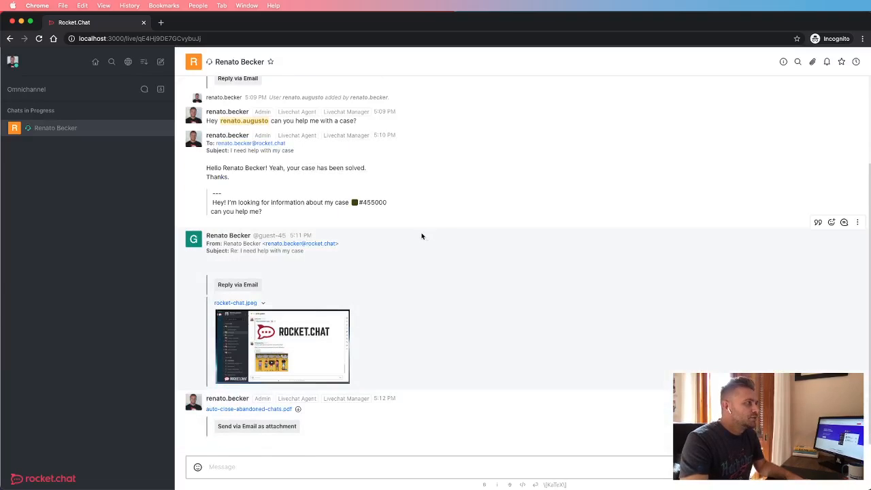
pyautogui.moveTo(378, 429)
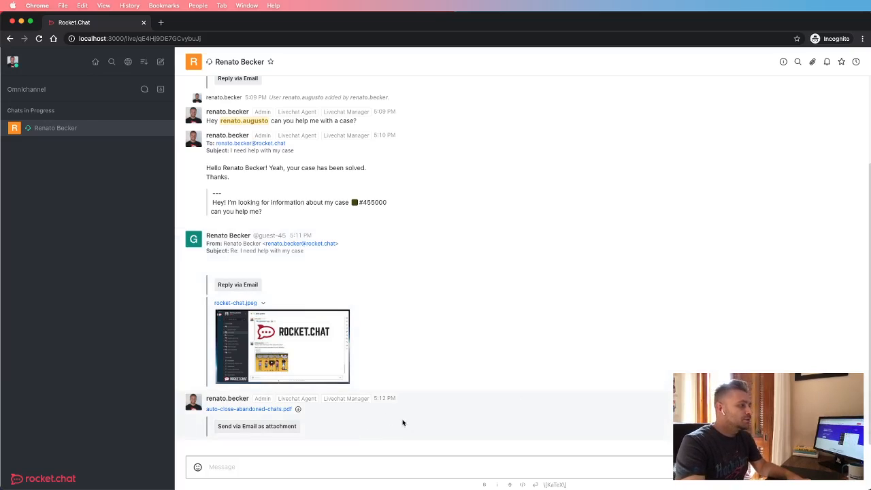
pyautogui.moveTo(327, 427)
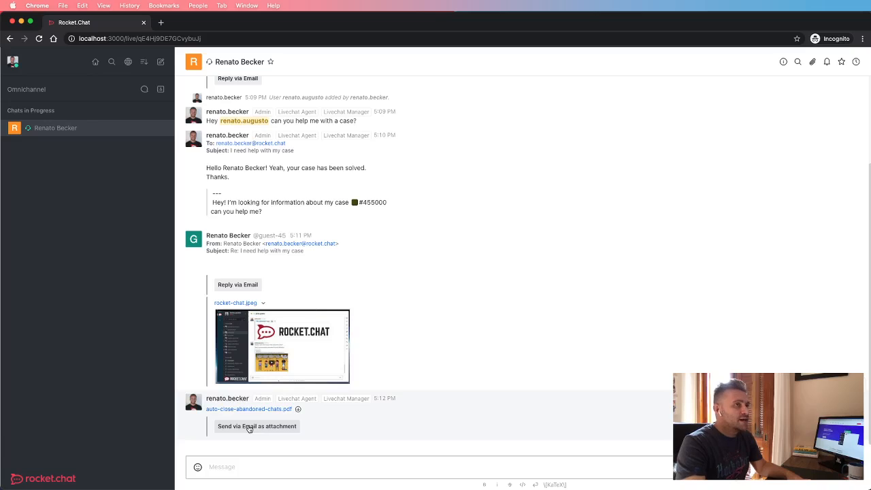
pyautogui.moveTo(239, 430)
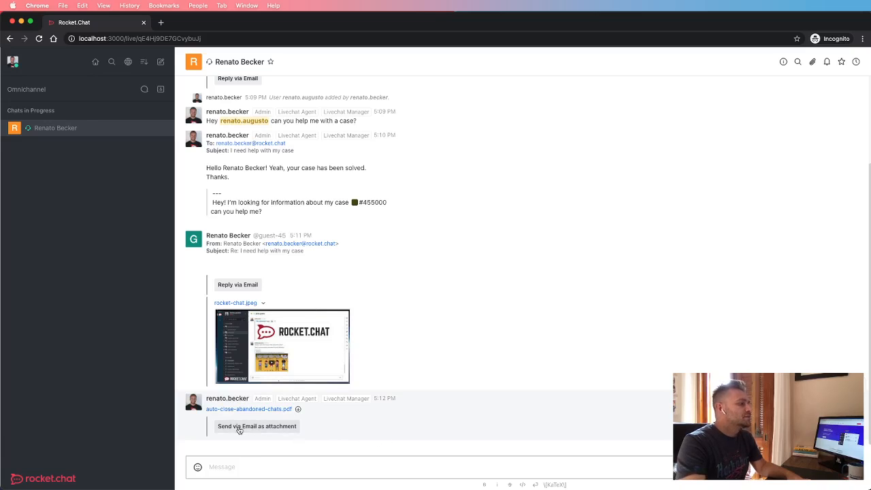
pyautogui.click(256, 425)
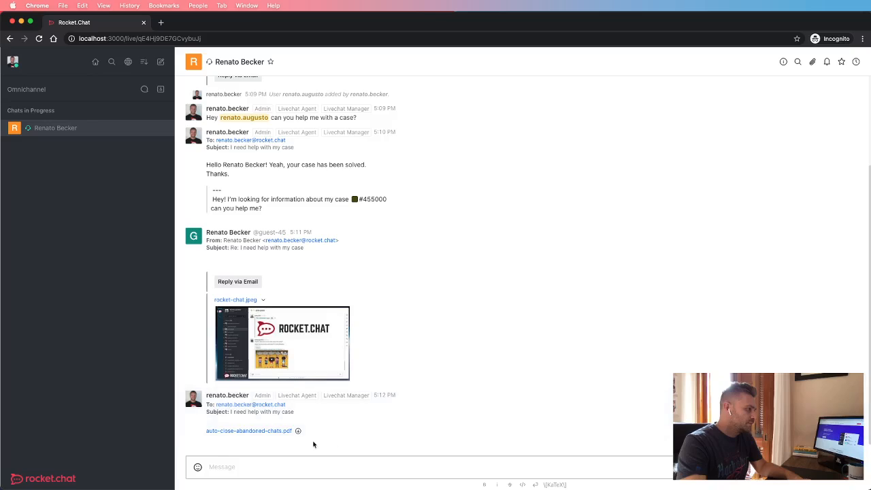
pyautogui.moveTo(520, 393)
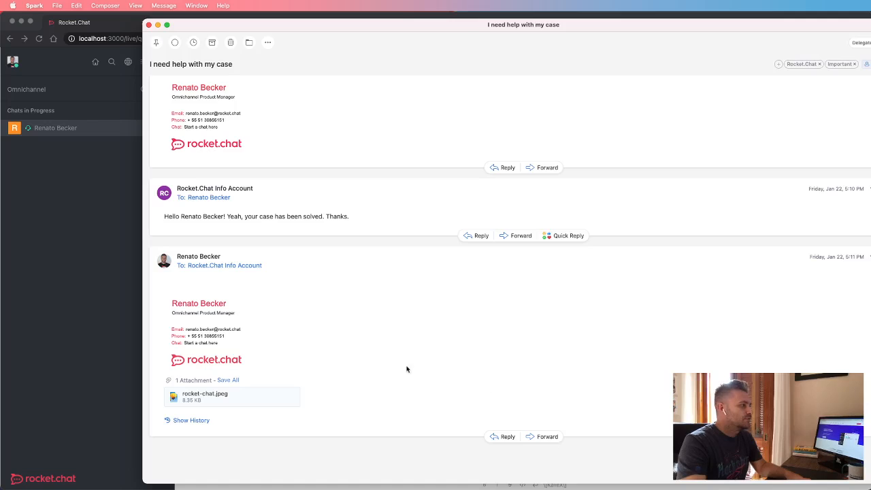
pyautogui.moveTo(392, 344)
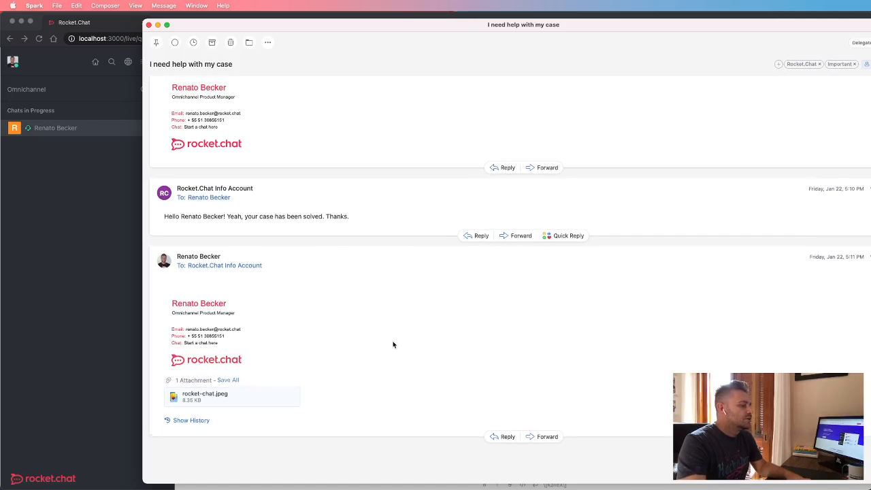
# Scroll the Spark thread down to the new email carrying the PDF attachment.
pyautogui.scroll(-3)
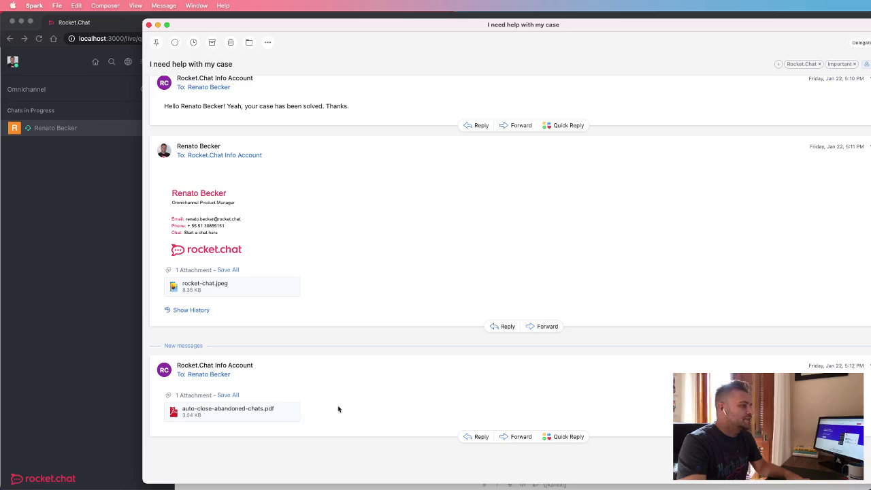
pyautogui.moveTo(401, 394)
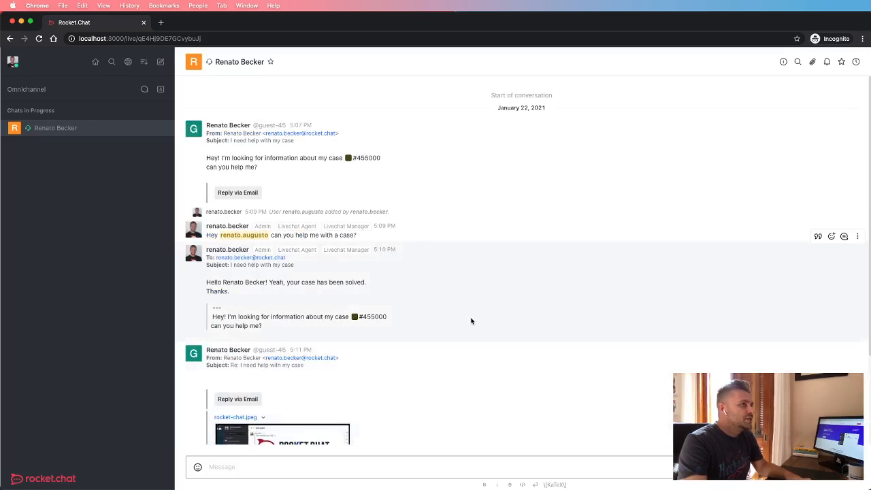
pyautogui.scroll(-3)
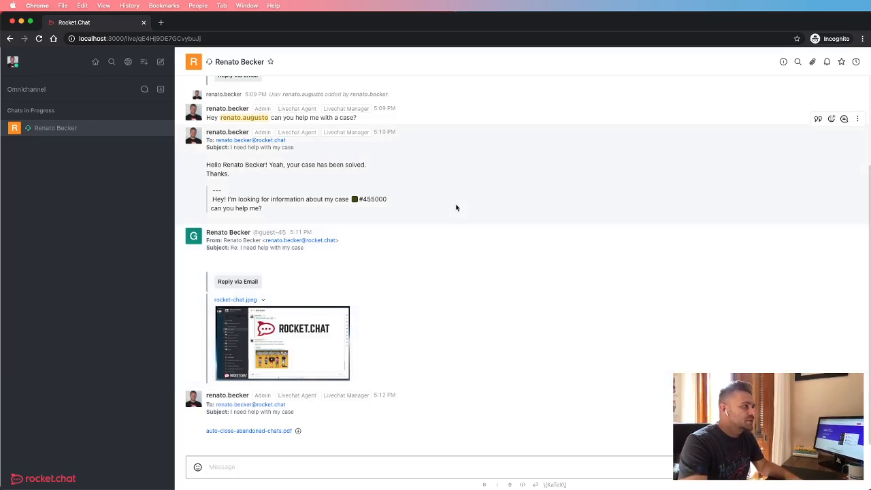
pyautogui.scroll(3)
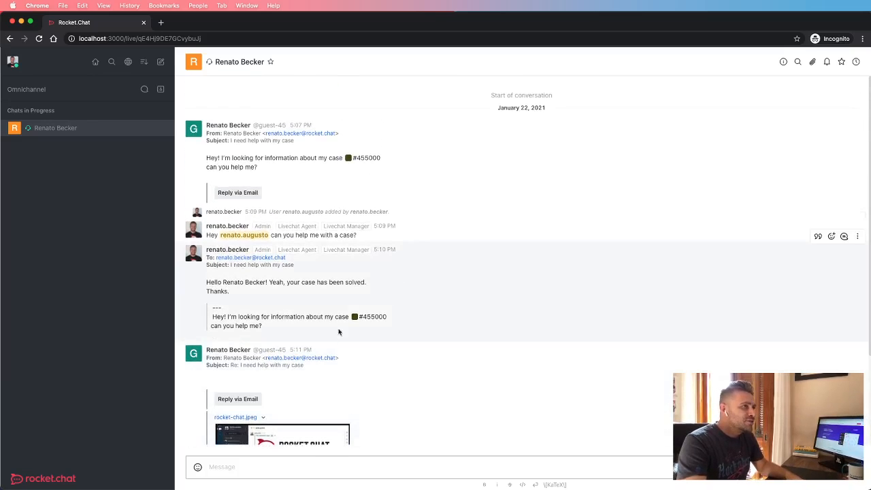
pyautogui.moveTo(735, 117)
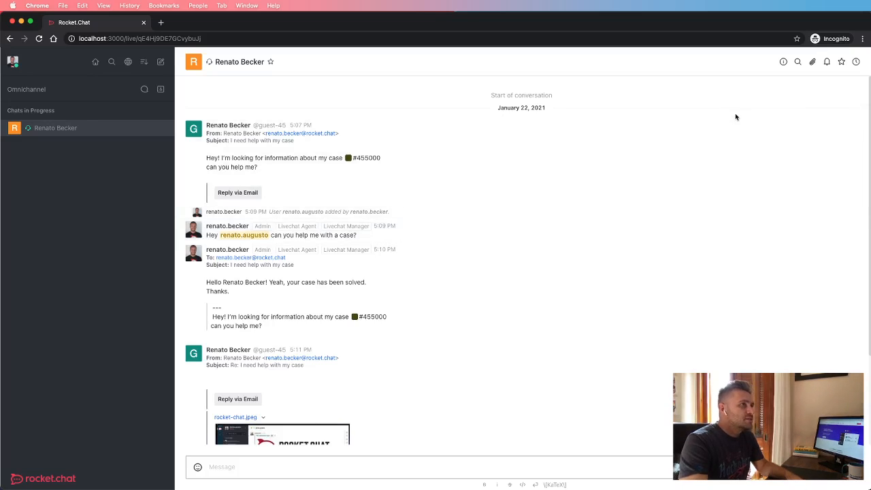
pyautogui.click(783, 62)
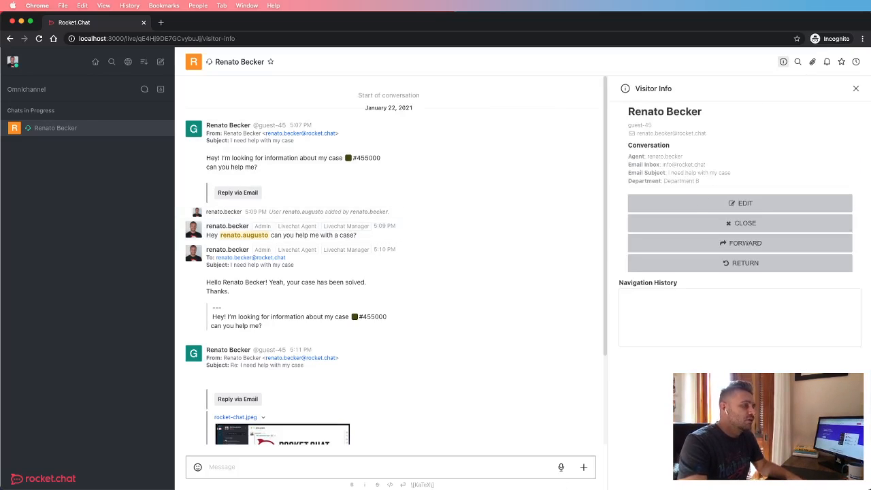
pyautogui.moveTo(398, 264)
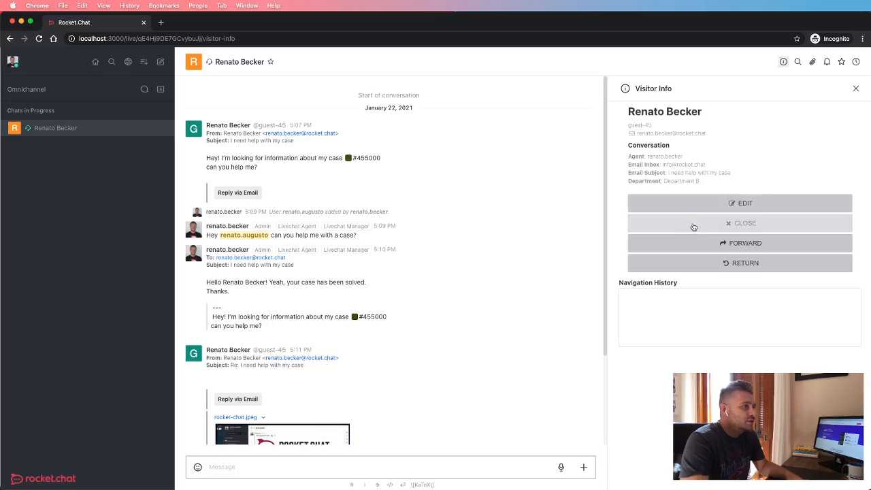
# Close the chat with the comment 'the case is solved.' and confirm.
pyautogui.click(744, 223)
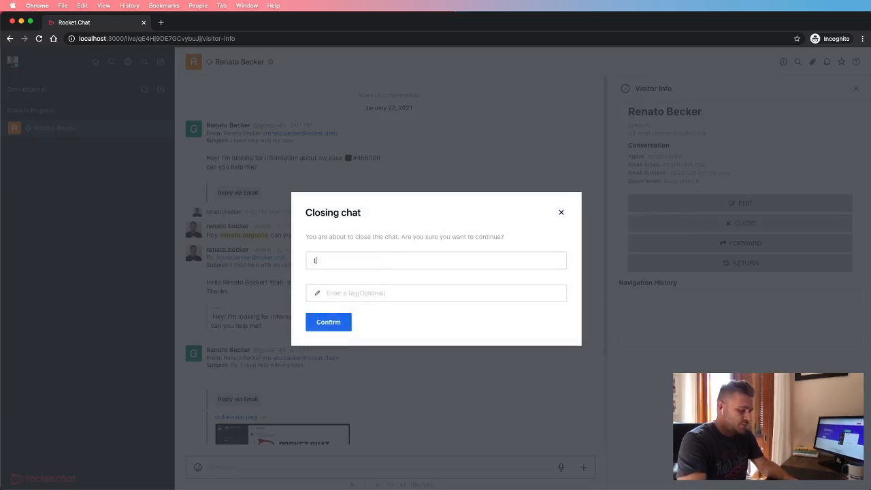
pyautogui.write('the case is solved.')
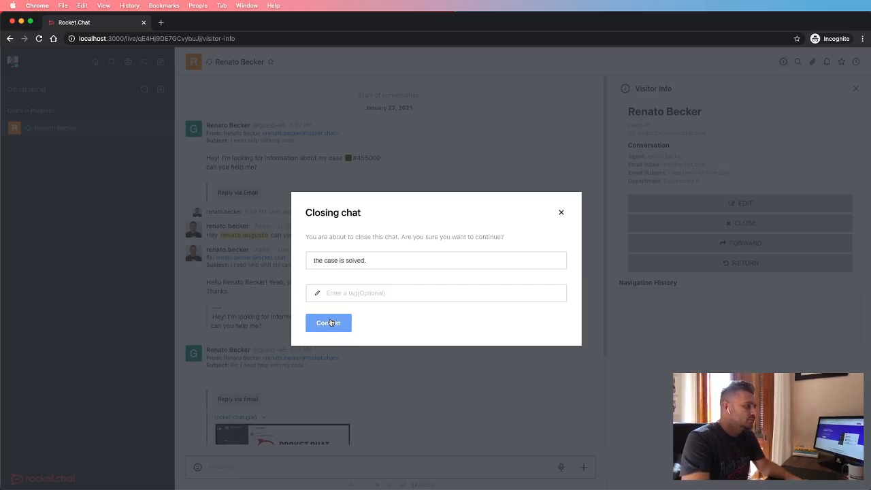
pyautogui.click(328, 323)
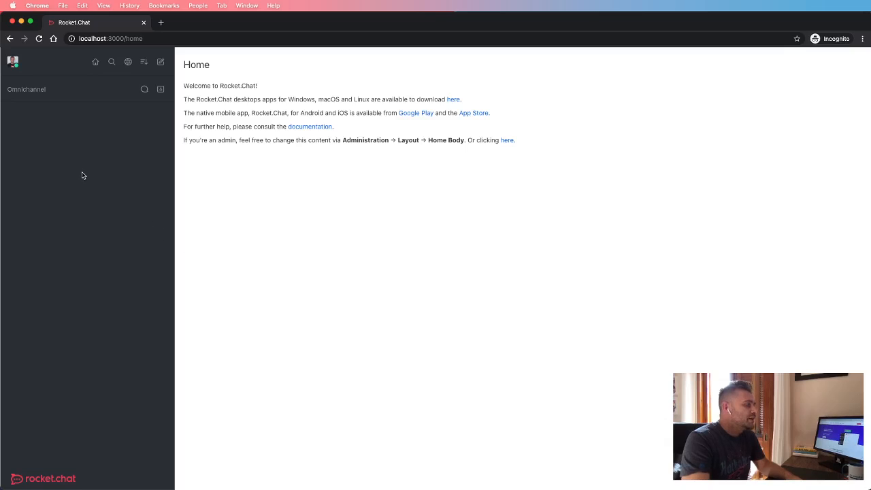
pyautogui.moveTo(384, 245)
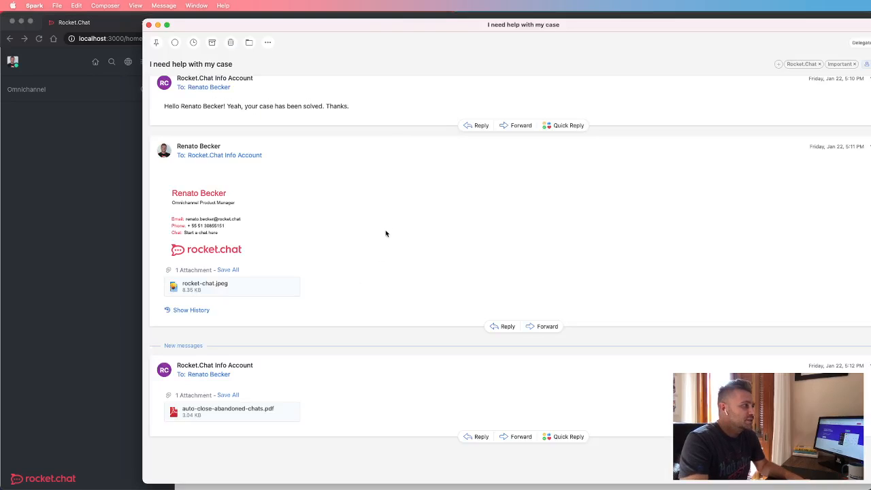
pyautogui.moveTo(400, 379)
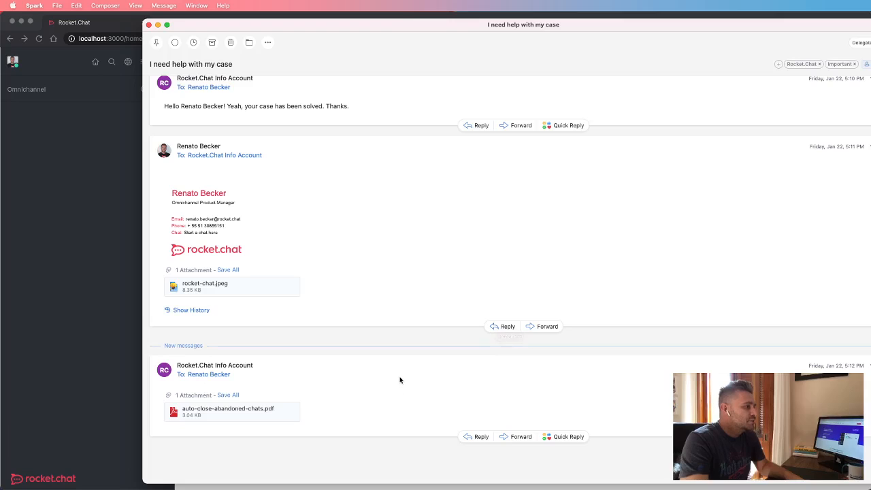
pyautogui.moveTo(436, 402)
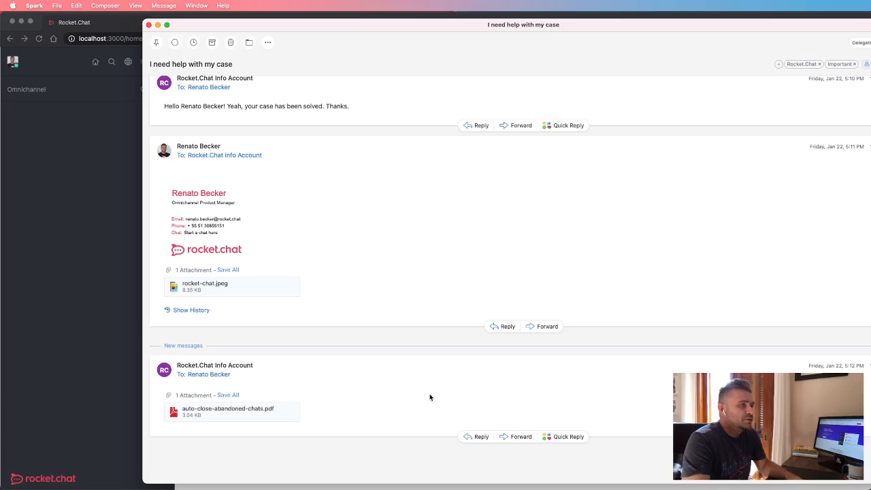
pyautogui.moveTo(428, 386)
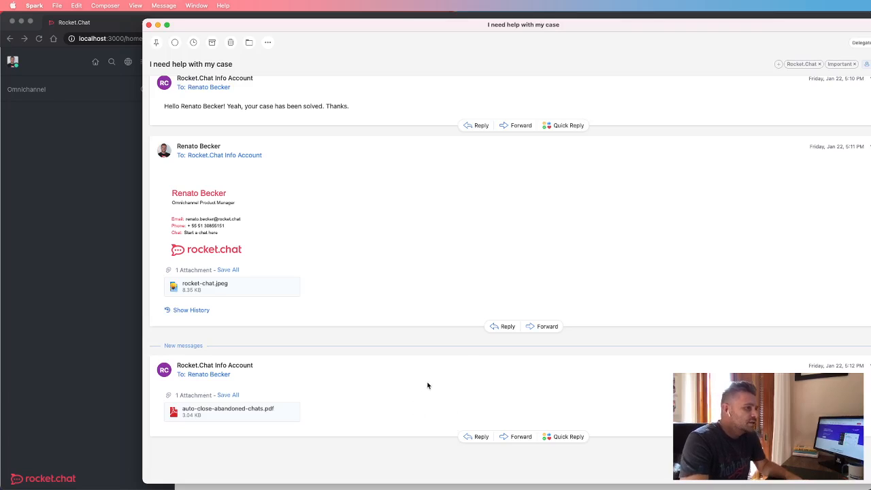
pyautogui.moveTo(435, 363)
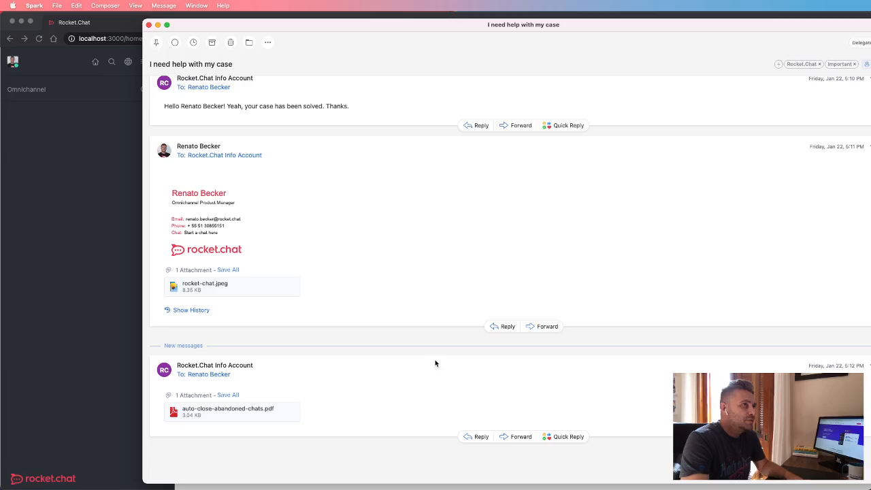
# Reply to the latest case email with 'Hey! I need more information,'.
pyautogui.click(482, 436)
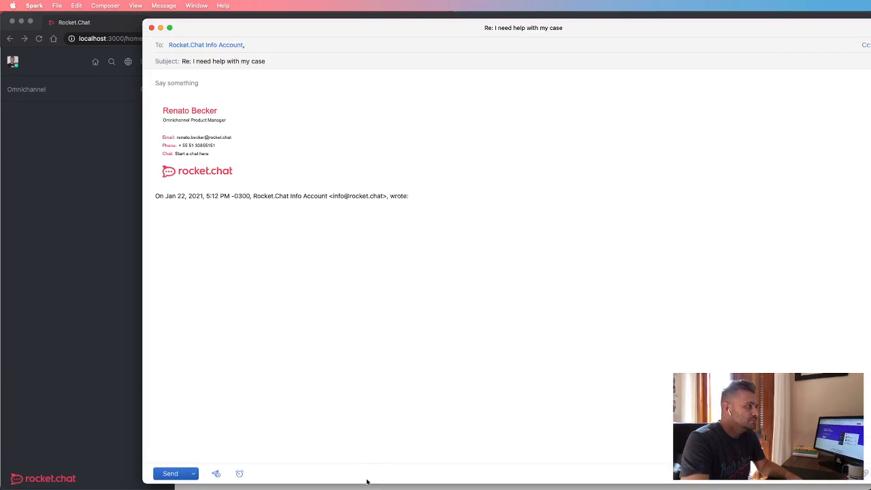
pyautogui.write('Hey')
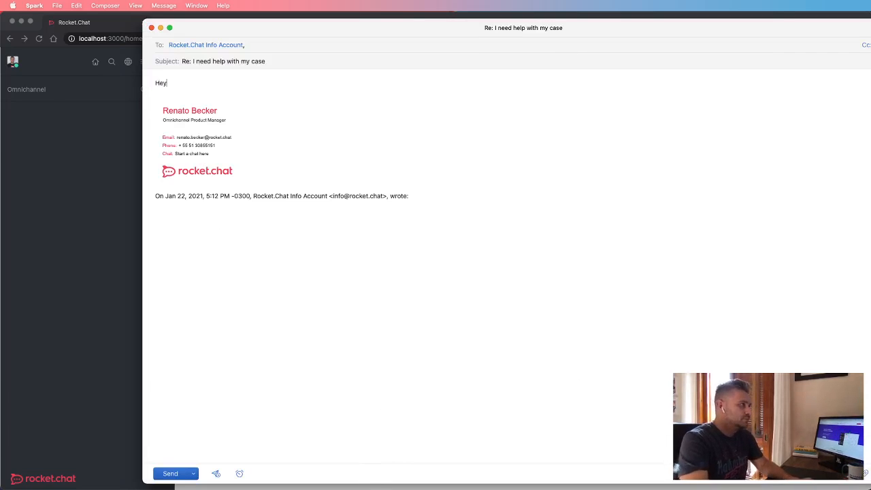
pyautogui.write('!')
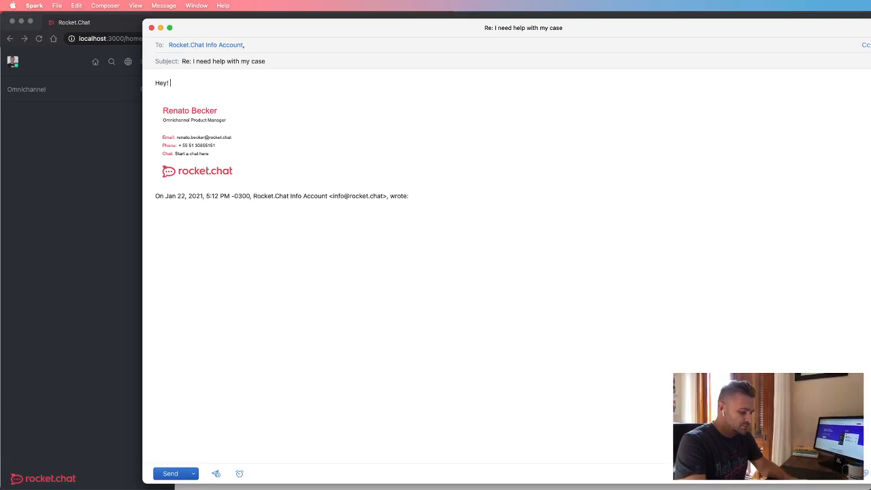
pyautogui.write('I need')
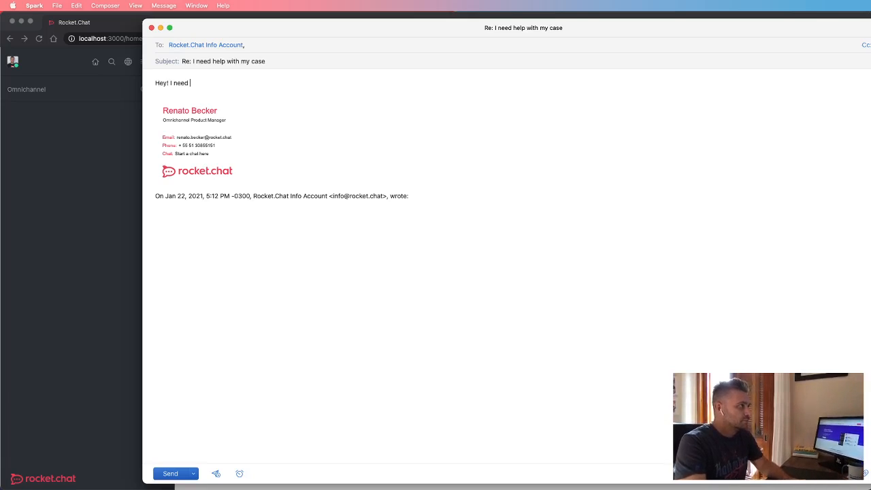
pyautogui.write('more informatio')
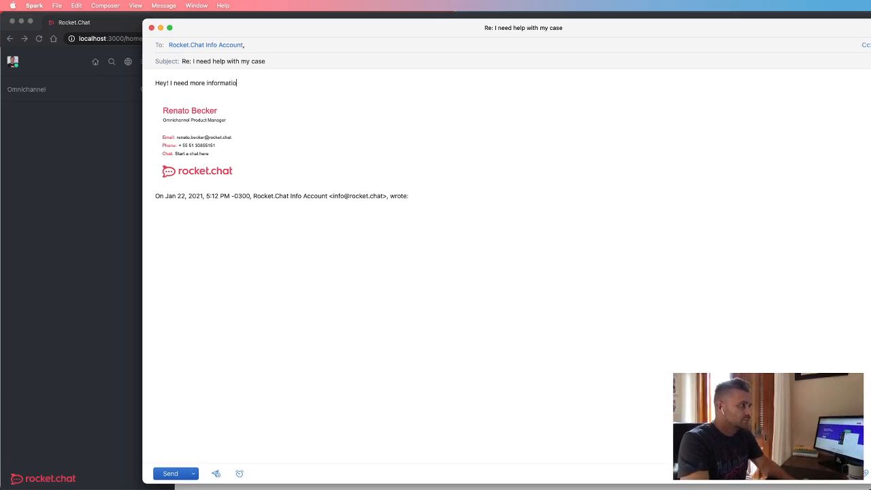
pyautogui.write('n,')
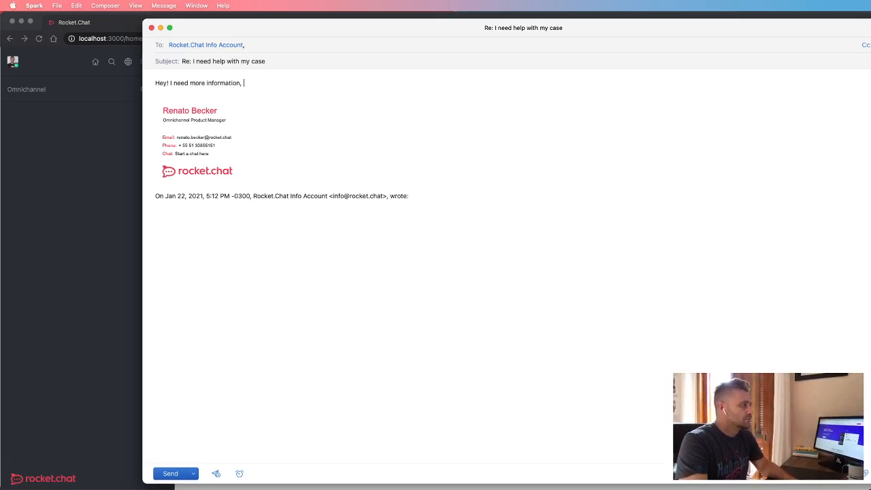
pyautogui.write('!')
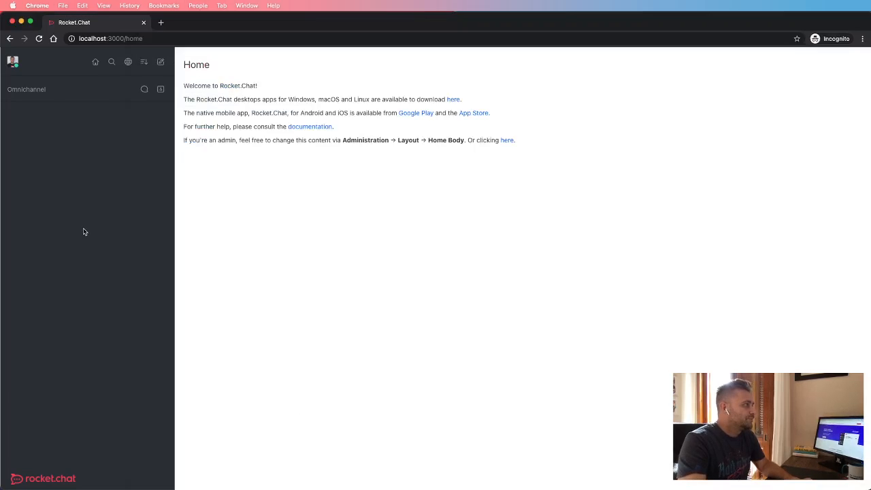
pyautogui.moveTo(98, 188)
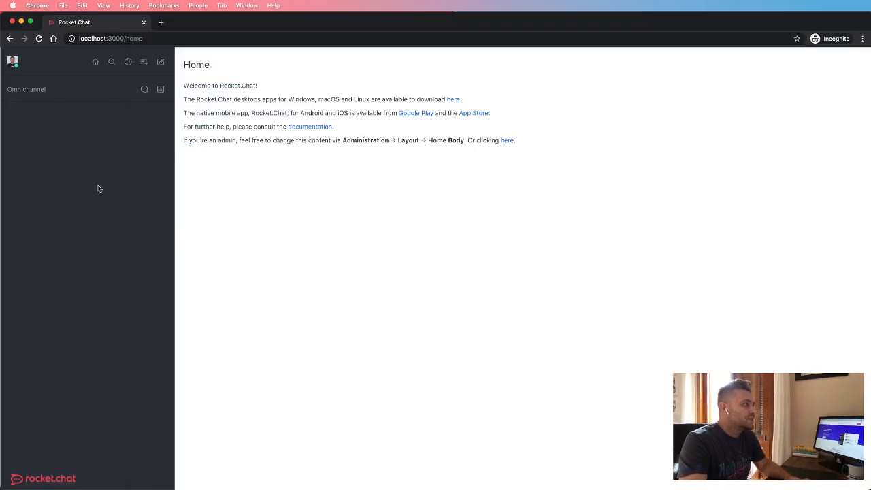
pyautogui.moveTo(482, 226)
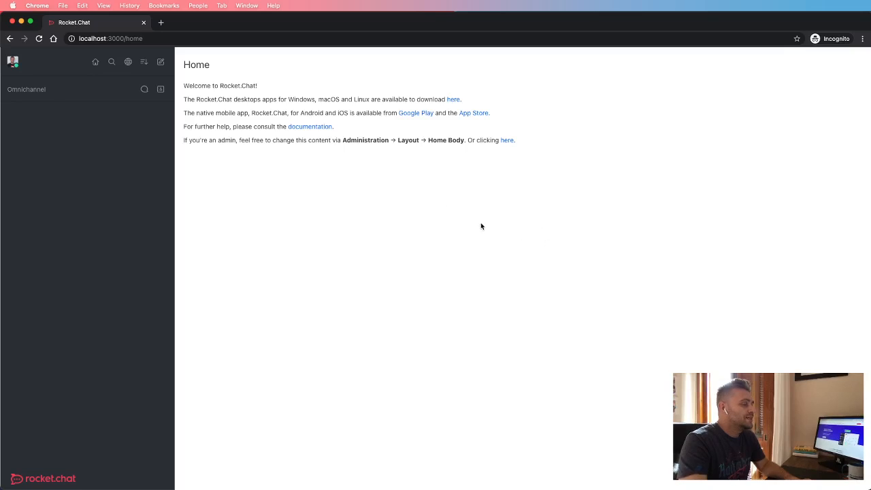
pyautogui.moveTo(36, 109)
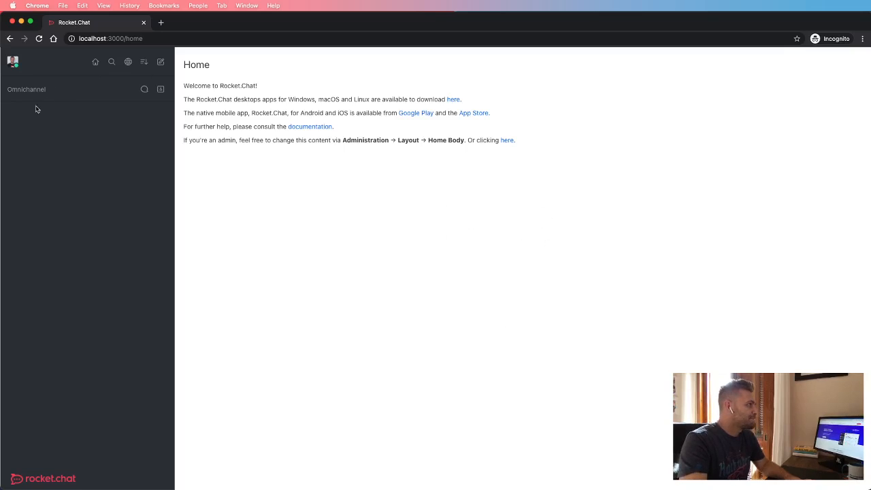
pyautogui.moveTo(827, 166)
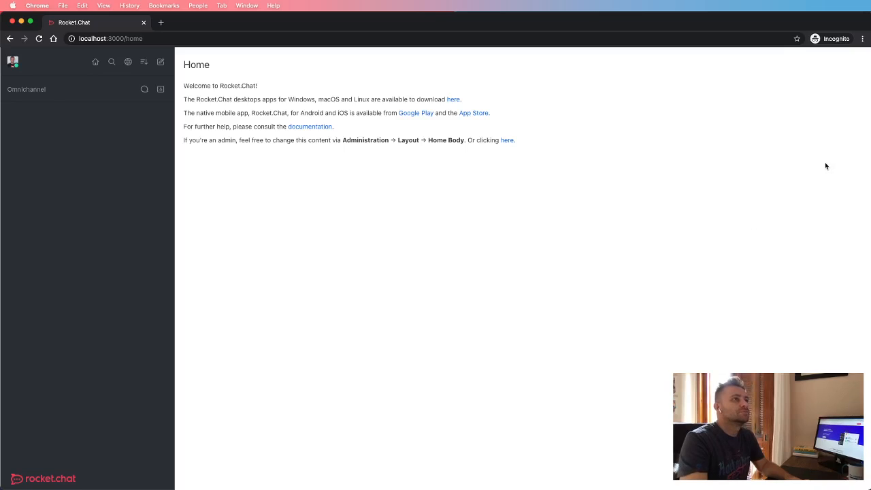
pyautogui.moveTo(81, 140)
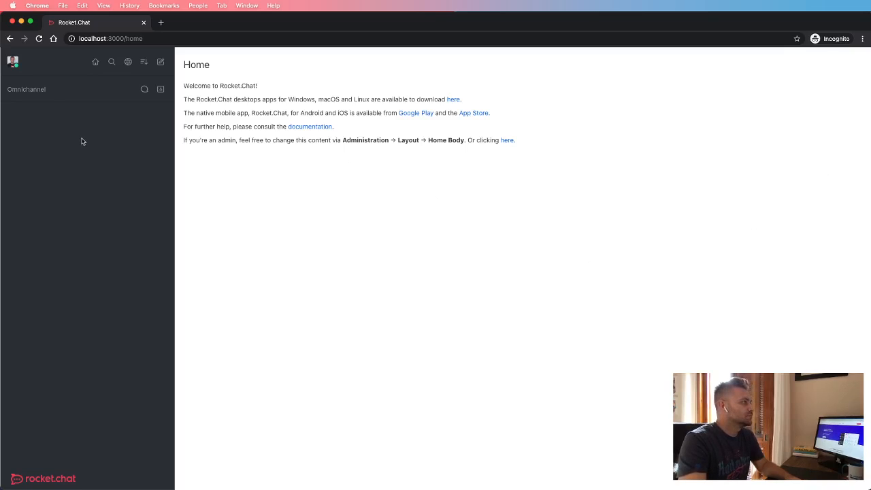
pyautogui.moveTo(125, 196)
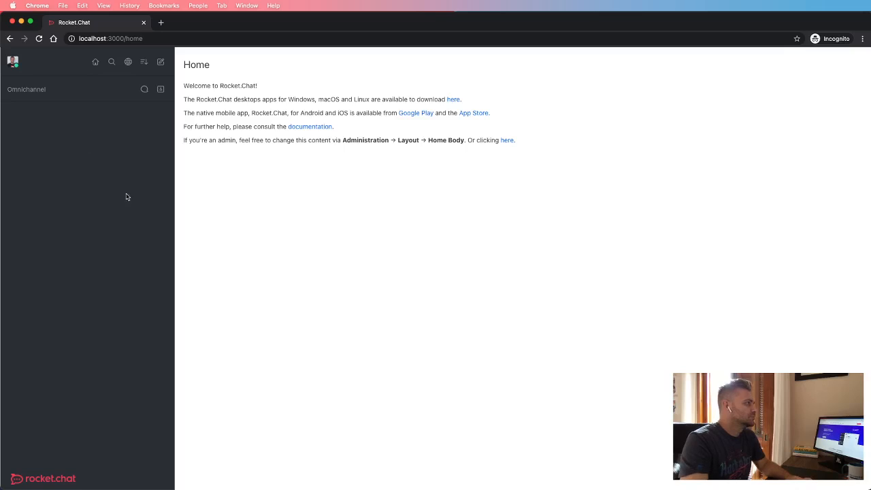
pyautogui.moveTo(106, 182)
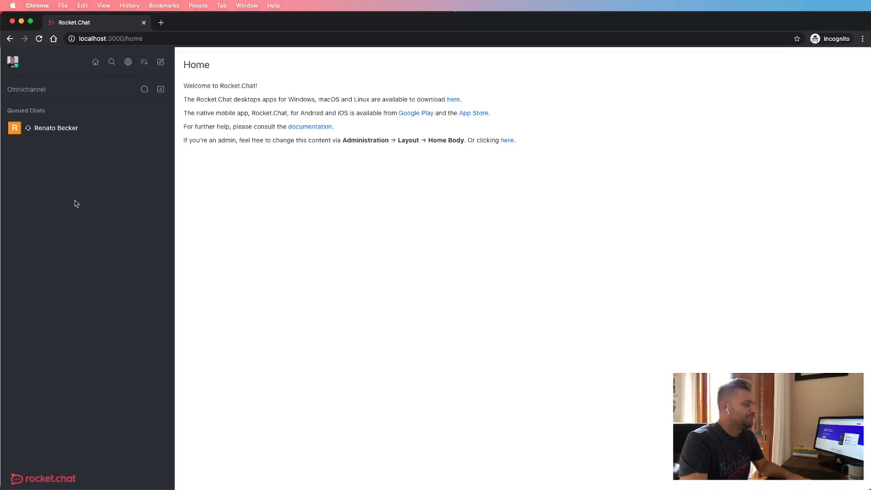
pyautogui.click(56, 128)
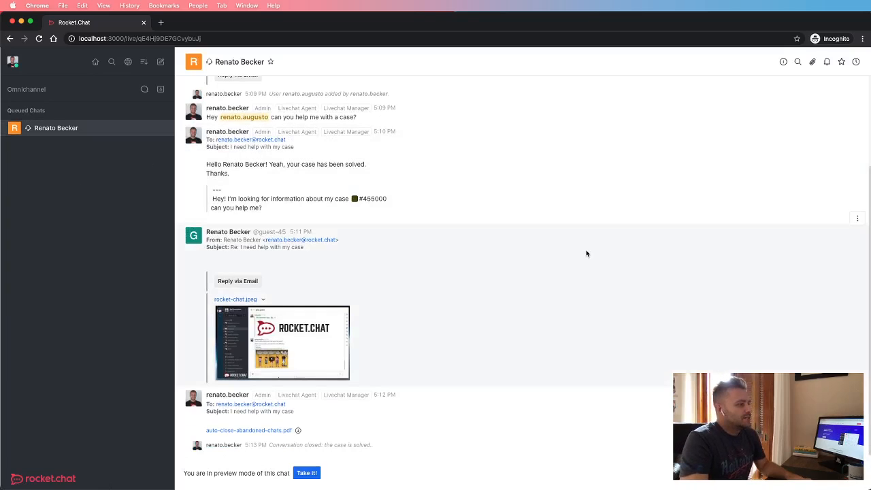
pyautogui.moveTo(460, 257)
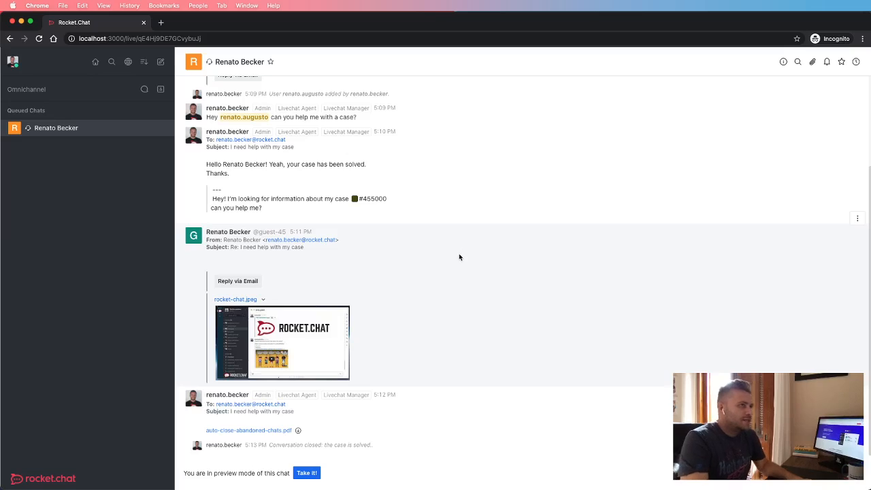
pyautogui.moveTo(382, 254)
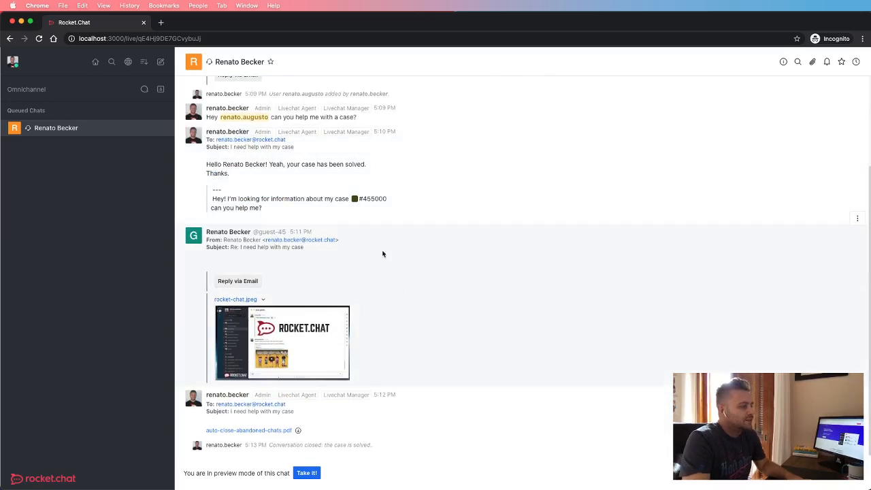
pyautogui.moveTo(460, 293)
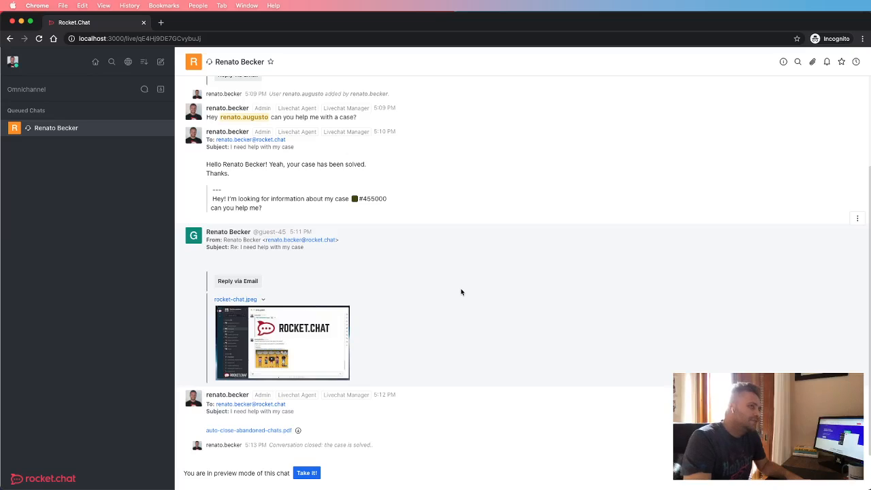
pyautogui.moveTo(459, 314)
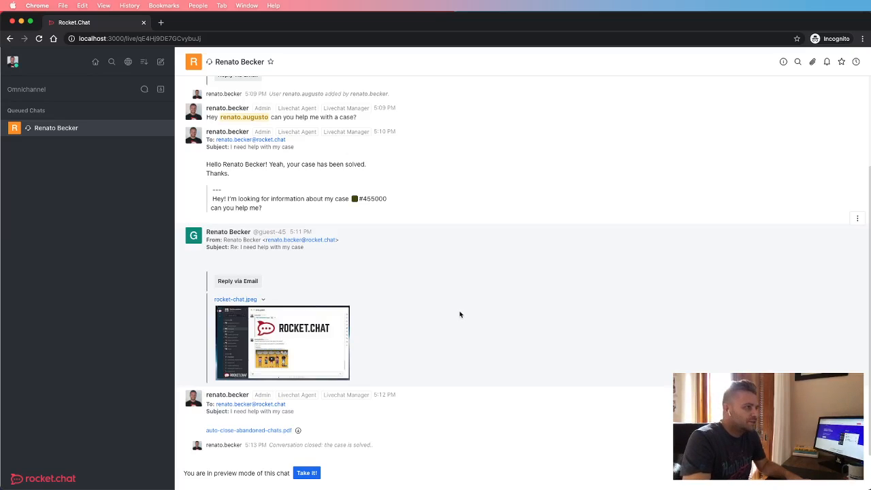
pyautogui.moveTo(487, 318)
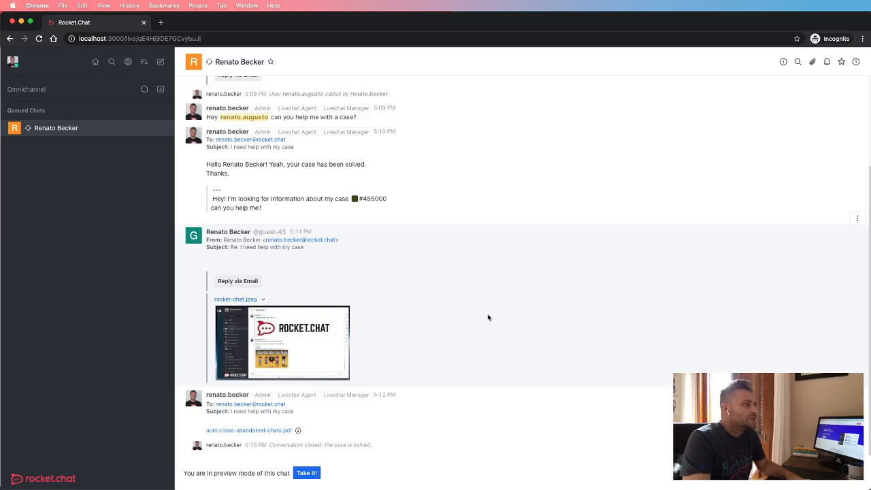
pyautogui.moveTo(425, 333)
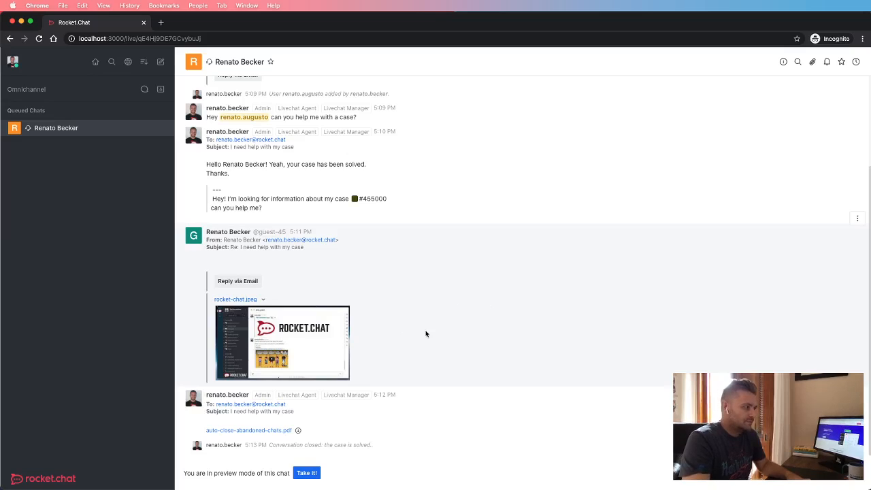
pyautogui.moveTo(411, 314)
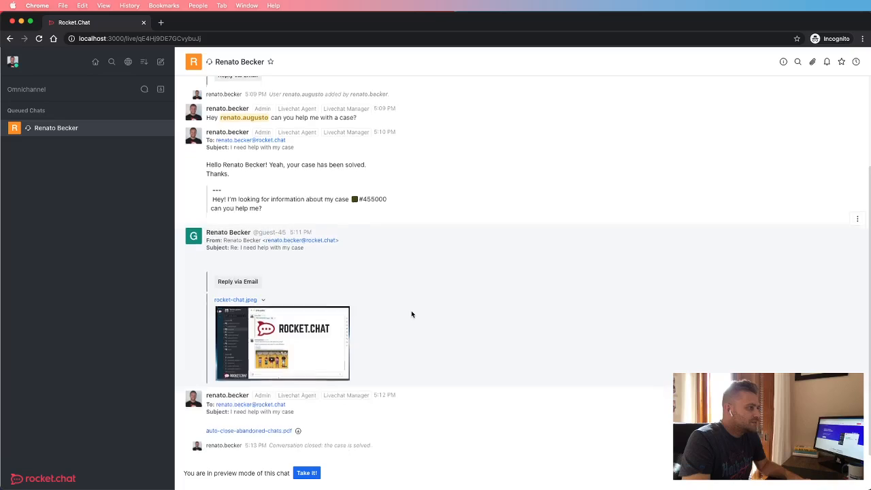
pyautogui.moveTo(424, 311)
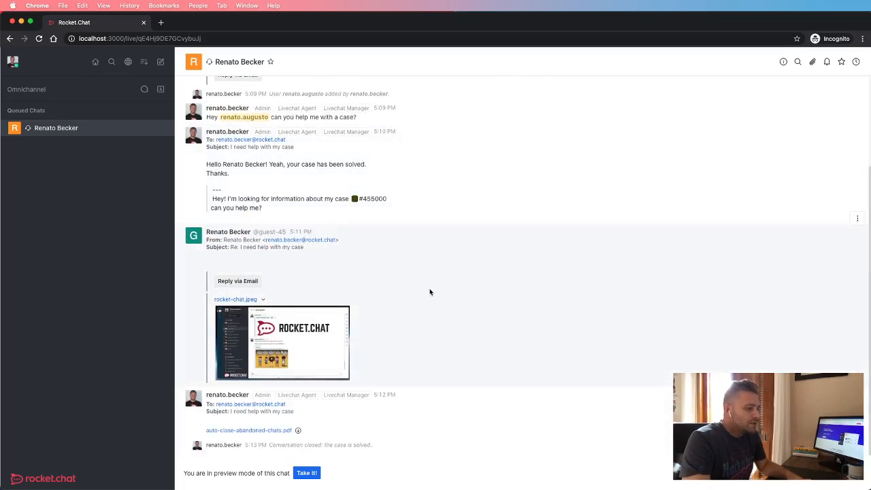
pyautogui.moveTo(392, 278)
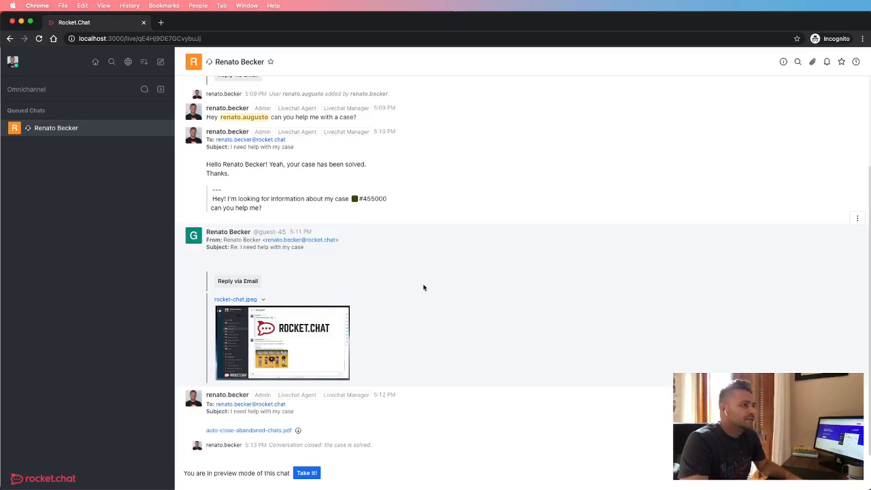
pyautogui.moveTo(359, 302)
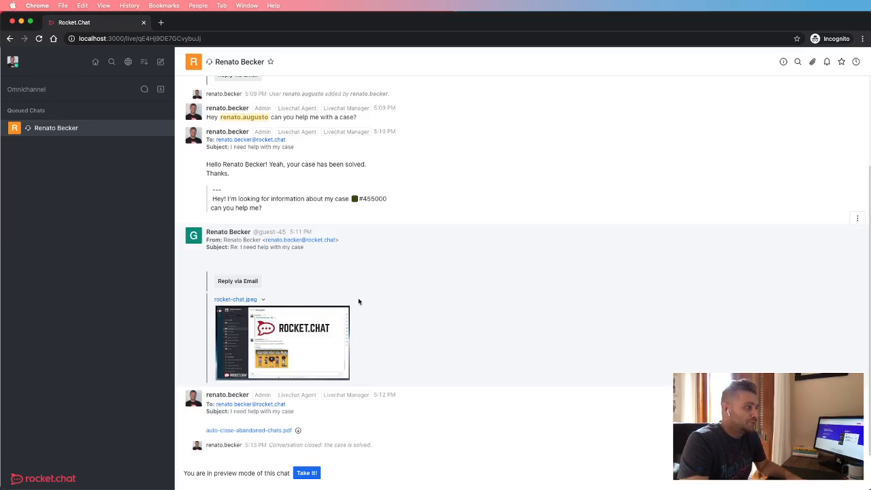
pyautogui.moveTo(357, 458)
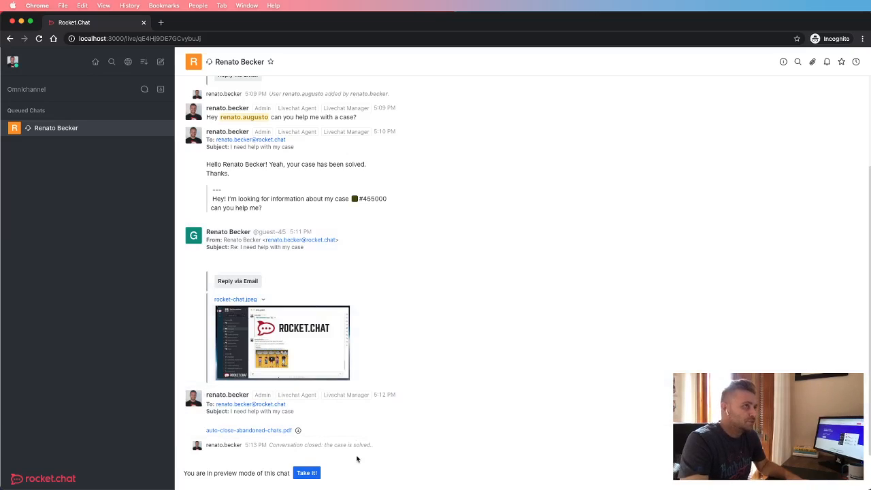
pyautogui.moveTo(433, 413)
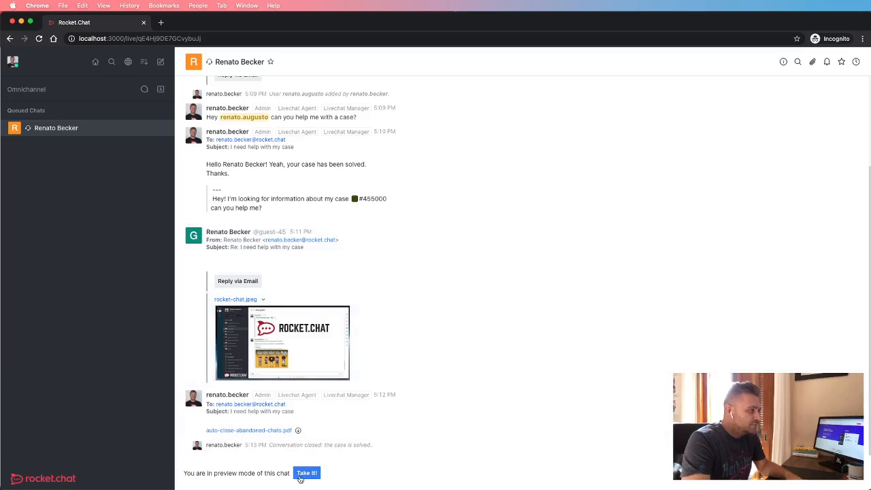
pyautogui.click(306, 473)
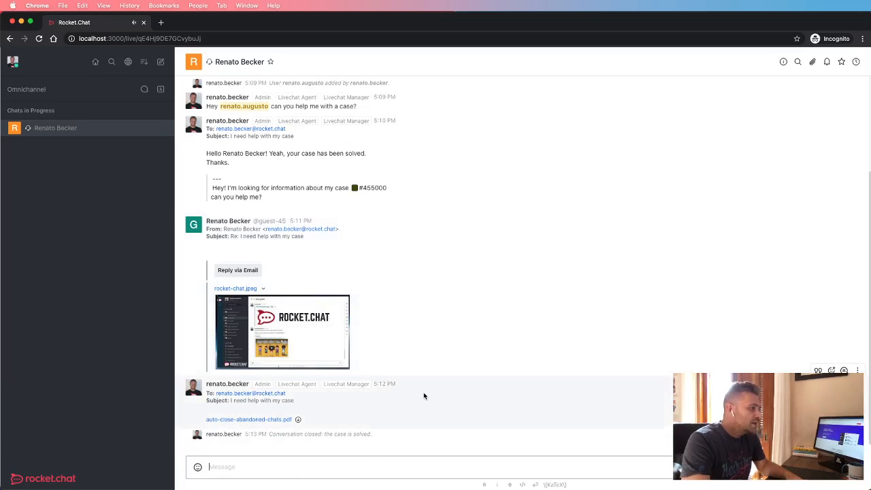
pyautogui.moveTo(345, 382)
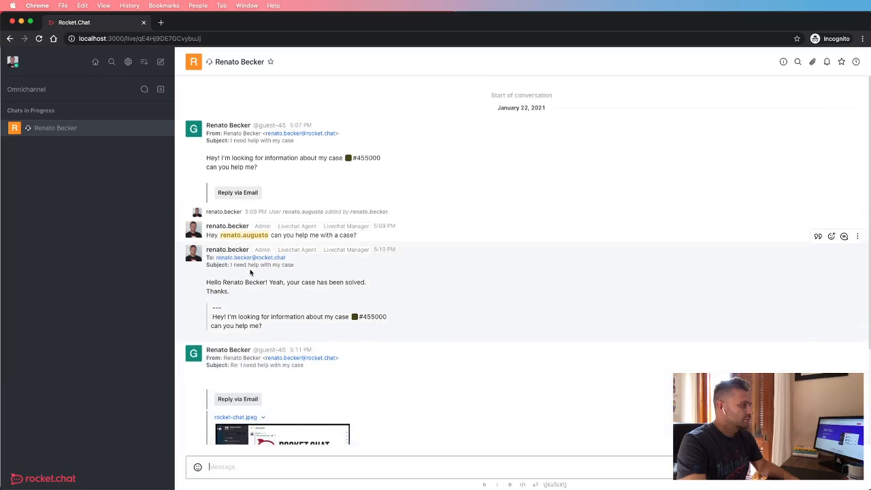
pyautogui.scroll(-3)
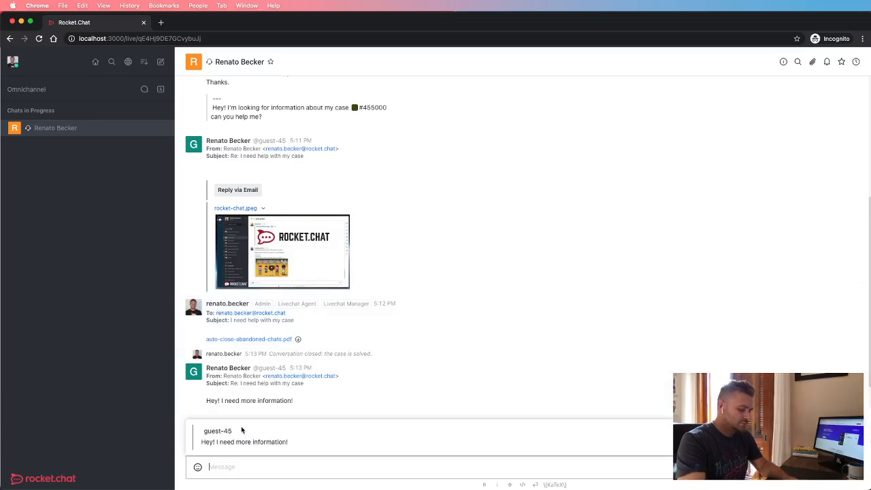
# Send the reply 'Yeah! I'm here to help you!' quoting the customer's request.
pyautogui.write("Yeah! I'm he")
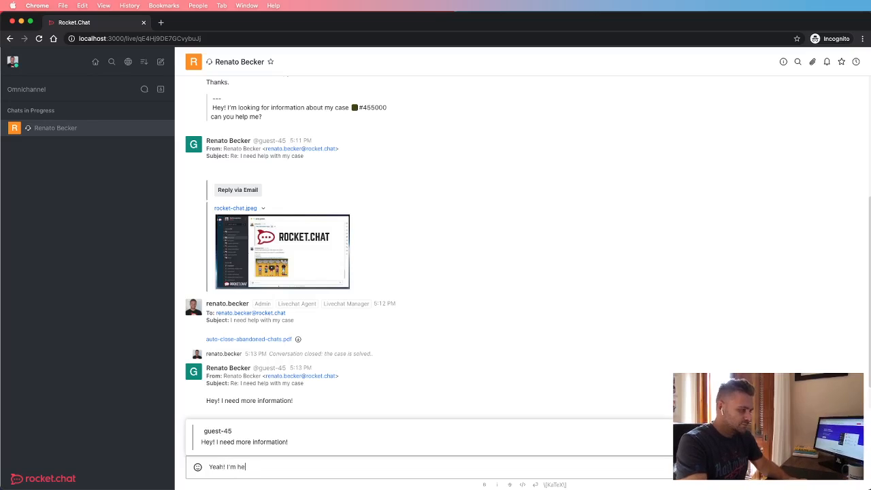
pyautogui.write('re to help yo')
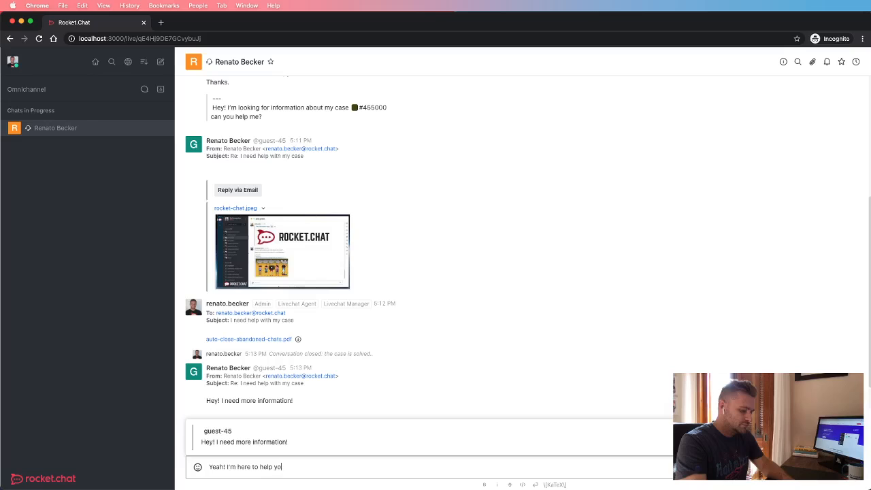
pyautogui.write('u!')
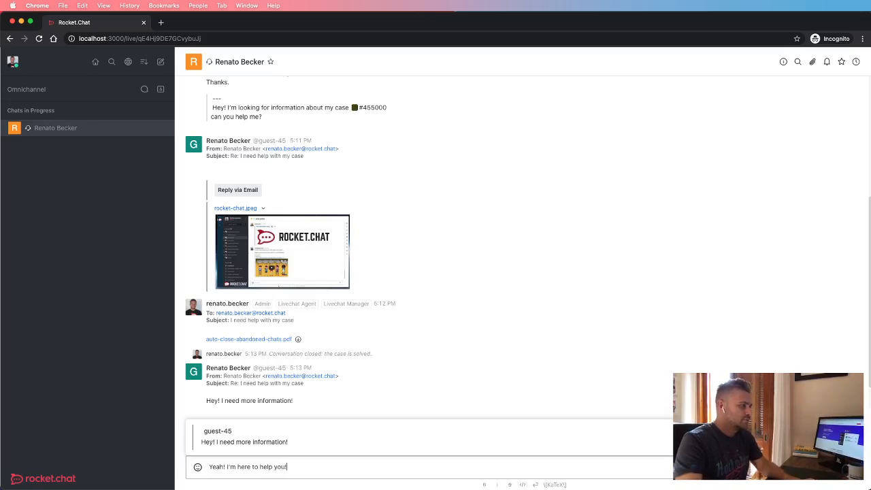
pyautogui.press('Return')
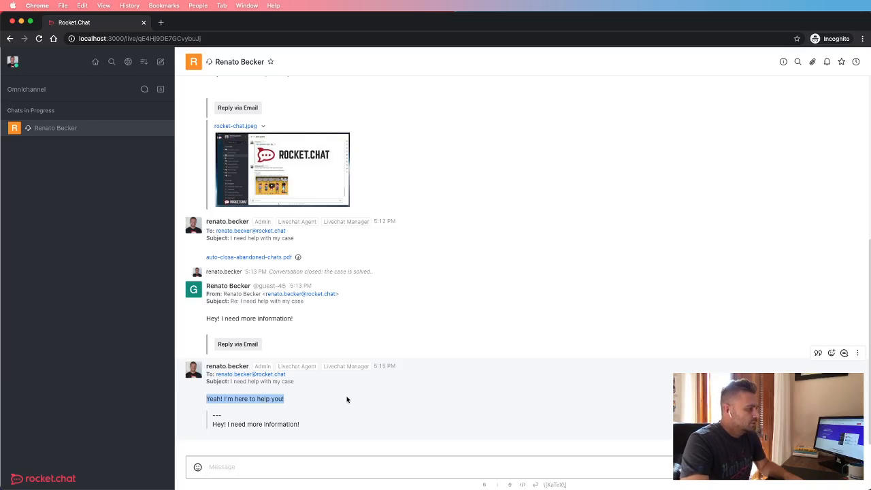
pyautogui.moveTo(343, 395)
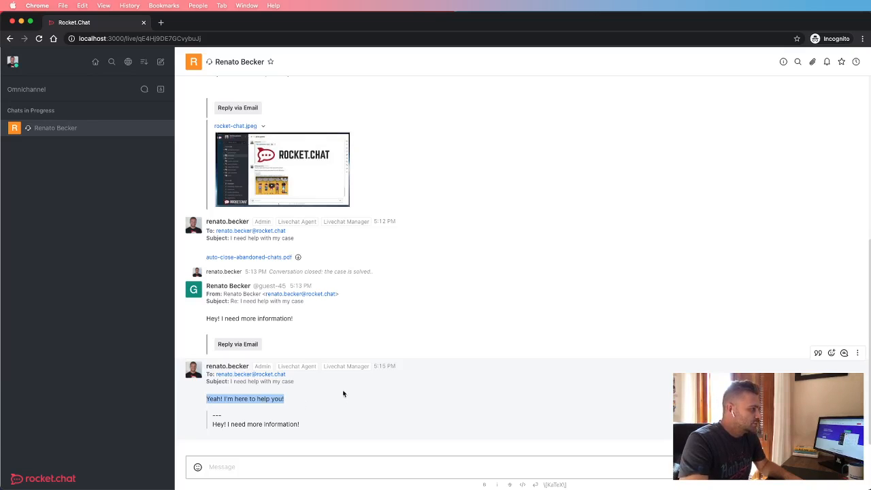
pyautogui.moveTo(427, 388)
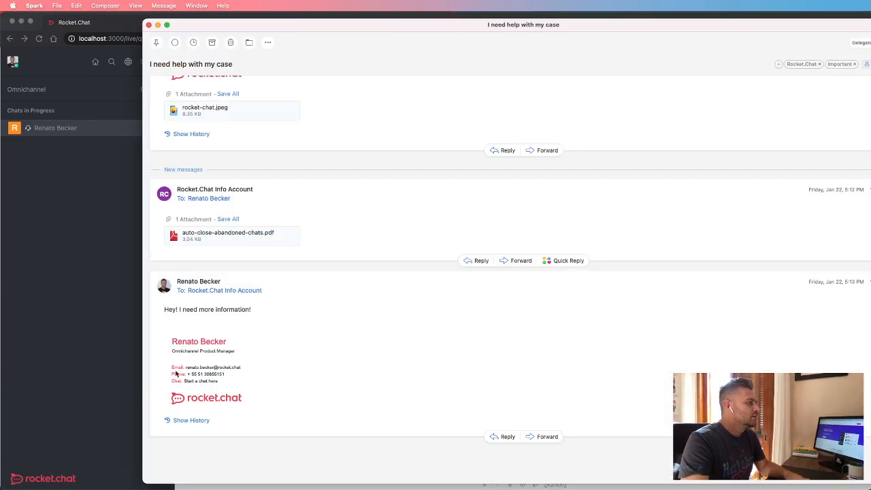
pyautogui.moveTo(373, 371)
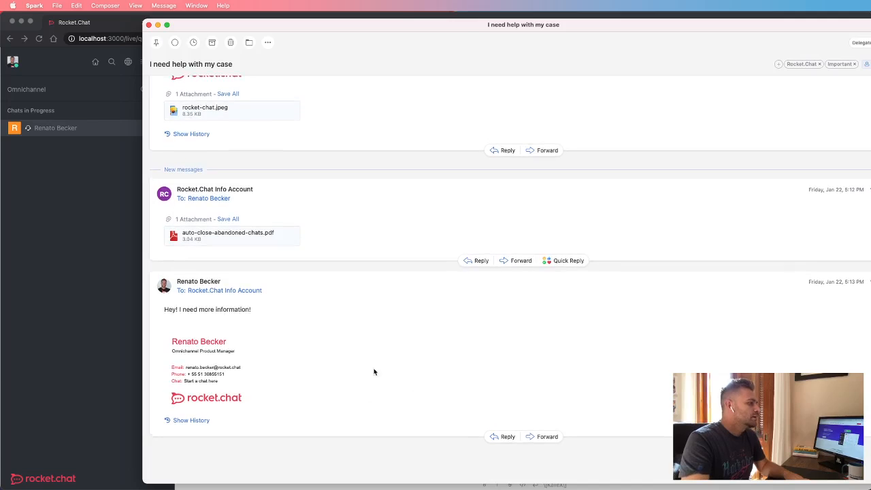
# Scroll the 'I need help with my case' thread in Spark to the new 'Yeah! I'm here to help you!' email.
pyautogui.scroll(-3)
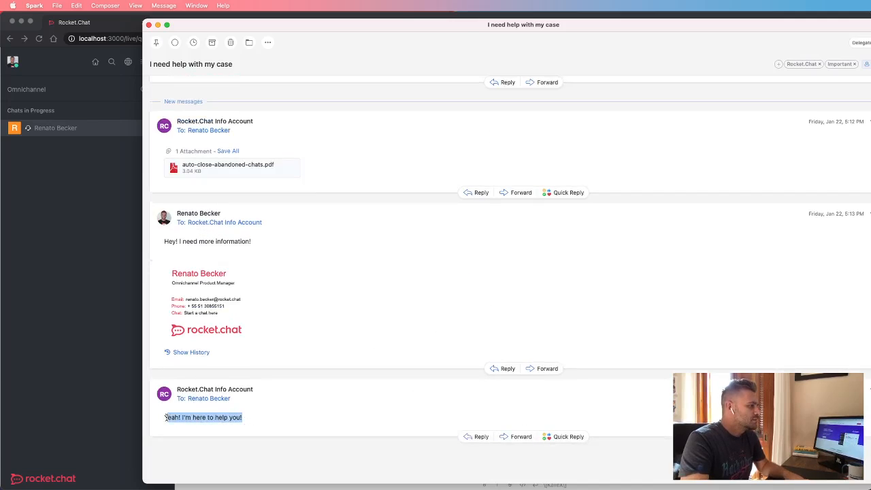
pyautogui.moveTo(337, 413)
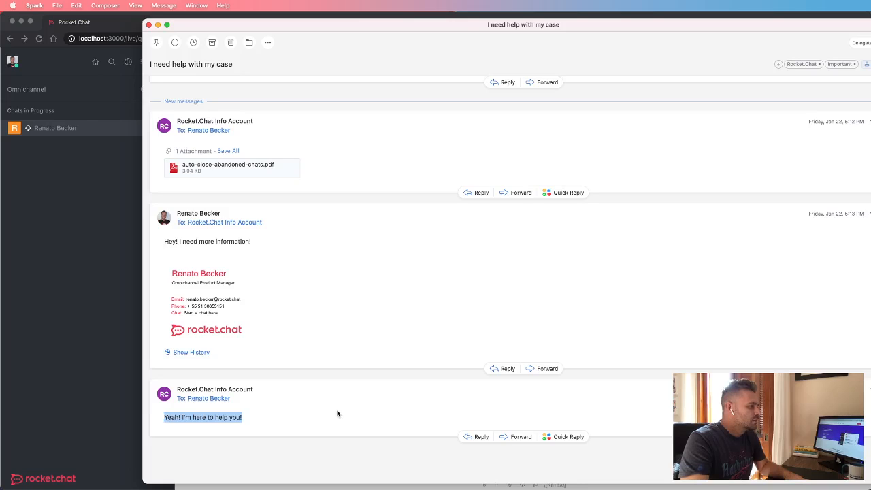
pyautogui.moveTo(337, 362)
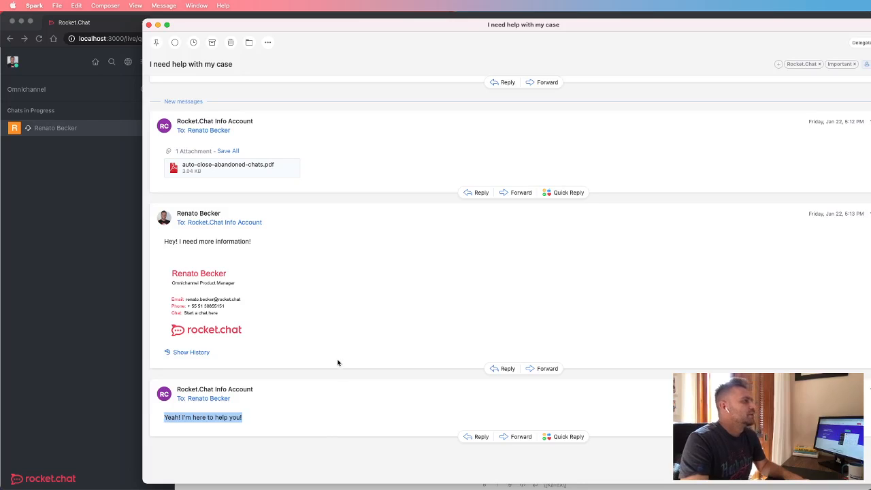
pyautogui.moveTo(259, 348)
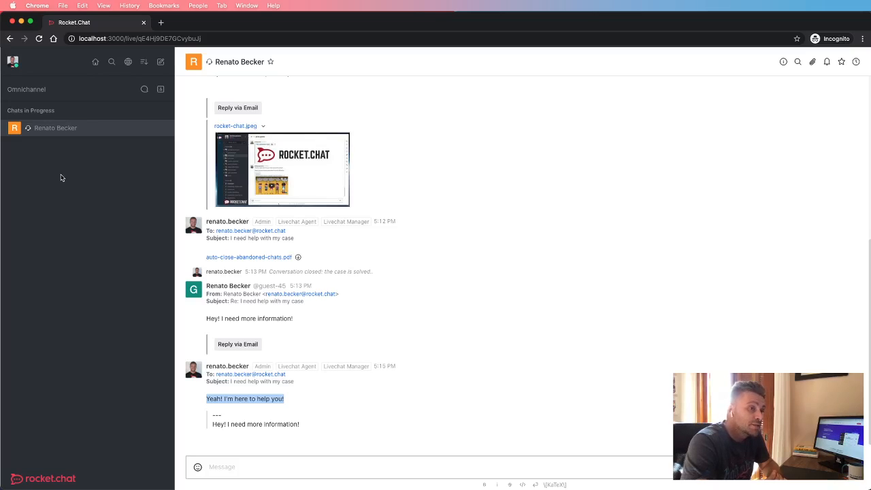
pyautogui.moveTo(87, 144)
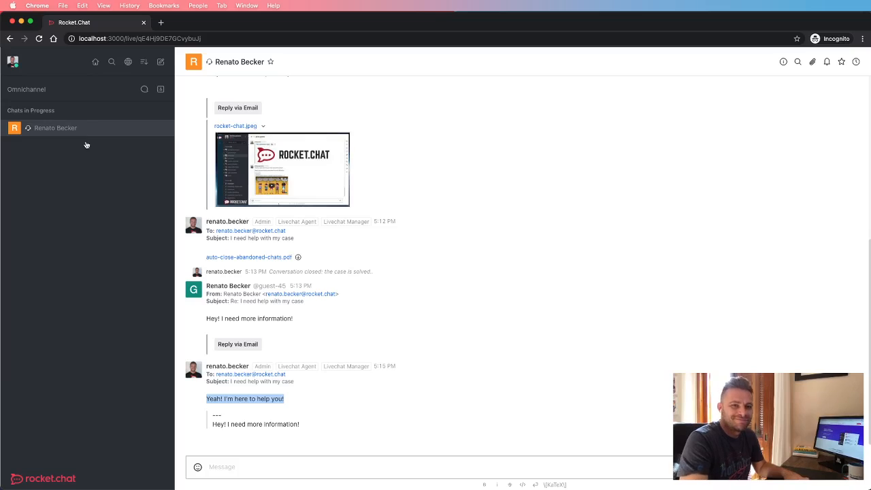